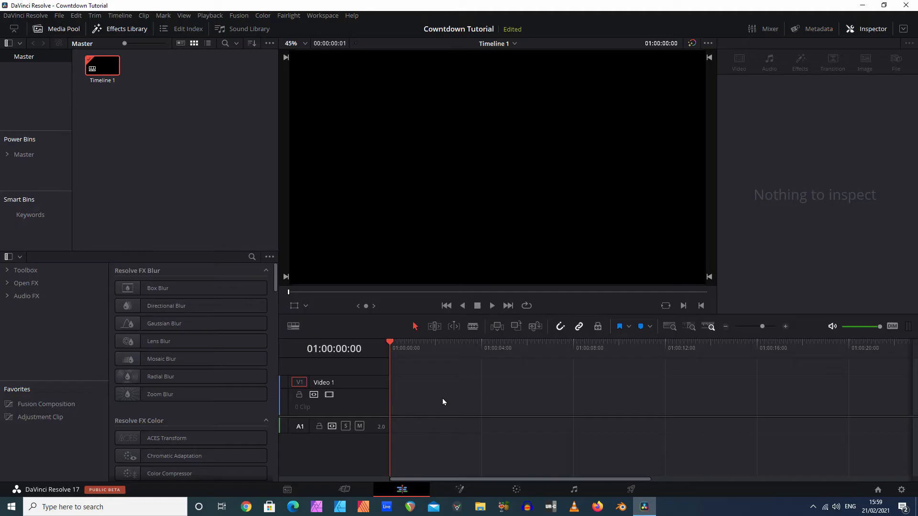
{"action": "mouse_move", "coordinate": [327, 365]}
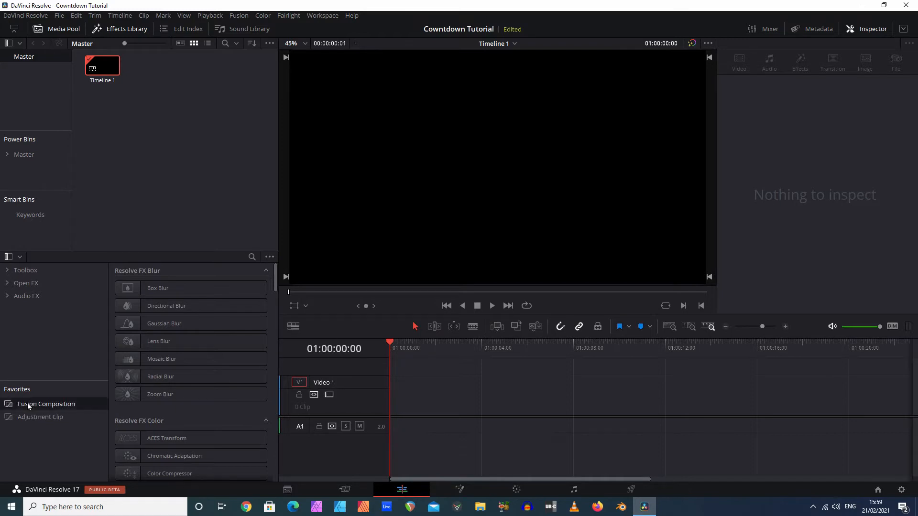
Step: Place a Fusion Composition clip on Video 1 and park the playhead at 01:00:10:00
{"action": "left_click_drag", "start_coordinate": [47, 403], "coordinate": [392, 400]}
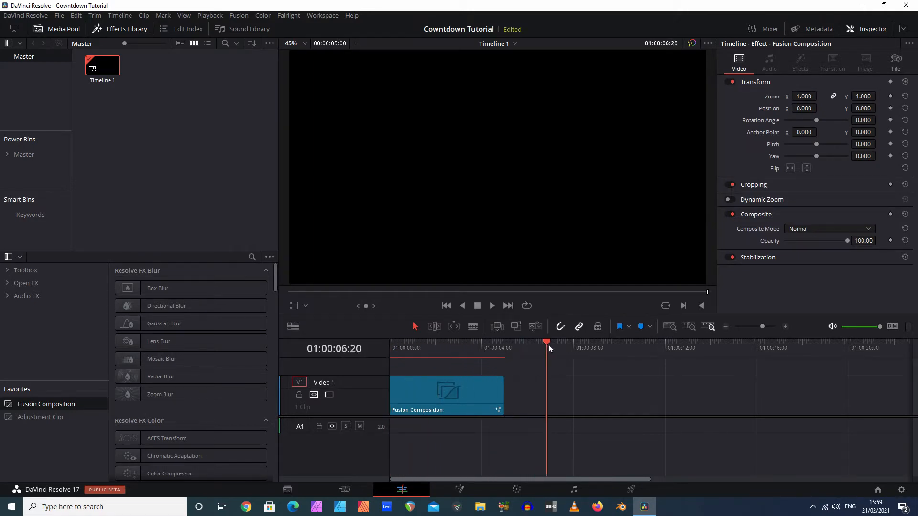
{"action": "left_click", "coordinate": [593, 343]}
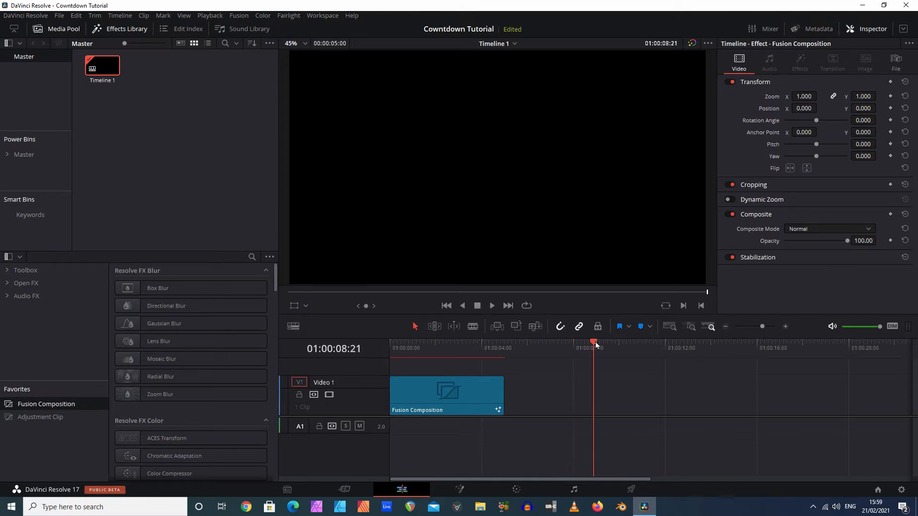
{"action": "left_click_drag", "start_coordinate": [594, 342], "coordinate": [623, 343]}
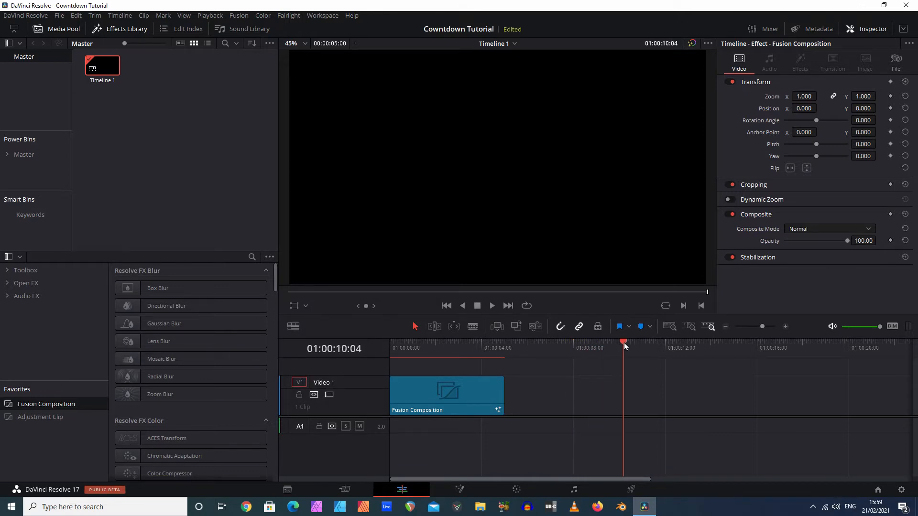
{"action": "left_click", "coordinate": [619, 348]}
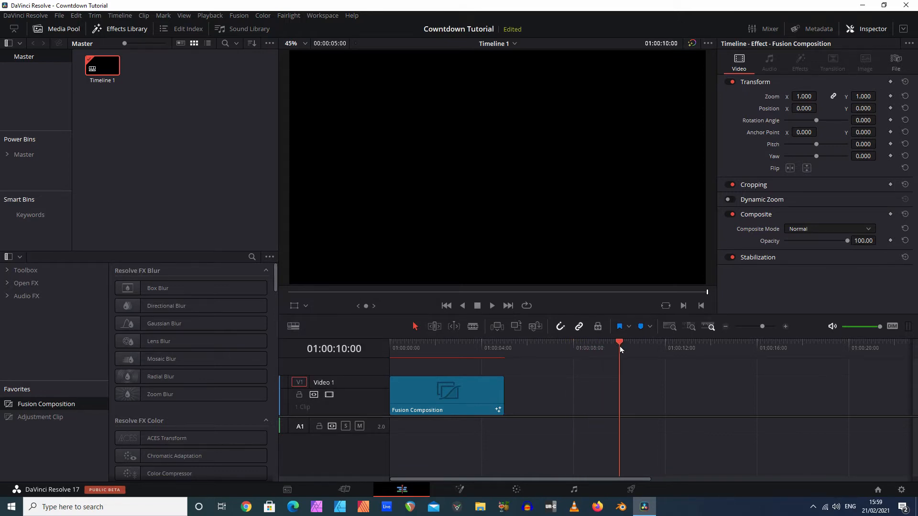
Step: Extend the Fusion Composition clip's end to the ten-second mark
{"action": "left_click", "coordinate": [495, 401]}
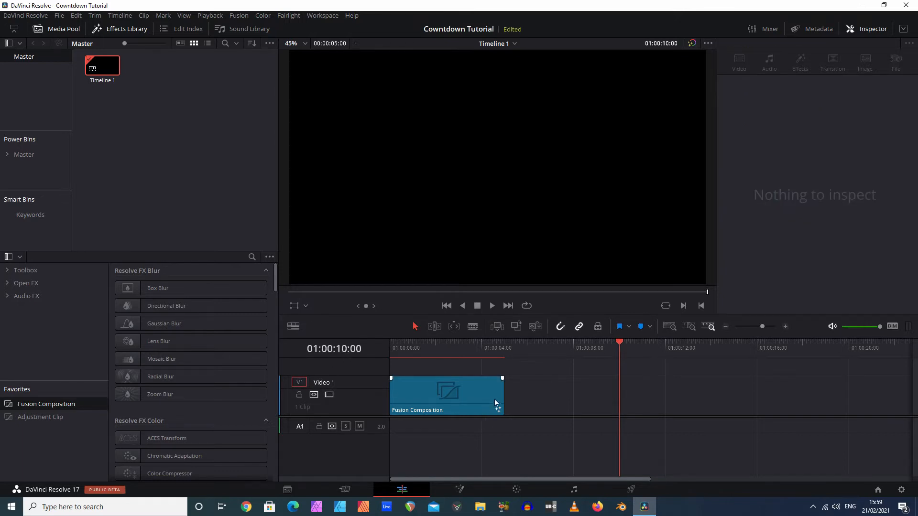
{"action": "left_click_drag", "start_coordinate": [500, 400], "coordinate": [561, 401]}
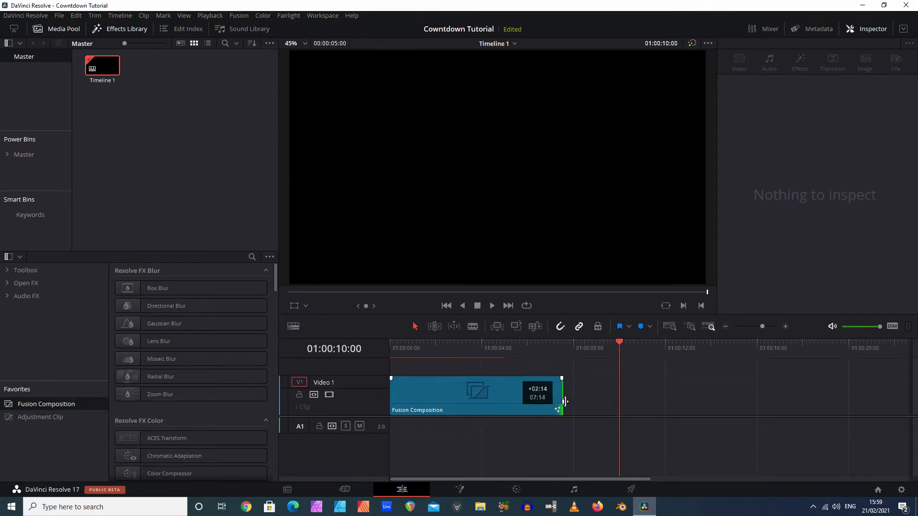
{"action": "left_click_drag", "start_coordinate": [561, 400], "coordinate": [616, 401]}
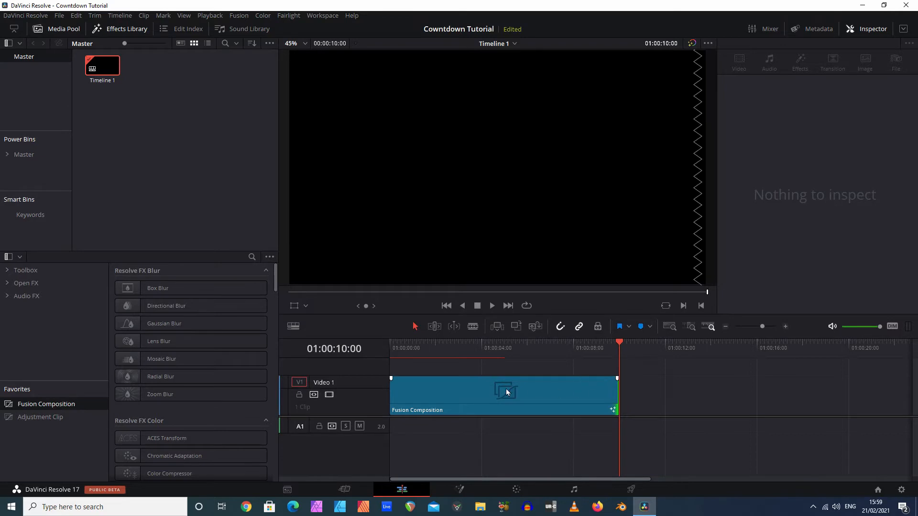
{"action": "left_click", "coordinate": [505, 392]}
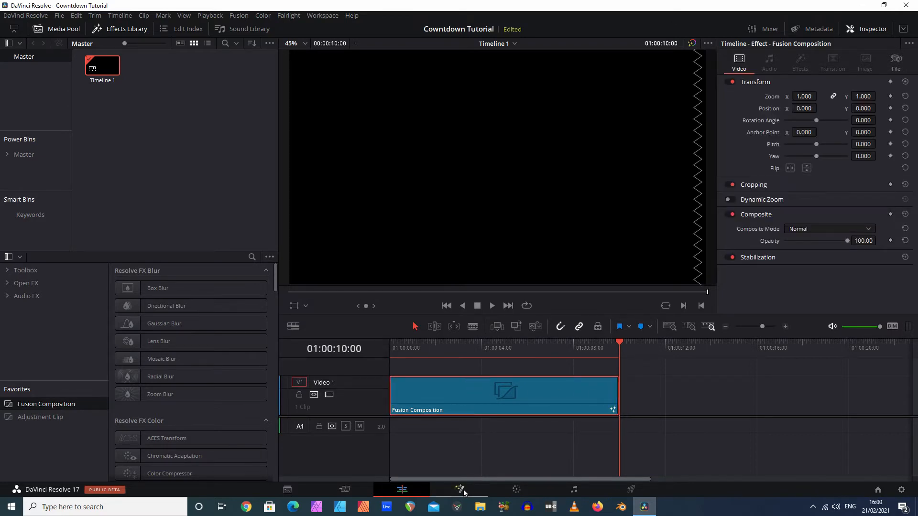
{"action": "mouse_move", "coordinate": [462, 490]}
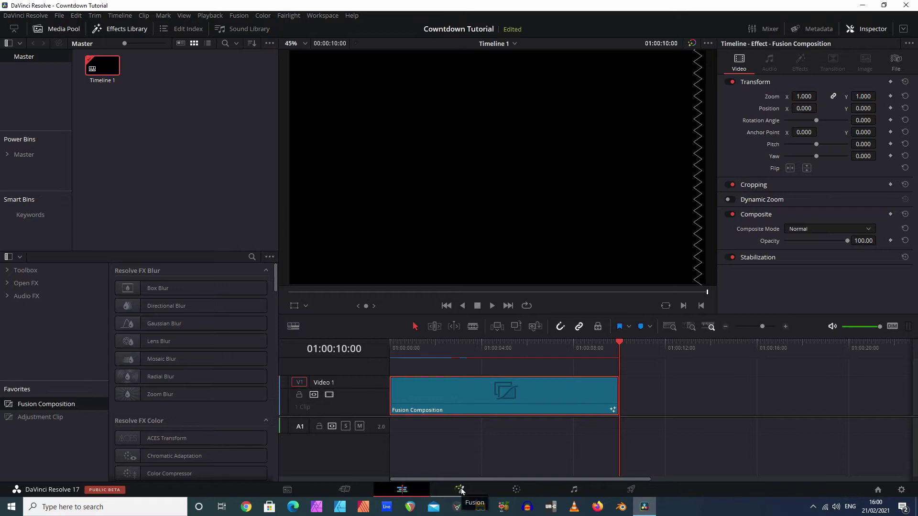
Step: Open the composition on the Fusion page and add a Background node
{"action": "left_click", "coordinate": [459, 490]}
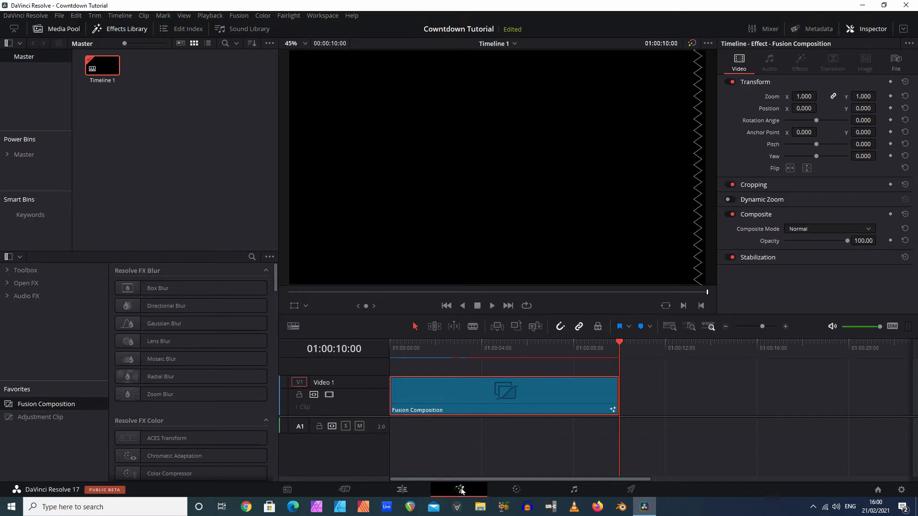
{"action": "left_click", "coordinate": [459, 489]}
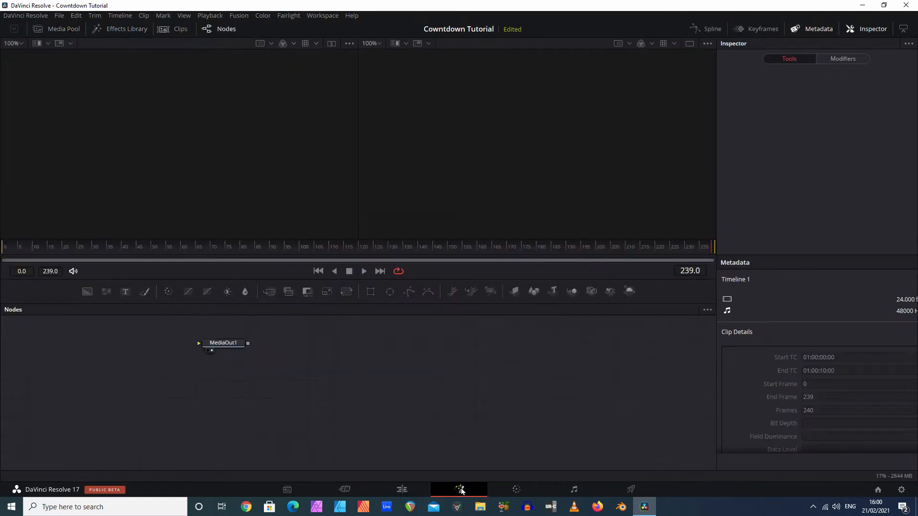
{"action": "left_click_drag", "start_coordinate": [222, 342], "coordinate": [578, 371]}
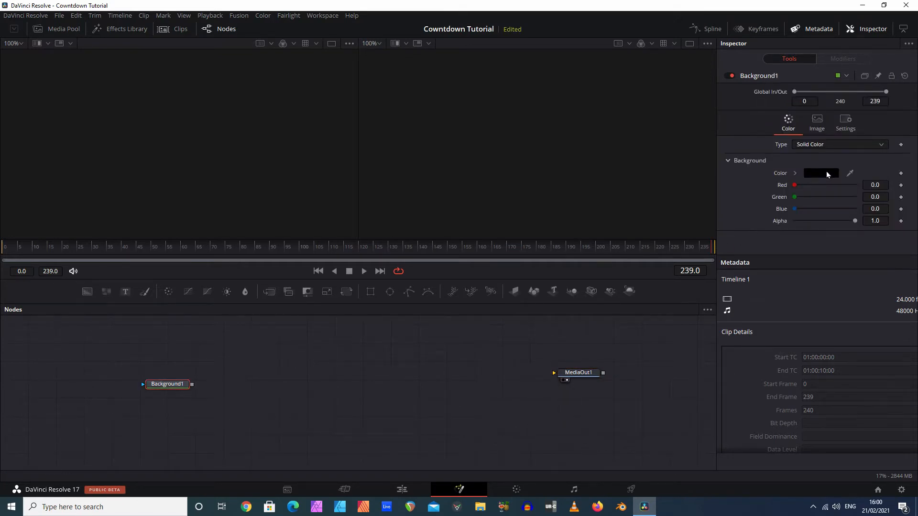
Step: Set Background1's colour to mid-grey #8c8c8c and wire it into MediaOut1
{"action": "left_click", "coordinate": [820, 173]}
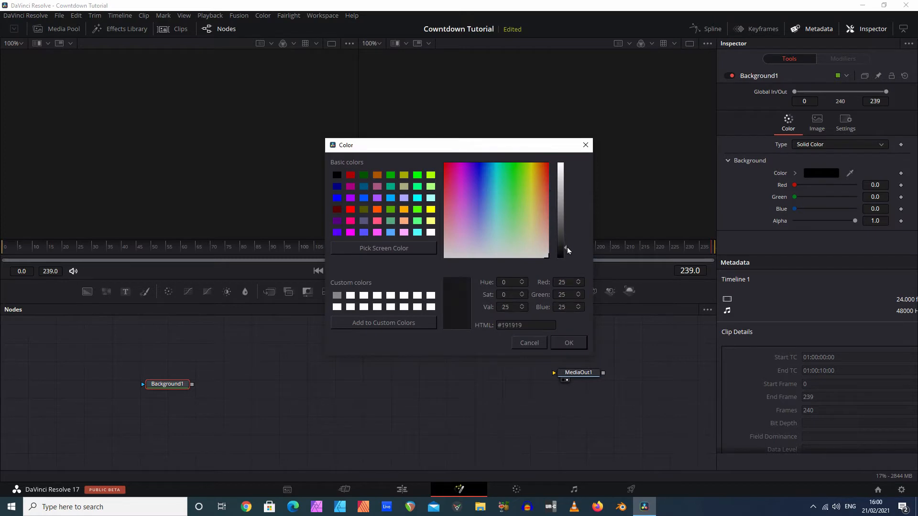
{"action": "left_click_drag", "start_coordinate": [565, 248], "coordinate": [564, 205]}
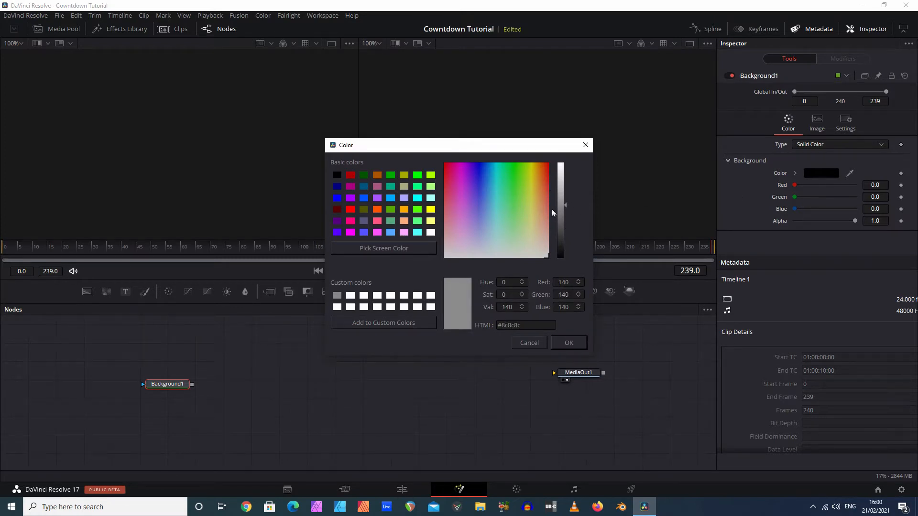
{"action": "left_click", "coordinate": [569, 342]}
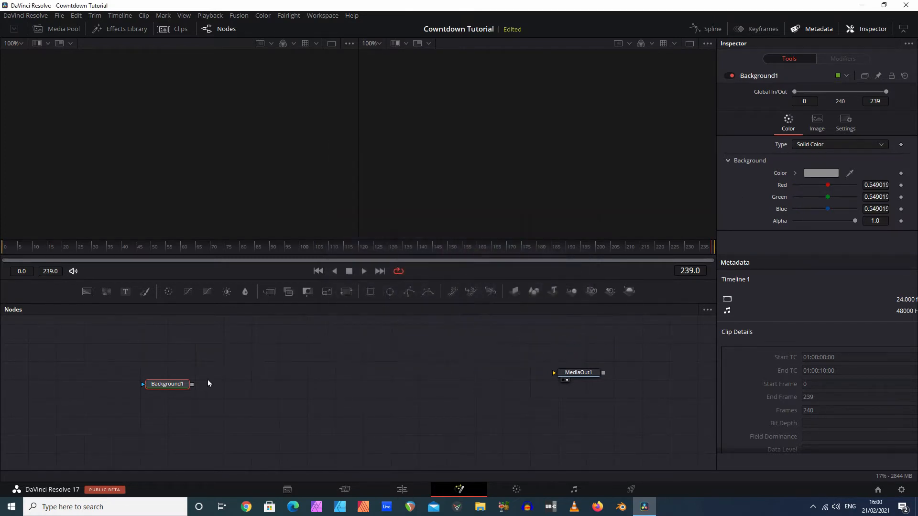
{"action": "left_click_drag", "start_coordinate": [192, 383], "coordinate": [553, 371]}
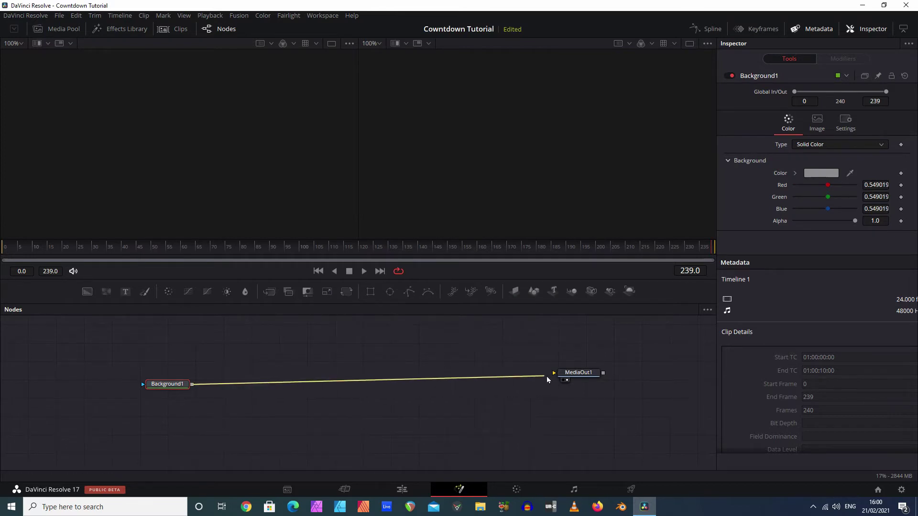
{"action": "left_click", "coordinate": [579, 378]}
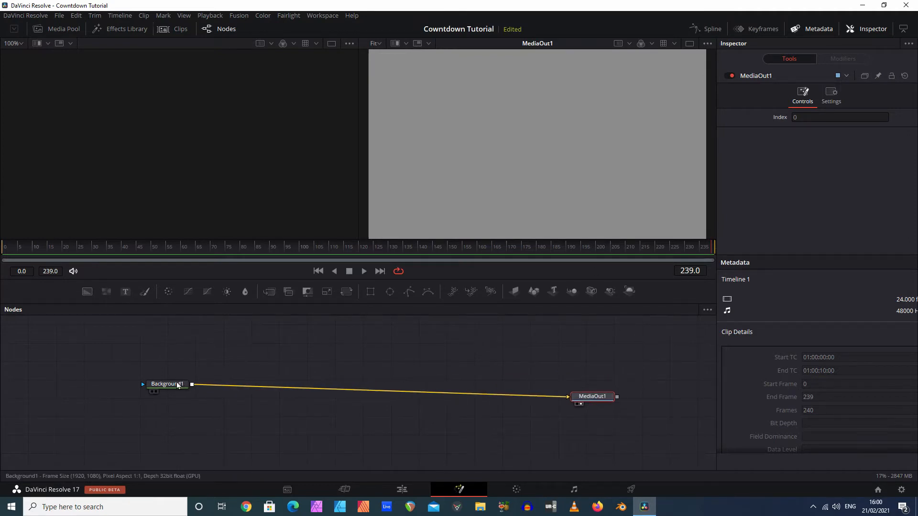
{"action": "left_click", "coordinate": [167, 385]}
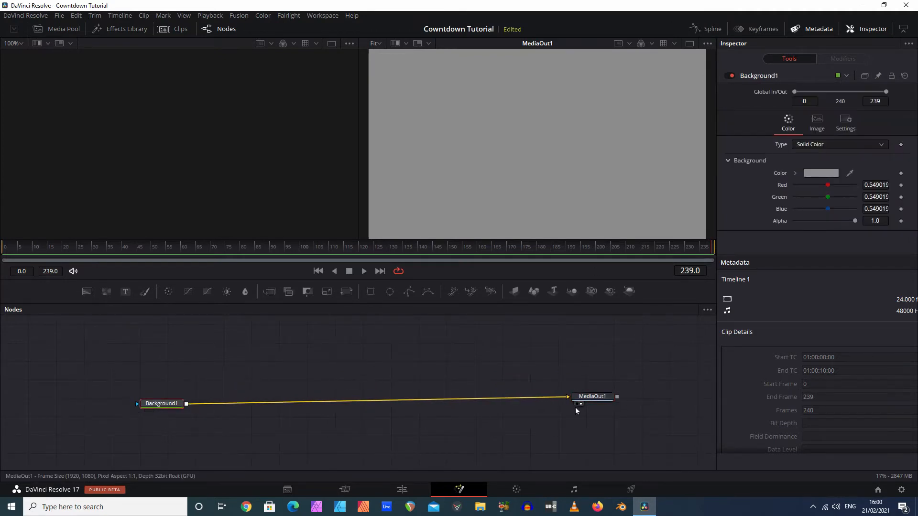
Step: Add a Polygon node and show Polygon1 in the left viewer at 33% scale
{"action": "left_click", "coordinate": [592, 396]}
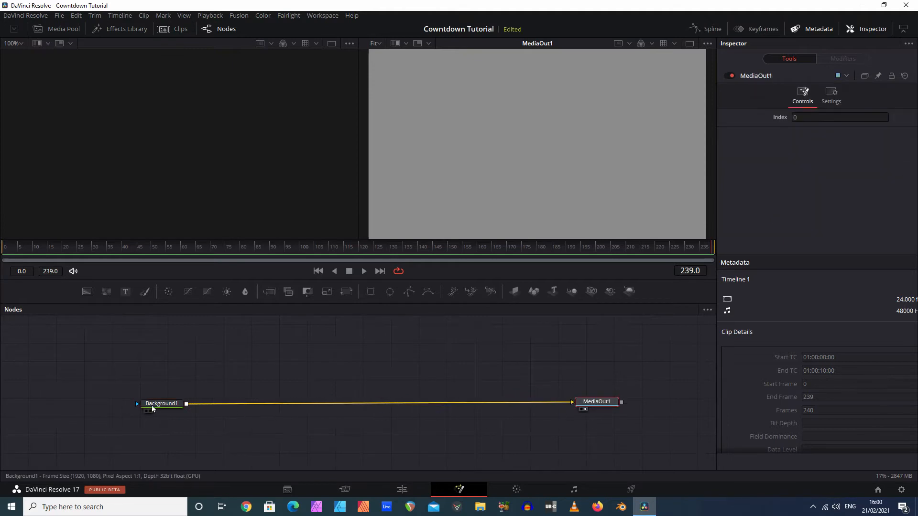
{"action": "left_click", "coordinate": [161, 404]}
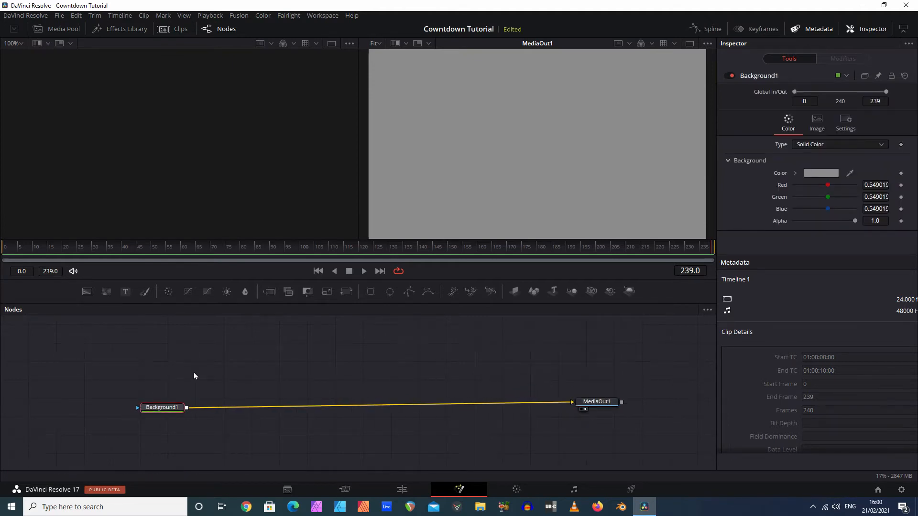
{"action": "mouse_move", "coordinate": [203, 369]}
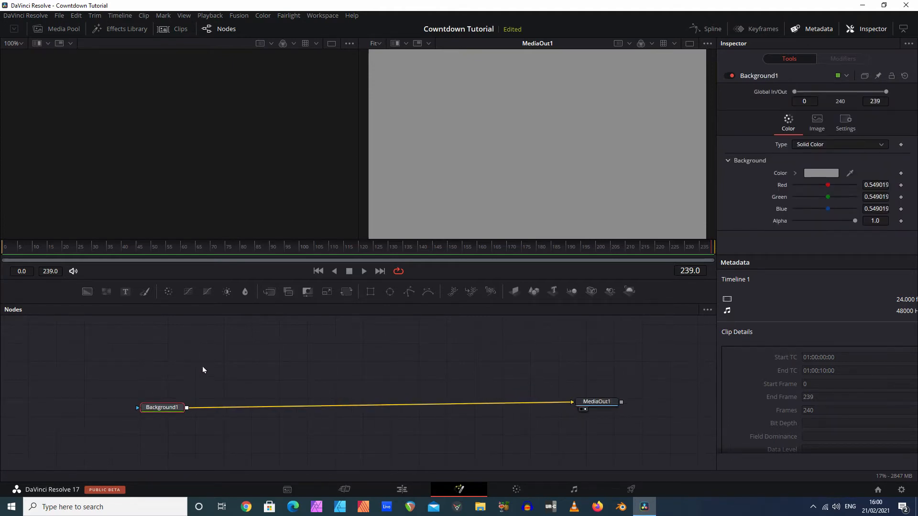
{"action": "mouse_move", "coordinate": [393, 311]}
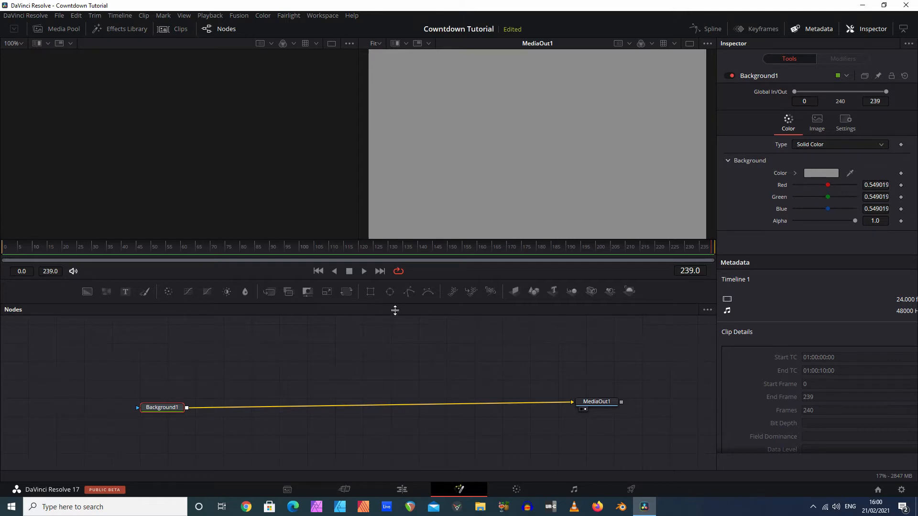
{"action": "mouse_move", "coordinate": [409, 292]}
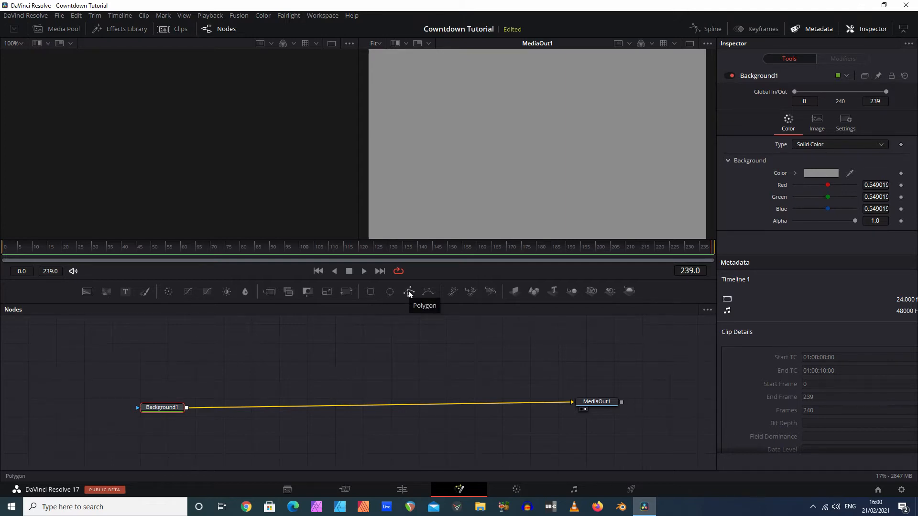
{"action": "left_click", "coordinate": [409, 292]}
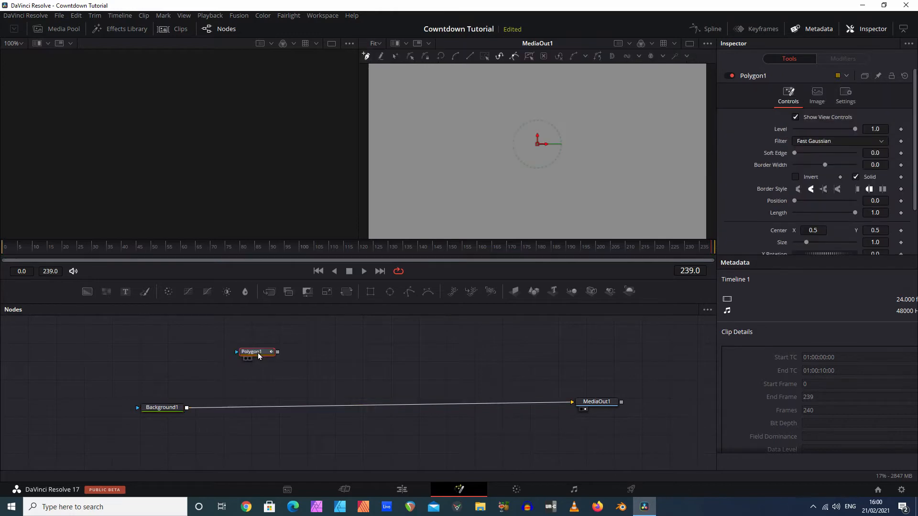
{"action": "left_click_drag", "start_coordinate": [254, 352], "coordinate": [248, 345]}
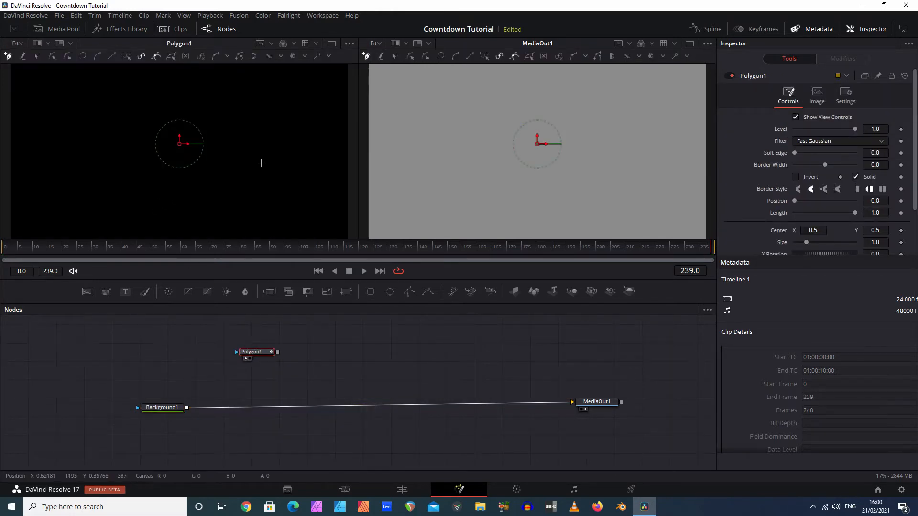
{"action": "right_click", "coordinate": [261, 162]}
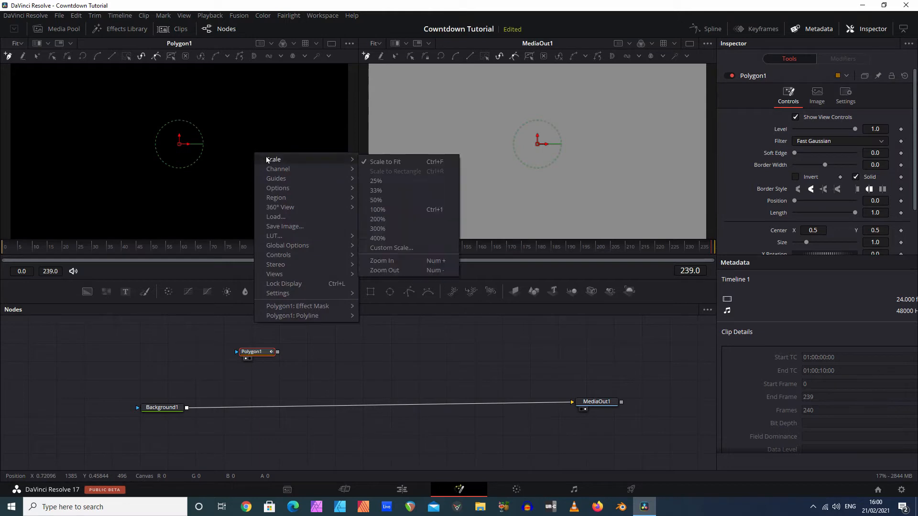
{"action": "left_click", "coordinate": [376, 190]}
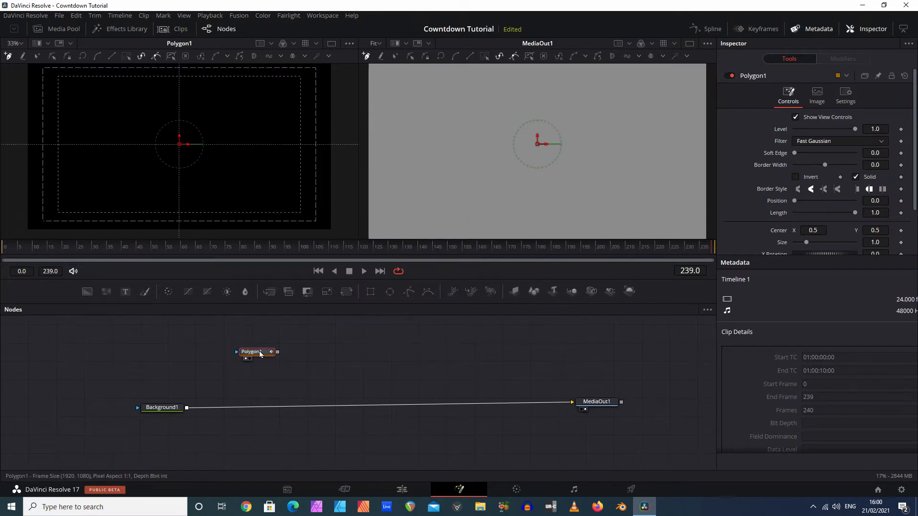
{"action": "mouse_move", "coordinate": [47, 149]}
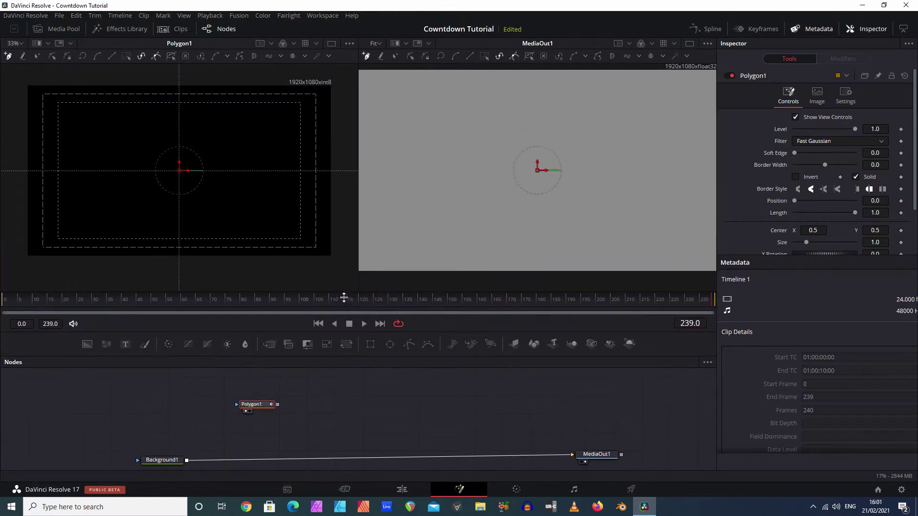
{"action": "mouse_move", "coordinate": [23, 178]}
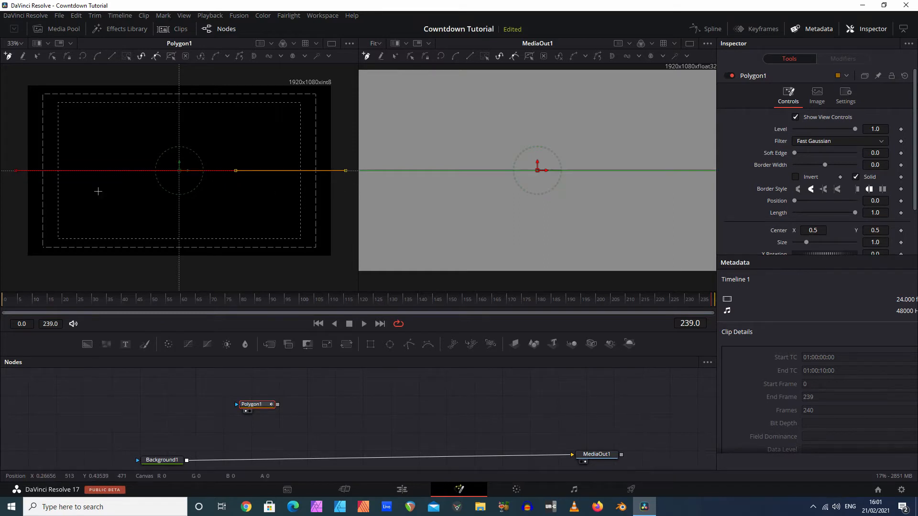
{"action": "mouse_move", "coordinate": [340, 176]}
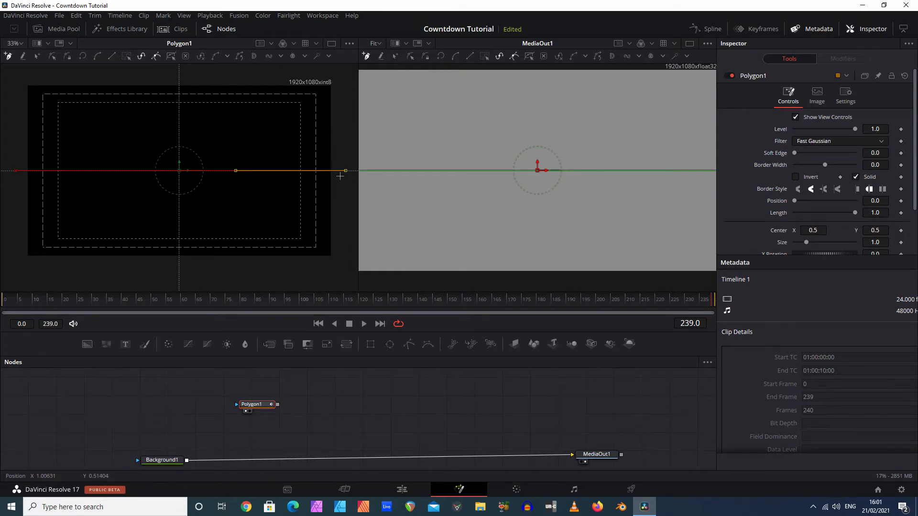
{"action": "mouse_move", "coordinate": [345, 203]}
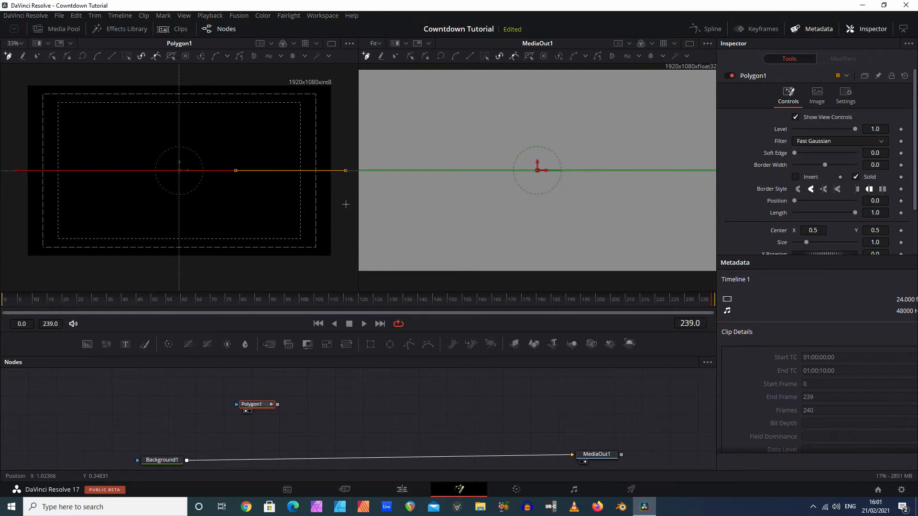
{"action": "mouse_move", "coordinate": [350, 190]}
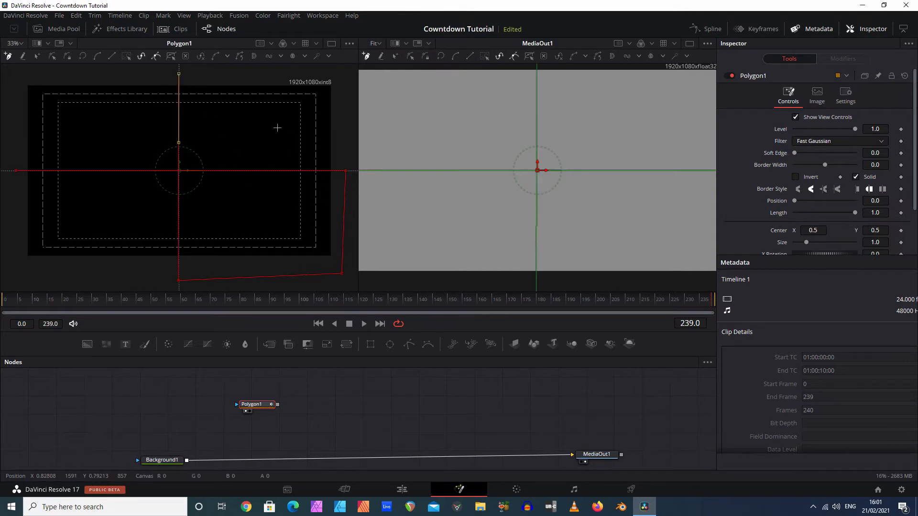
{"action": "mouse_move", "coordinate": [127, 141]}
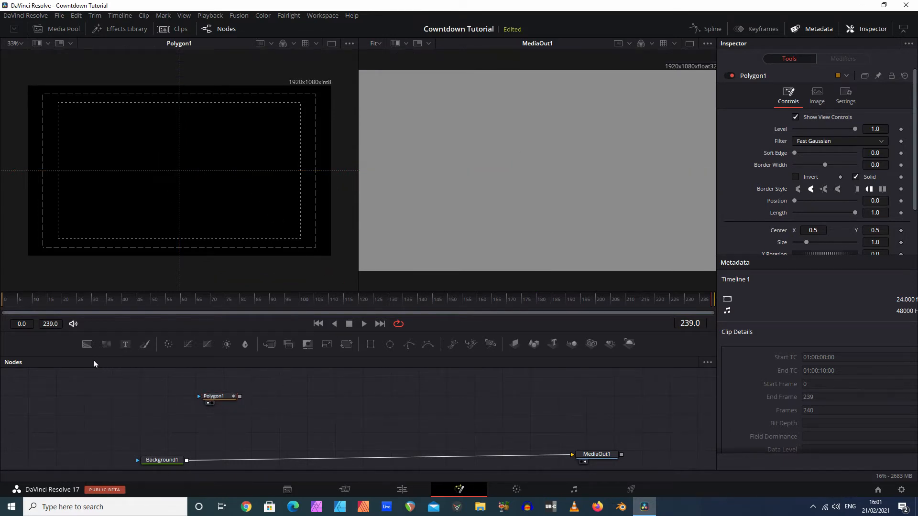
{"action": "mouse_move", "coordinate": [195, 379]}
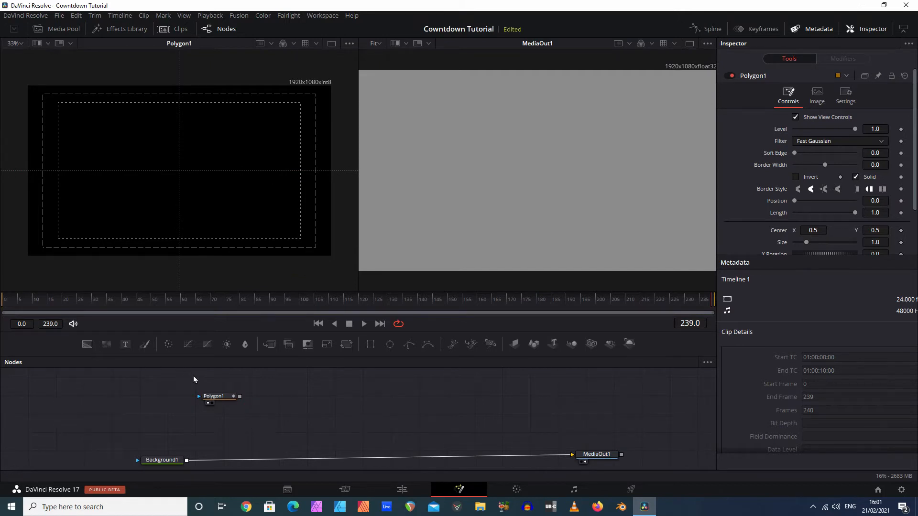
Step: Mask a new Background2 with Polygon1 and merge it over Background1 into MediaOut1
{"action": "left_click", "coordinate": [214, 396]}
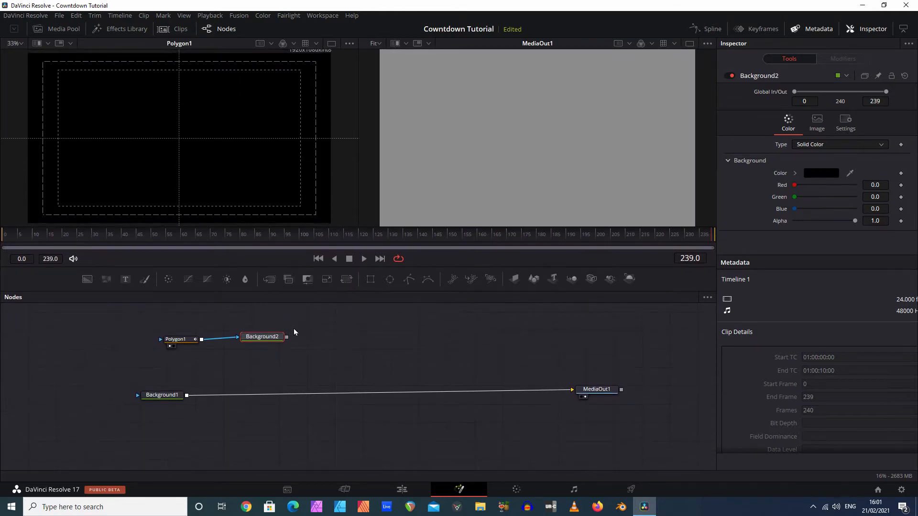
{"action": "left_click", "coordinate": [162, 395]}
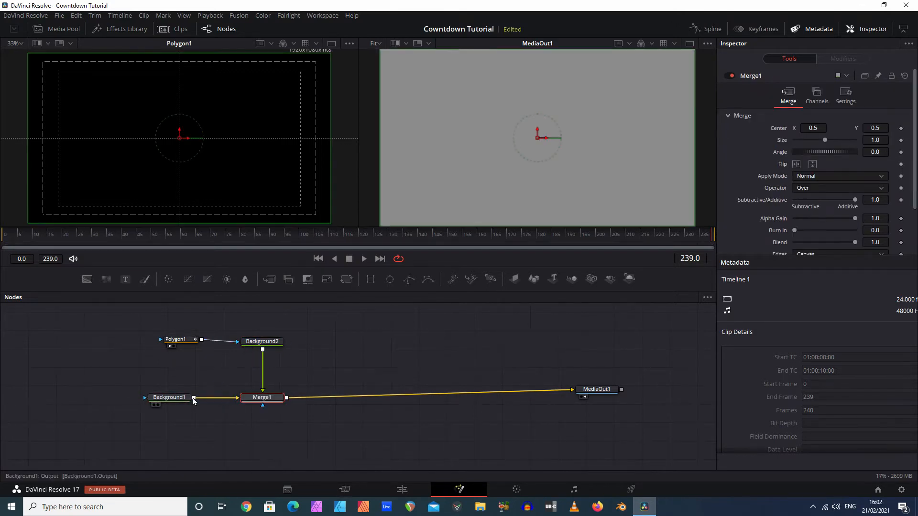
{"action": "left_click", "coordinate": [175, 343]}
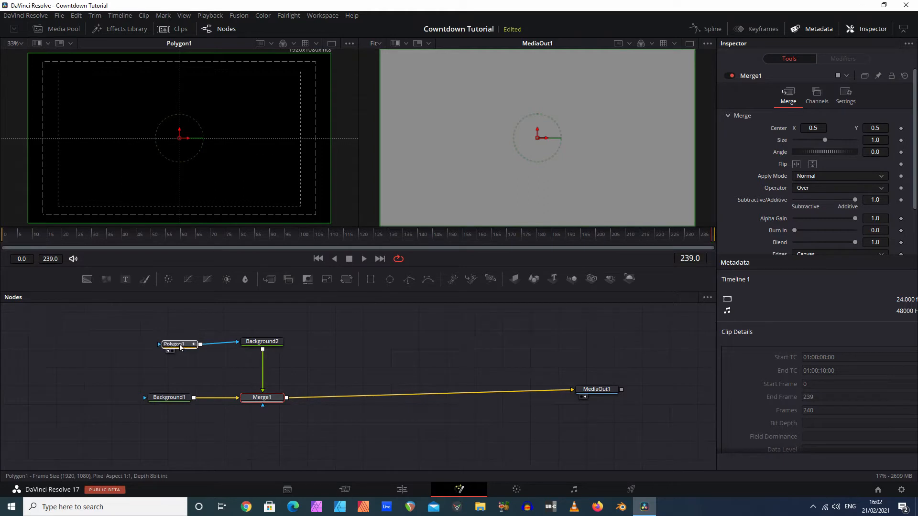
{"action": "left_click", "coordinate": [174, 344]}
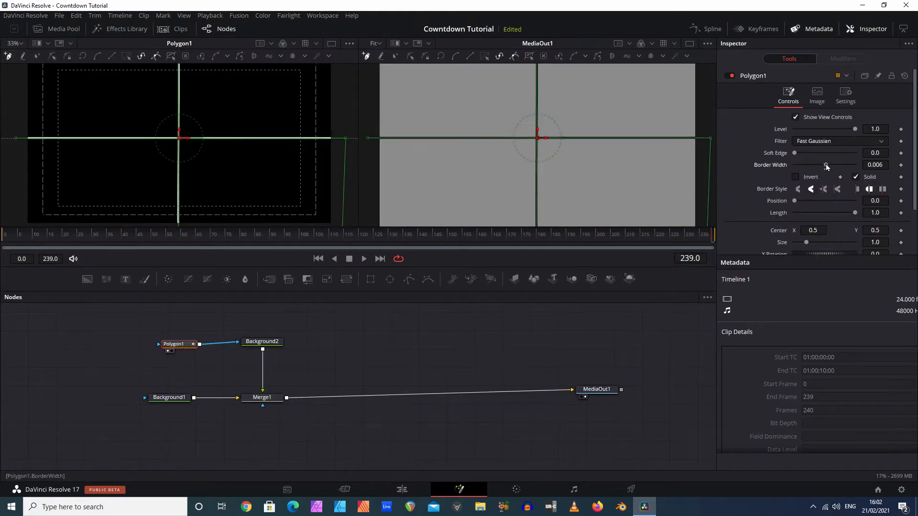
Step: Set Polygon1's Border Width to about 0.005 and review the Merge, Background and MediaOut nodes
{"action": "left_click_drag", "start_coordinate": [826, 165], "coordinate": [824, 164]}
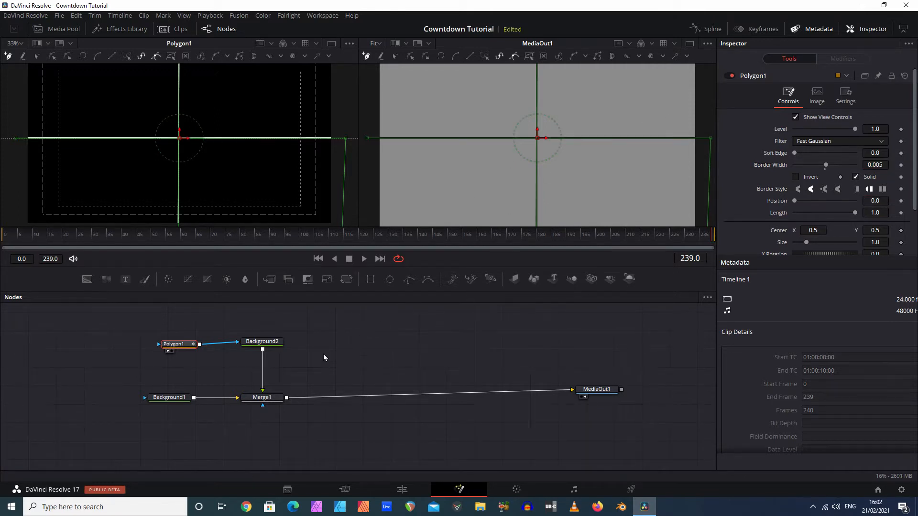
{"action": "left_click", "coordinate": [262, 397]}
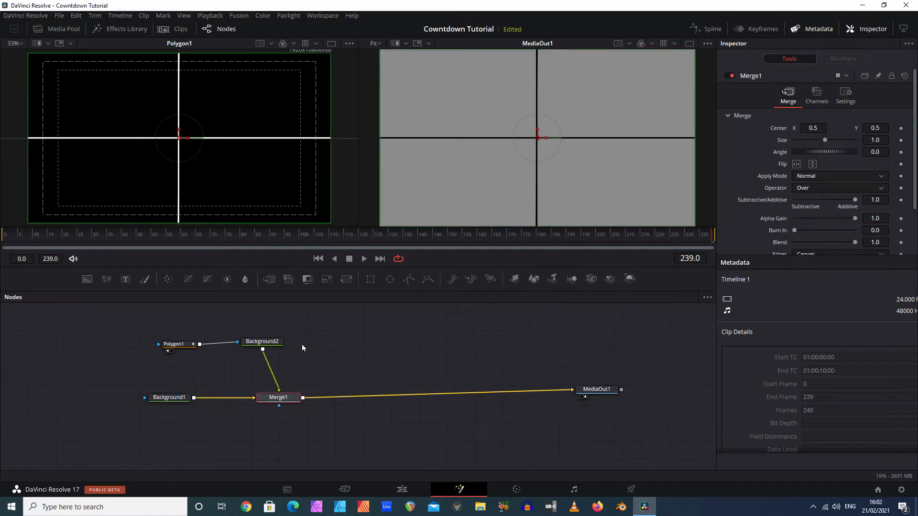
{"action": "left_click", "coordinate": [262, 344]}
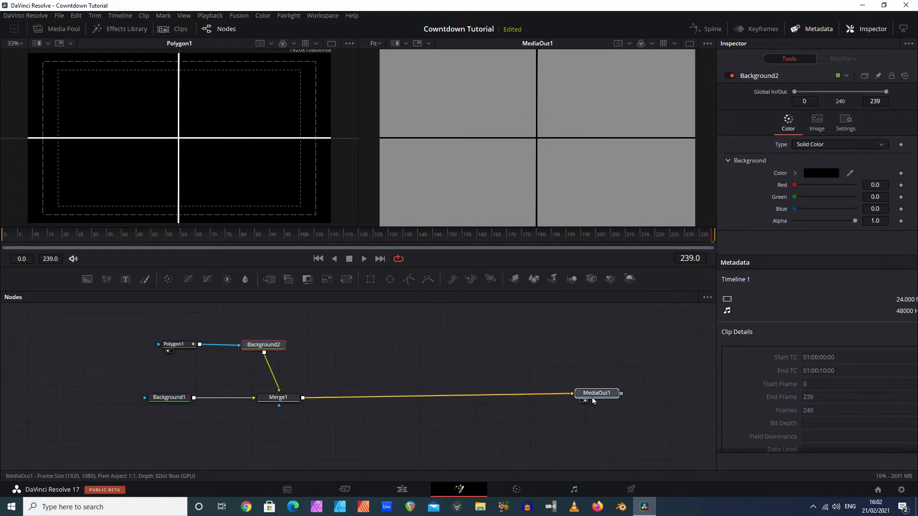
{"action": "left_click", "coordinate": [167, 403]}
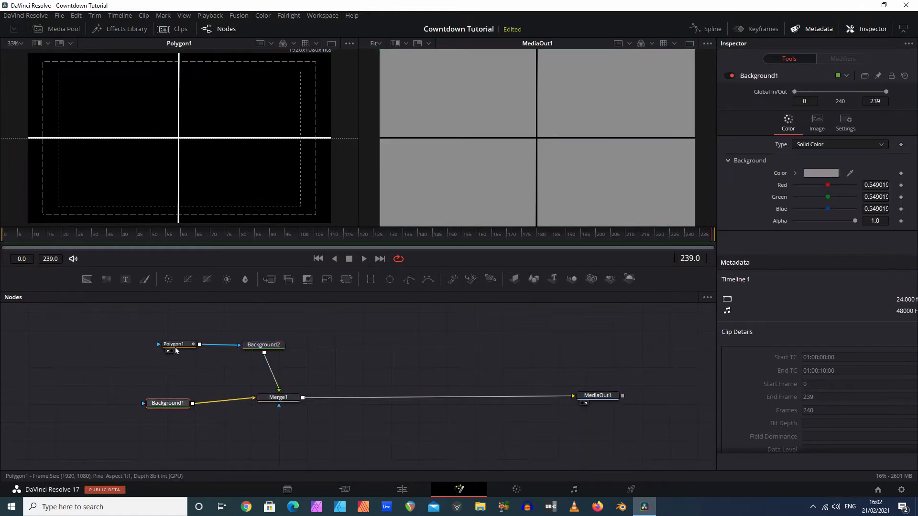
{"action": "left_click", "coordinate": [263, 344]}
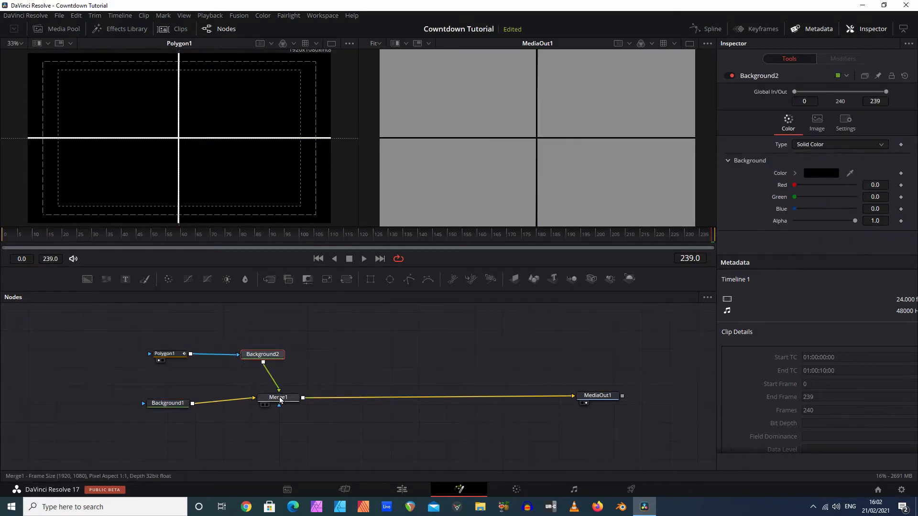
{"action": "left_click", "coordinate": [279, 407]}
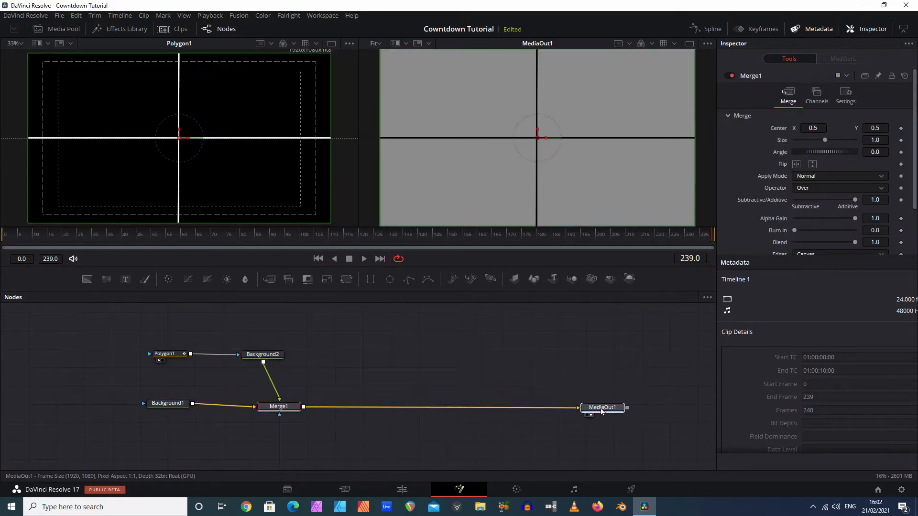
{"action": "left_click", "coordinate": [602, 407]}
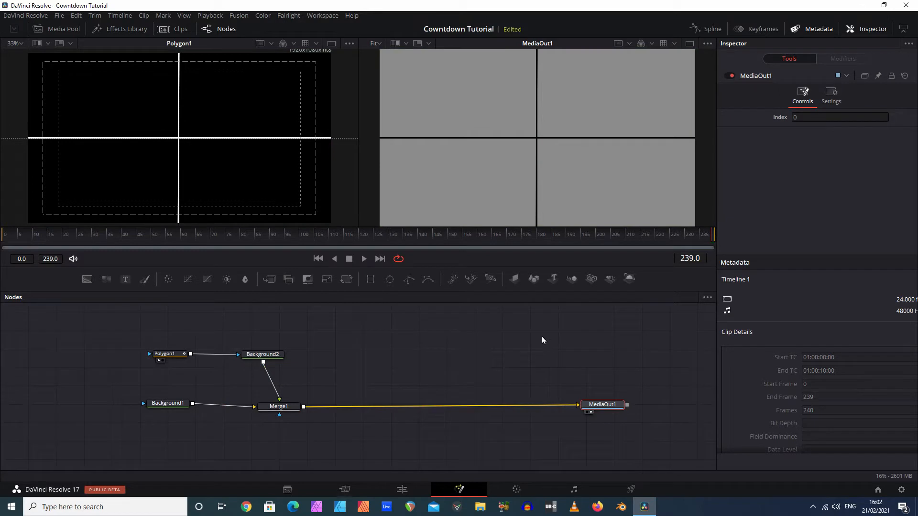
{"action": "mouse_move", "coordinate": [537, 342]}
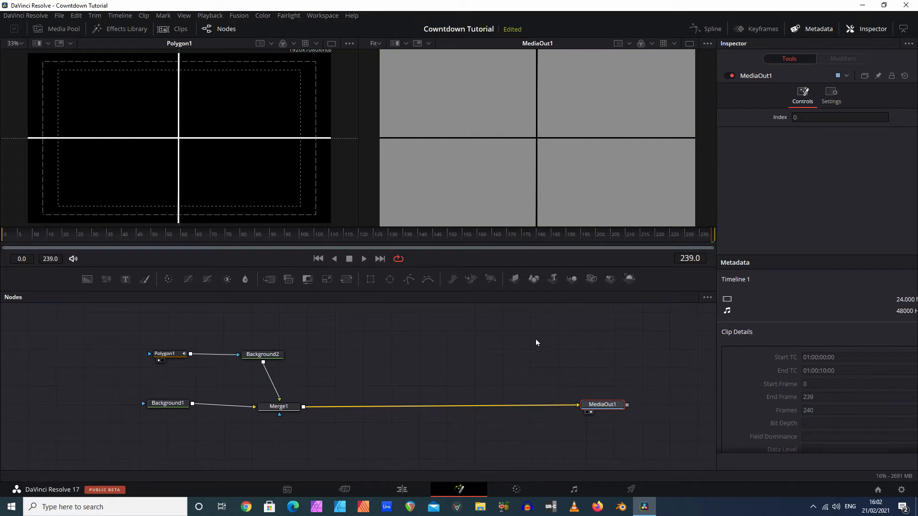
Step: Add a Shape3D sphere via Add Tool > 3D and move it near the other nodes
{"action": "right_click", "coordinate": [536, 342]}
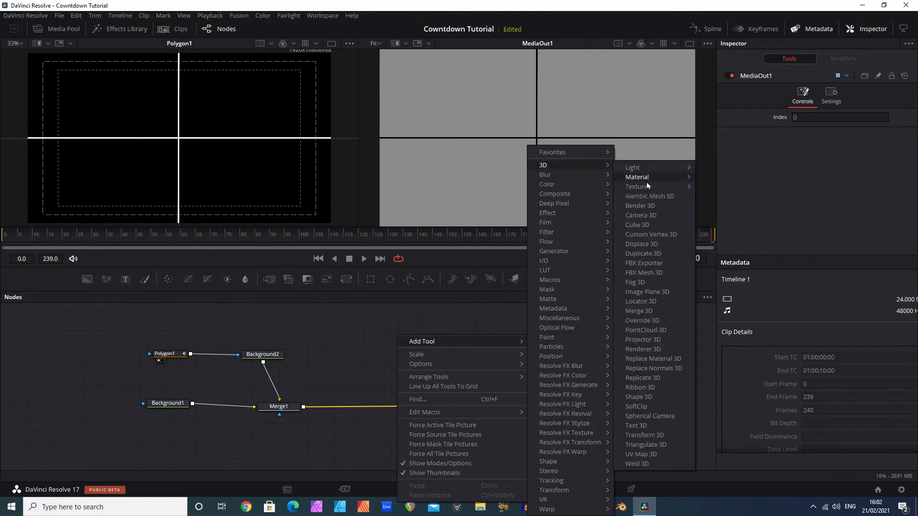
{"action": "mouse_move", "coordinate": [643, 397]}
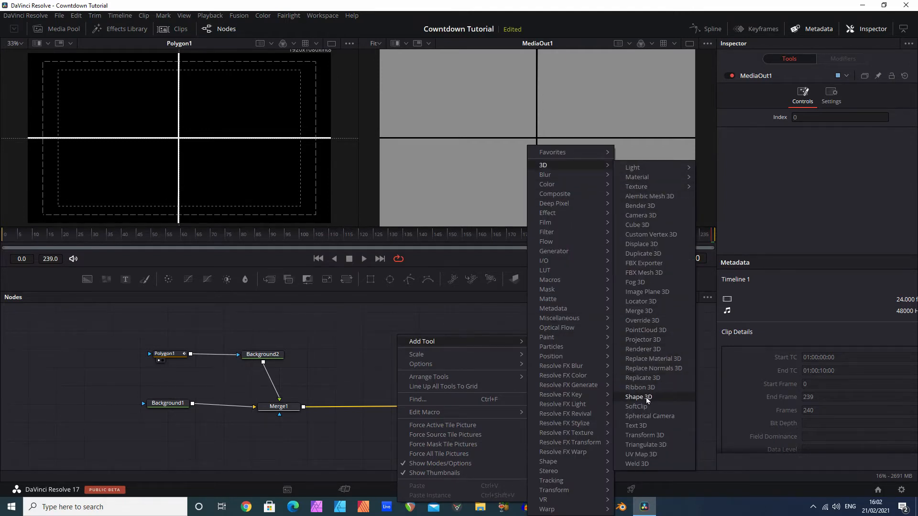
{"action": "left_click", "coordinate": [639, 397]}
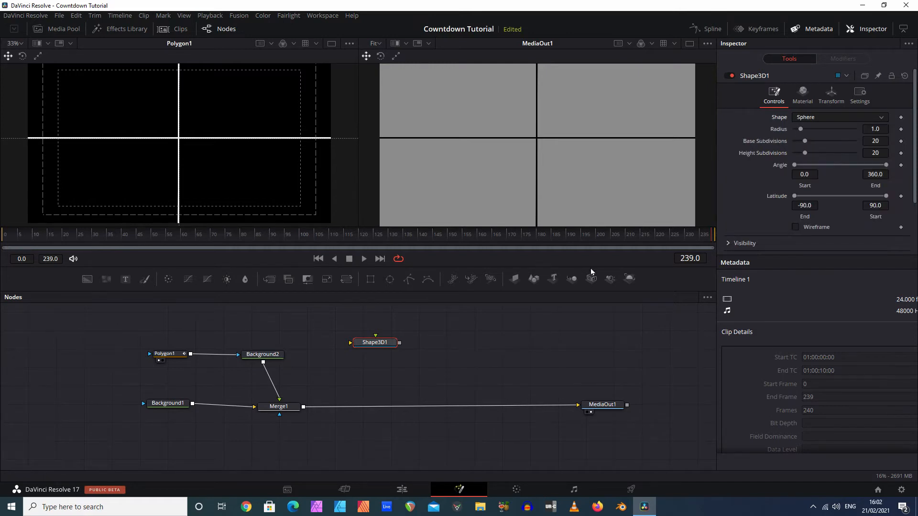
{"action": "left_click_drag", "start_coordinate": [374, 342], "coordinate": [357, 351]}
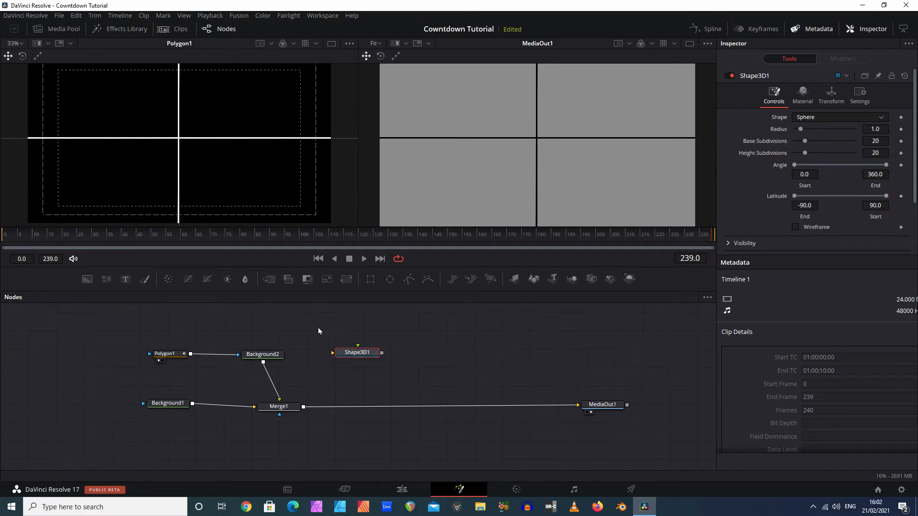
Step: Add a Renderer3D fed by Shape3D1 and merge it over Merge1 into MediaOut1
{"action": "left_click_drag", "start_coordinate": [356, 352], "coordinate": [345, 348]}
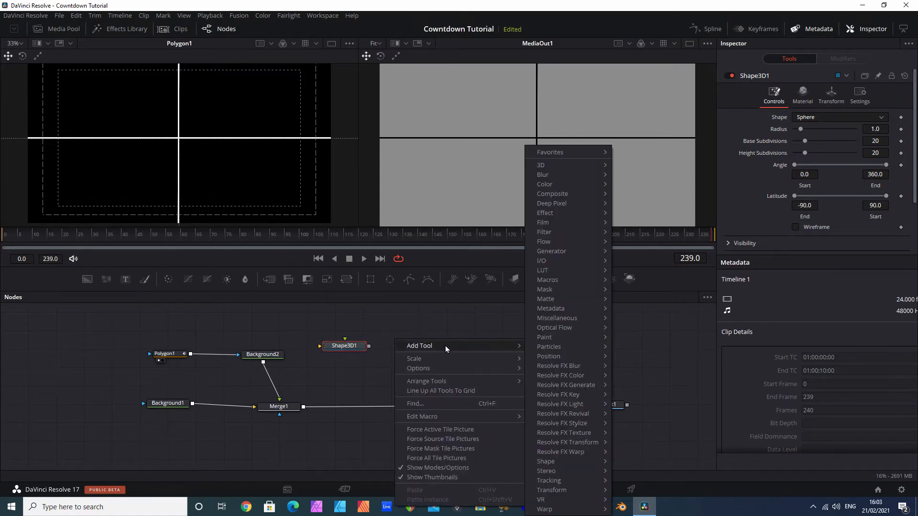
{"action": "mouse_move", "coordinate": [454, 348]}
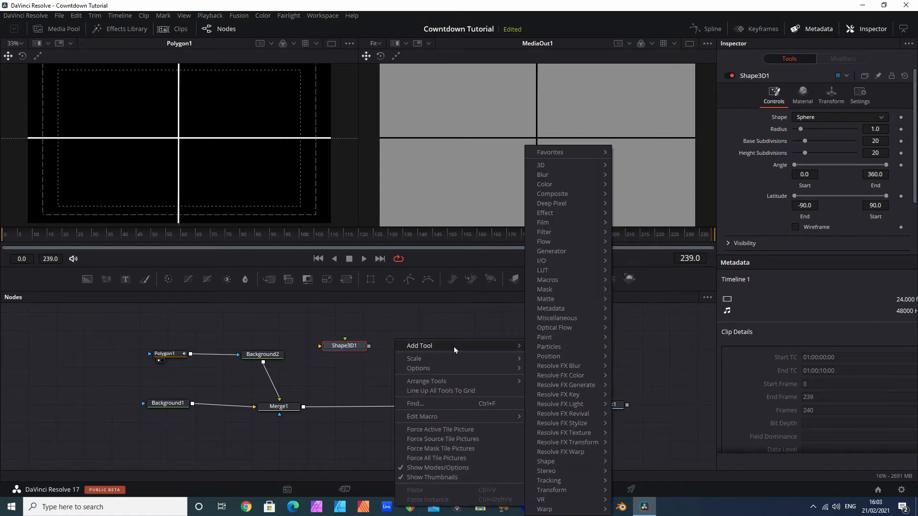
{"action": "mouse_move", "coordinate": [570, 168]}
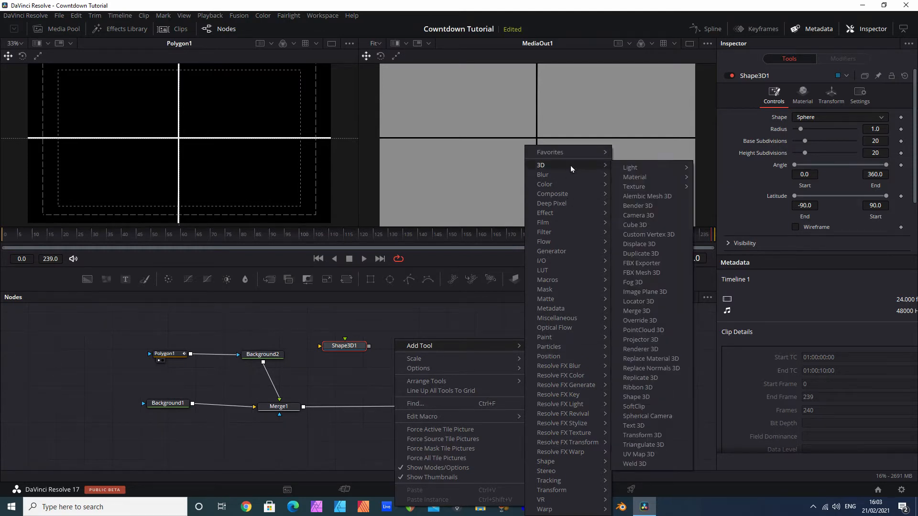
{"action": "mouse_move", "coordinate": [651, 368]}
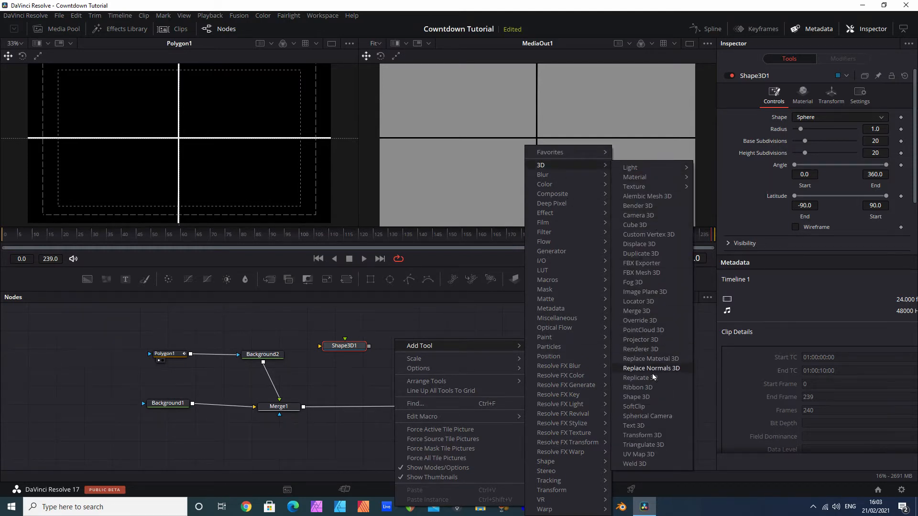
{"action": "mouse_move", "coordinate": [632, 425]}
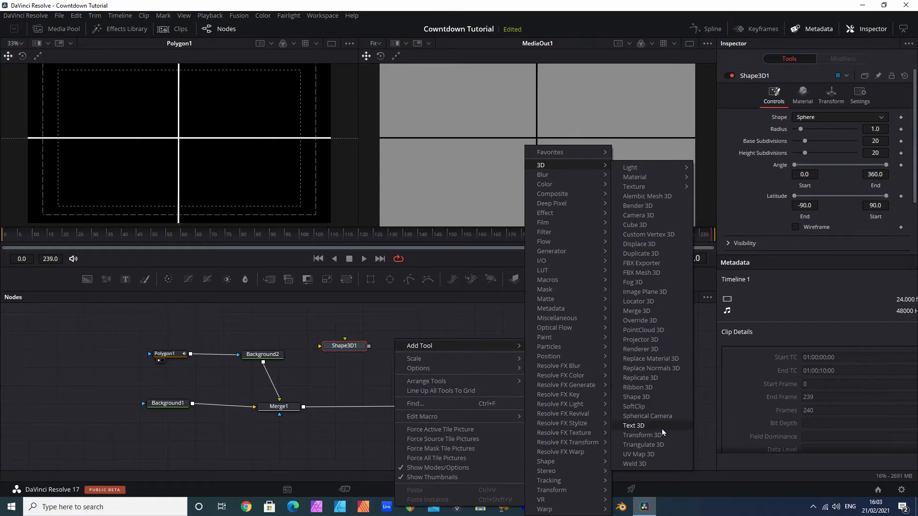
{"action": "mouse_move", "coordinate": [654, 415]}
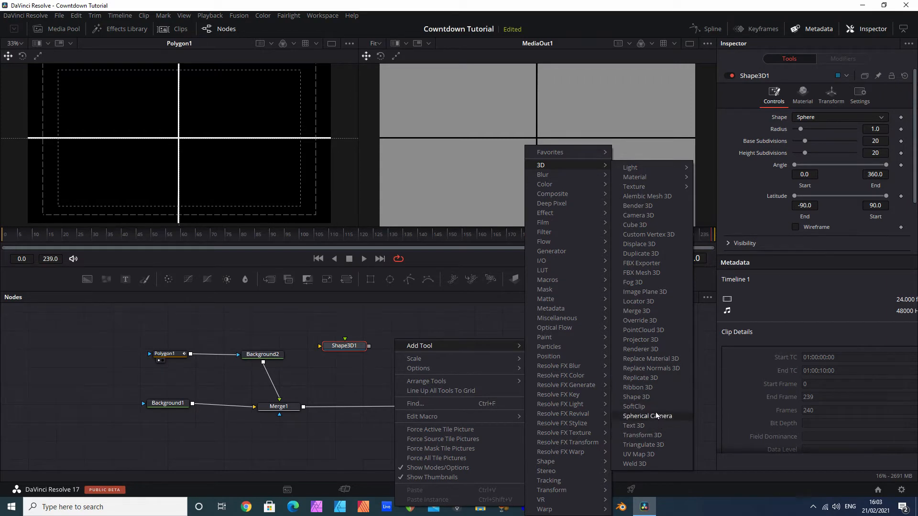
{"action": "mouse_move", "coordinate": [640, 349]}
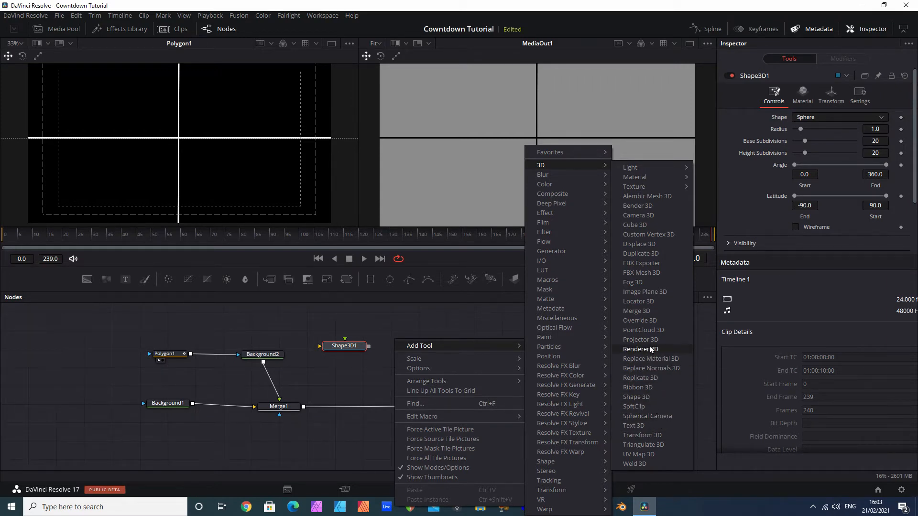
{"action": "left_click", "coordinate": [640, 348]}
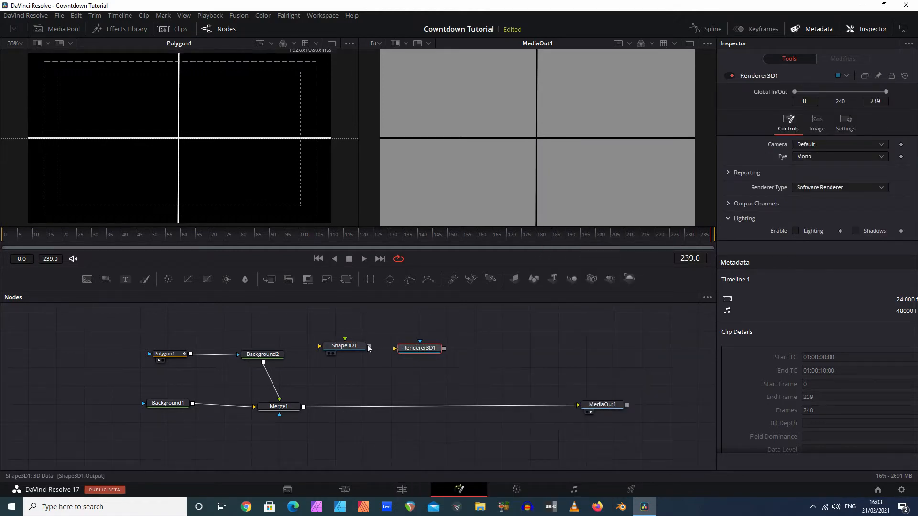
{"action": "left_click_drag", "start_coordinate": [369, 346], "coordinate": [407, 348]}
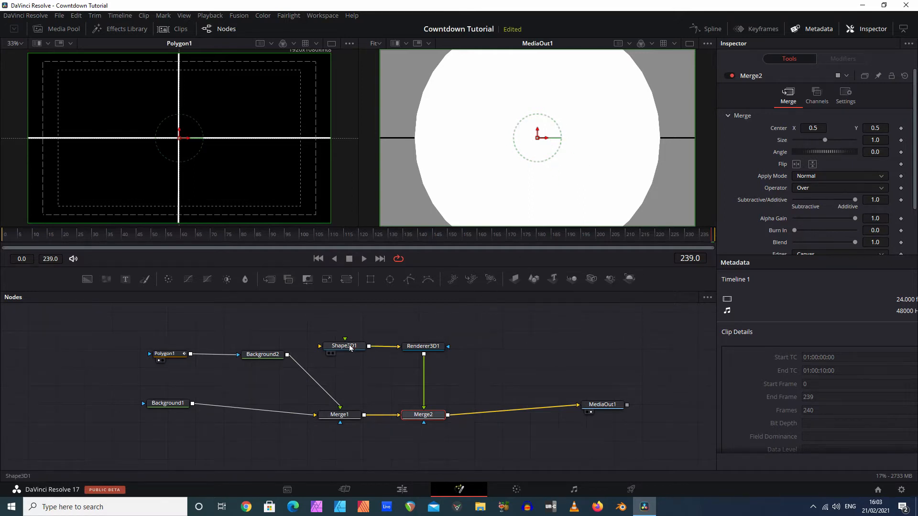
Step: Set Shape3D1's Radius to 0.697 so the disc fits within the frame
{"action": "left_click", "coordinate": [344, 346]}
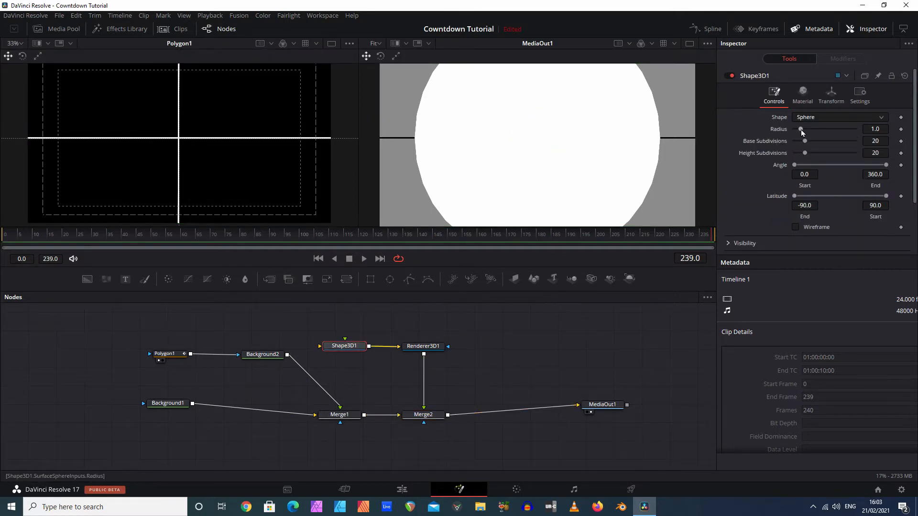
{"action": "left_click_drag", "start_coordinate": [802, 129], "coordinate": [798, 129]}
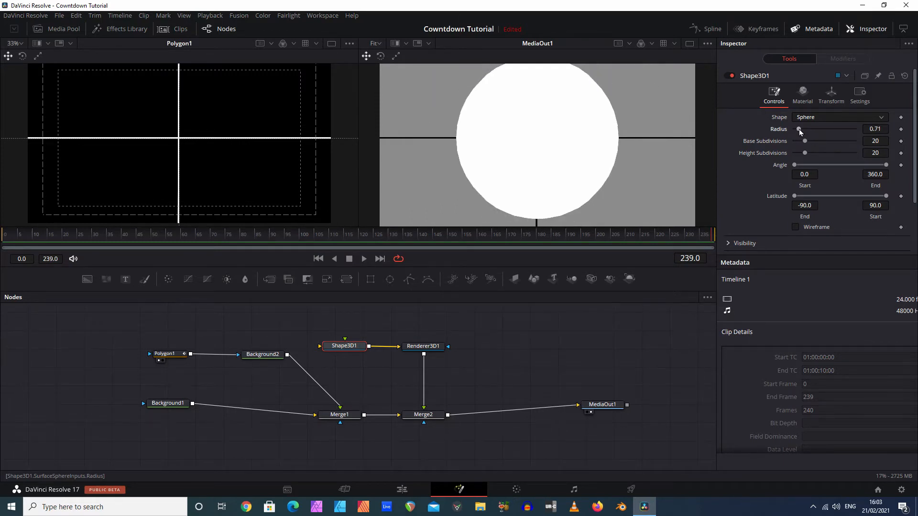
{"action": "left_click_drag", "start_coordinate": [800, 129], "coordinate": [796, 129]}
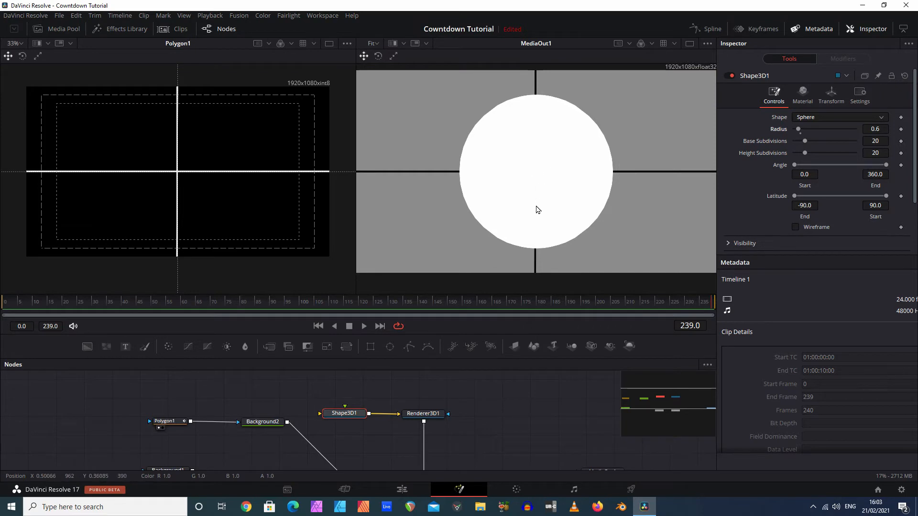
{"action": "mouse_move", "coordinate": [797, 130]}
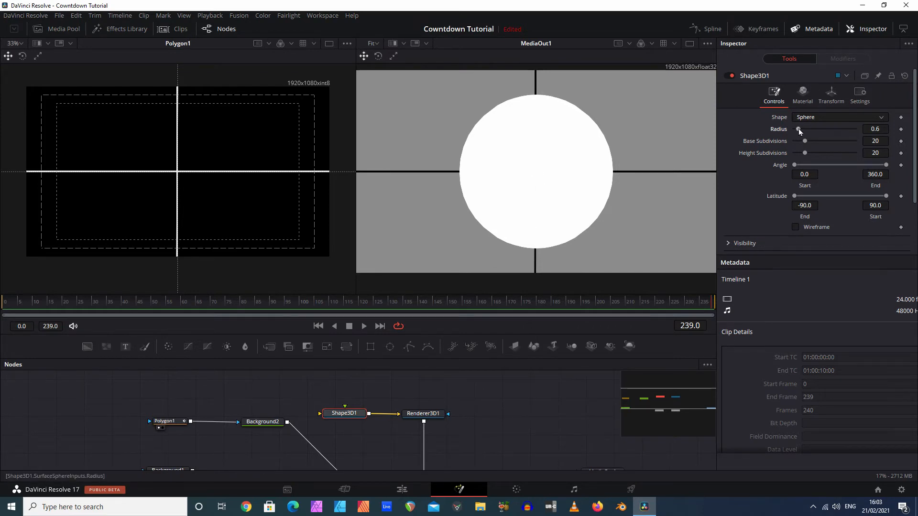
{"action": "left_click_drag", "start_coordinate": [797, 129], "coordinate": [807, 129]}
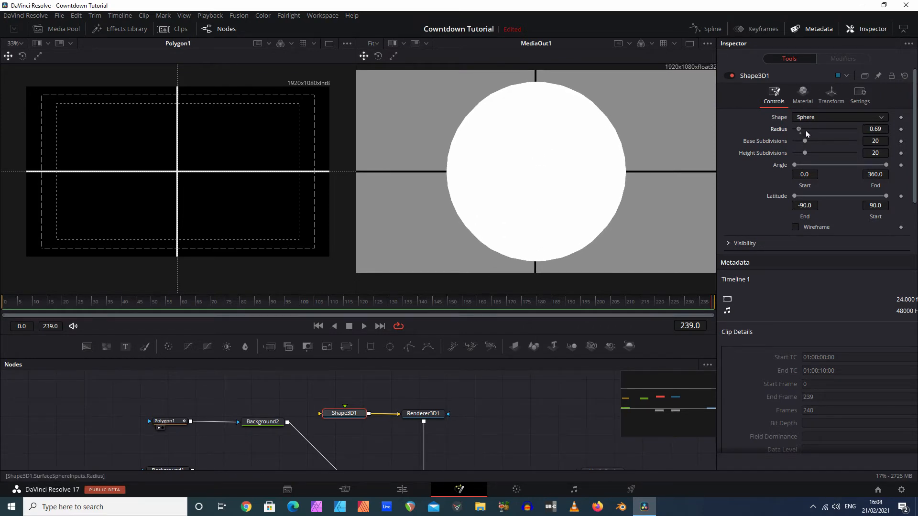
{"action": "left_click_drag", "start_coordinate": [807, 129], "coordinate": [808, 130]}
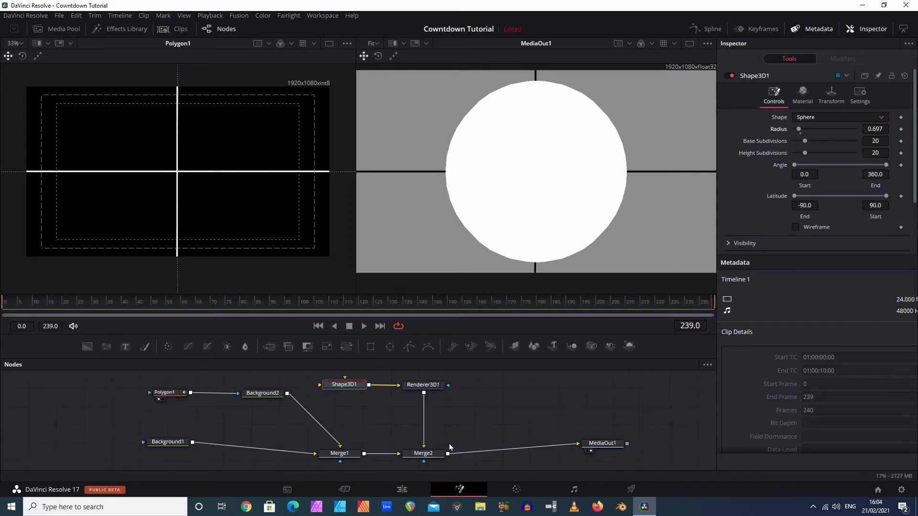
{"action": "mouse_move", "coordinate": [478, 386]}
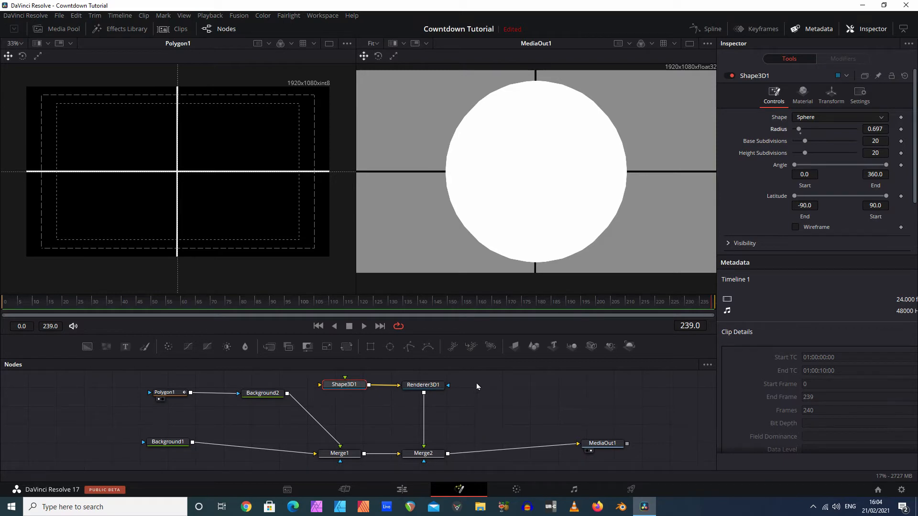
{"action": "mouse_move", "coordinate": [392, 388]}
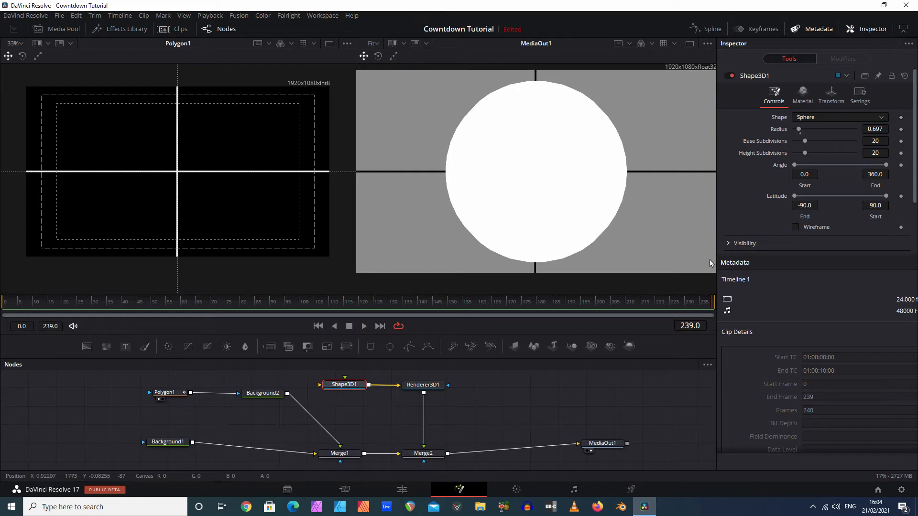
{"action": "mouse_move", "coordinate": [683, 255]}
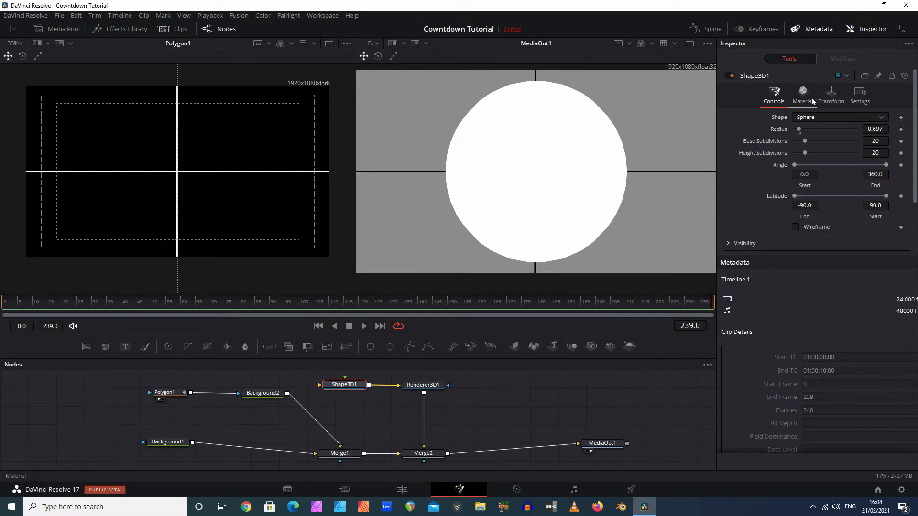
Step: Set the sphere's Angle End to 90 so only the right half of the disc shows
{"action": "left_click", "coordinate": [830, 94]}
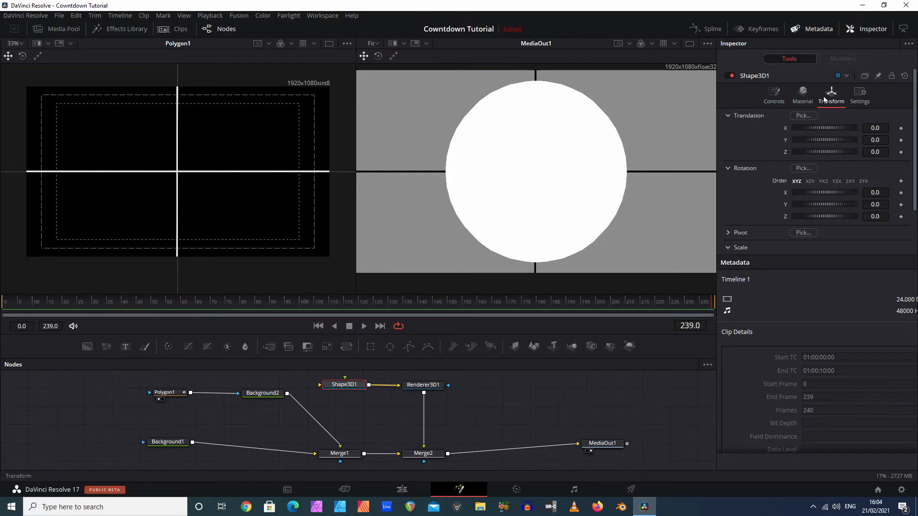
{"action": "left_click", "coordinate": [773, 94]}
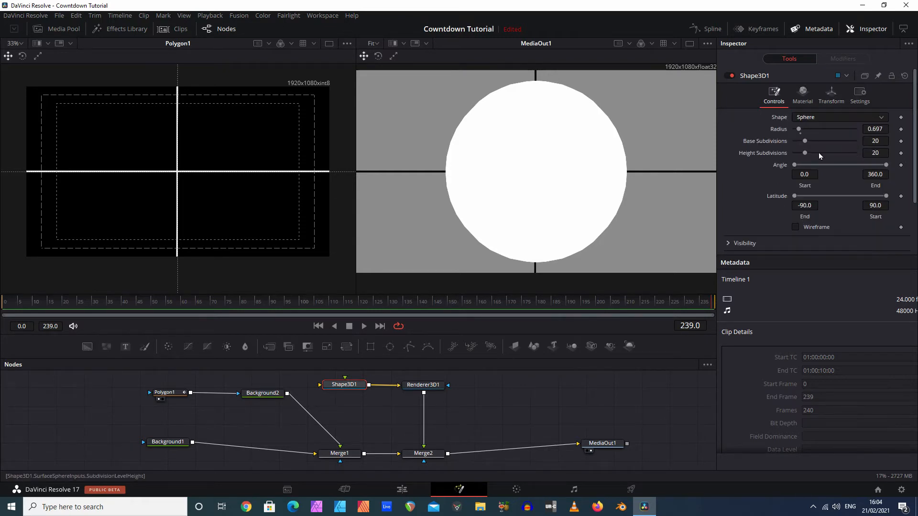
{"action": "left_click_drag", "start_coordinate": [872, 165], "coordinate": [830, 164]}
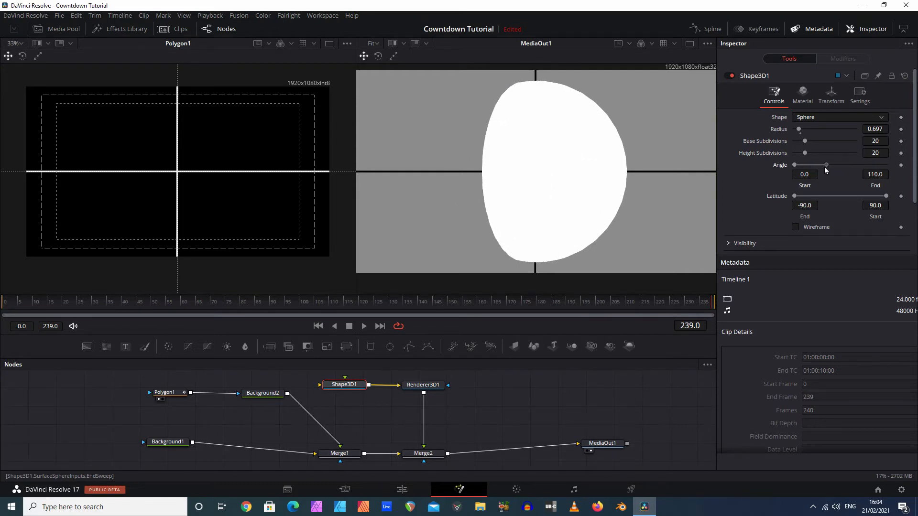
{"action": "left_click_drag", "start_coordinate": [825, 166], "coordinate": [843, 165]}
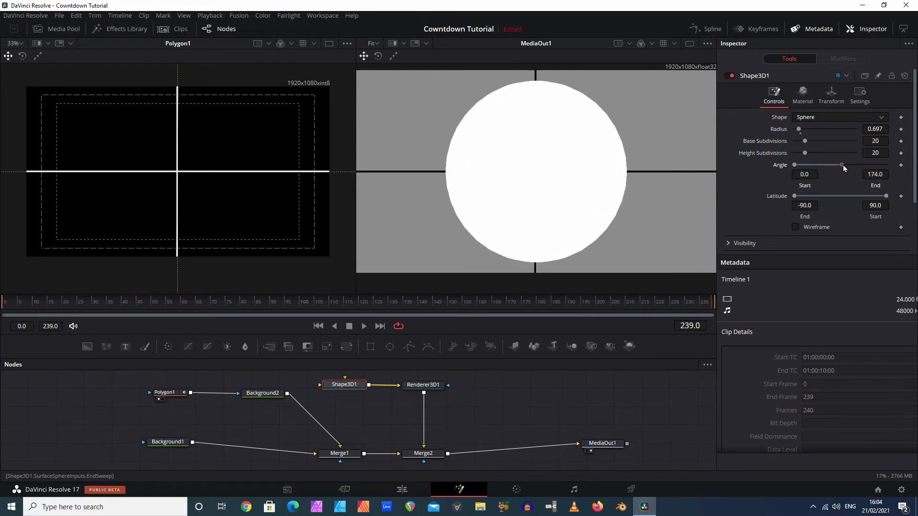
{"action": "left_click_drag", "start_coordinate": [841, 165], "coordinate": [819, 165]}
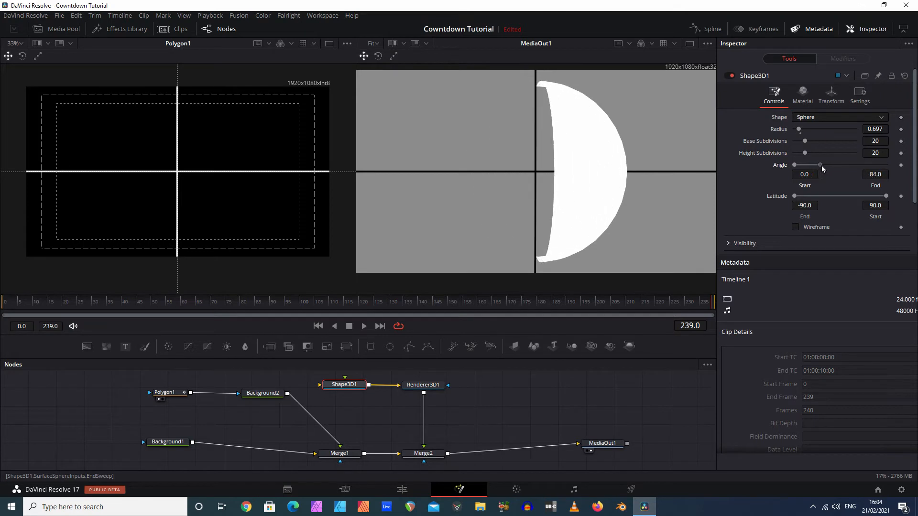
{"action": "left_click_drag", "start_coordinate": [819, 165], "coordinate": [794, 164]}
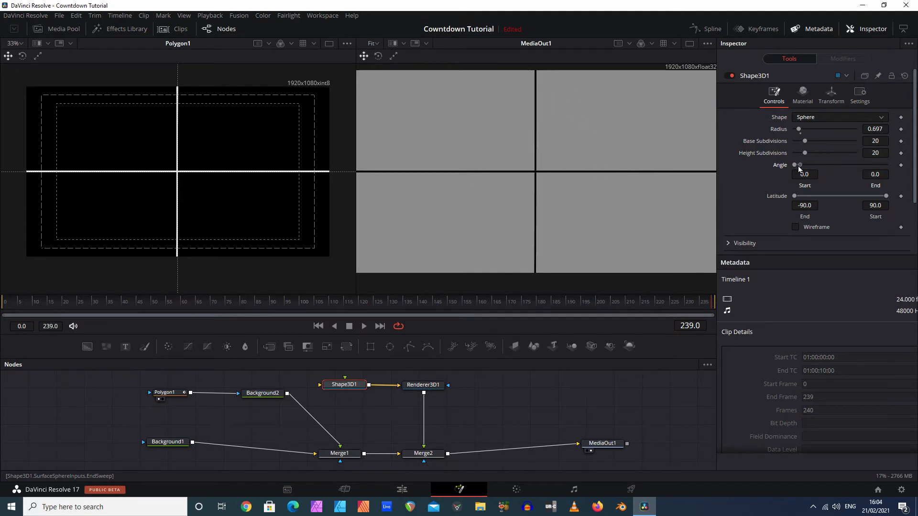
{"action": "left_click_drag", "start_coordinate": [794, 165], "coordinate": [829, 166]}
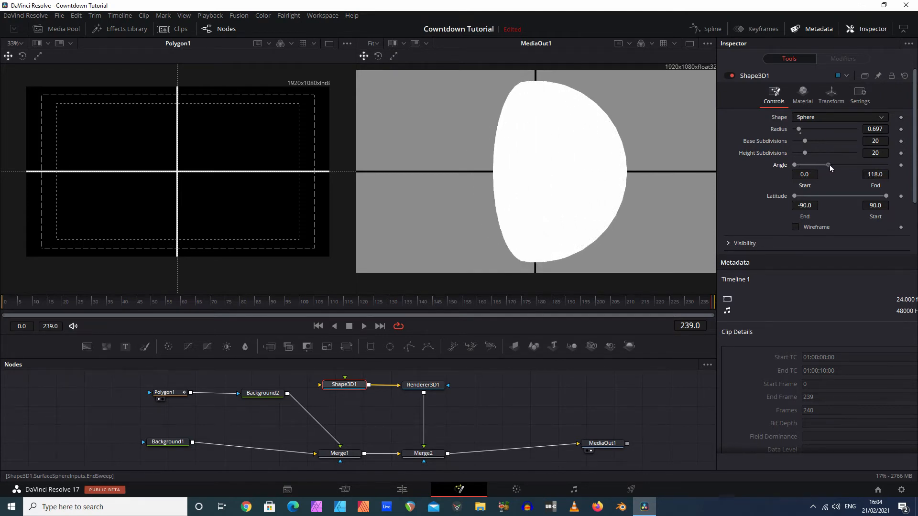
{"action": "left_click_drag", "start_coordinate": [828, 164], "coordinate": [859, 164]}
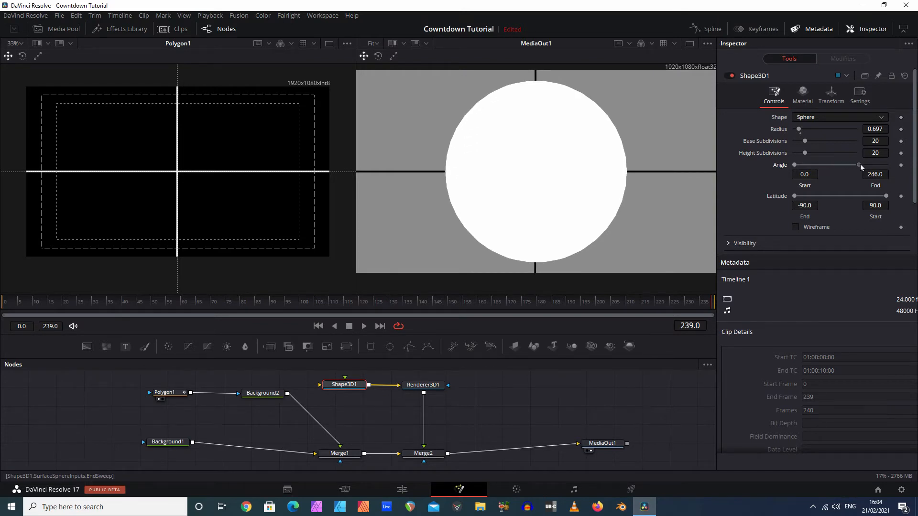
{"action": "left_click_drag", "start_coordinate": [860, 165], "coordinate": [799, 165]}
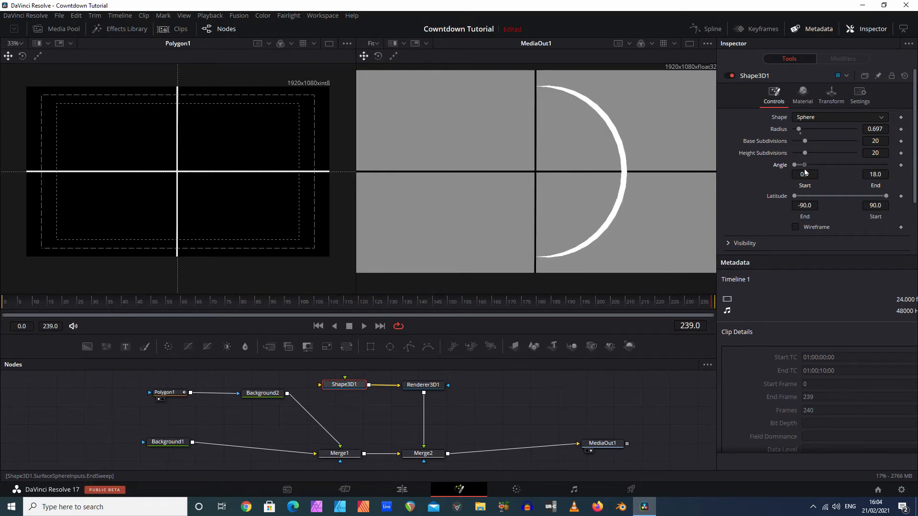
{"action": "left_click_drag", "start_coordinate": [799, 164], "coordinate": [820, 164]}
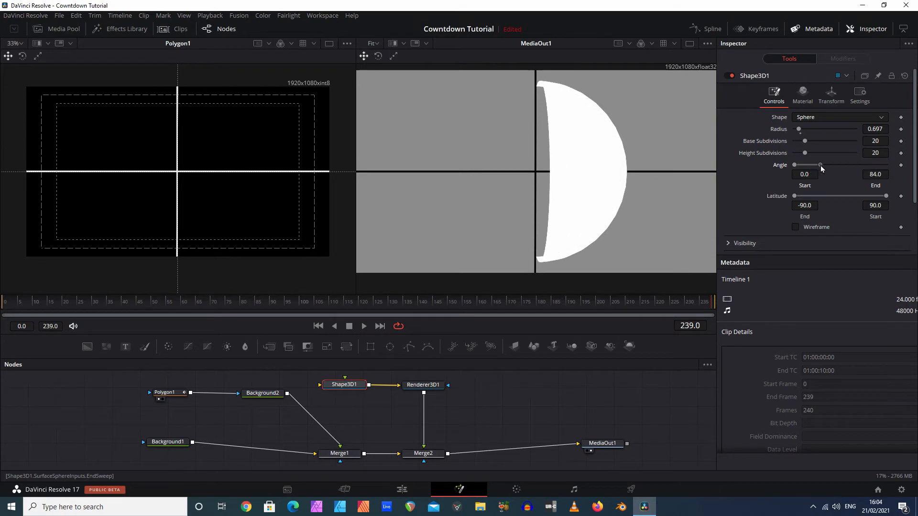
{"action": "left_click_drag", "start_coordinate": [819, 166], "coordinate": [822, 165]}
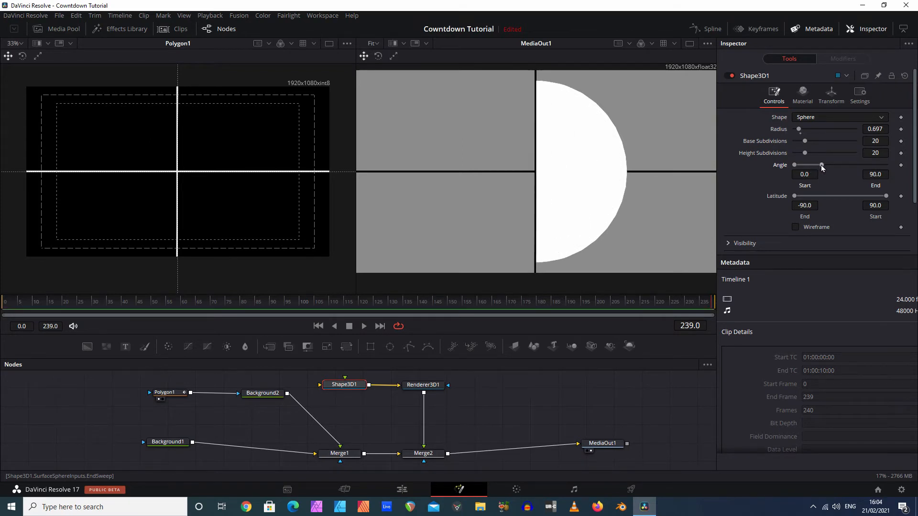
{"action": "mouse_move", "coordinate": [585, 156]}
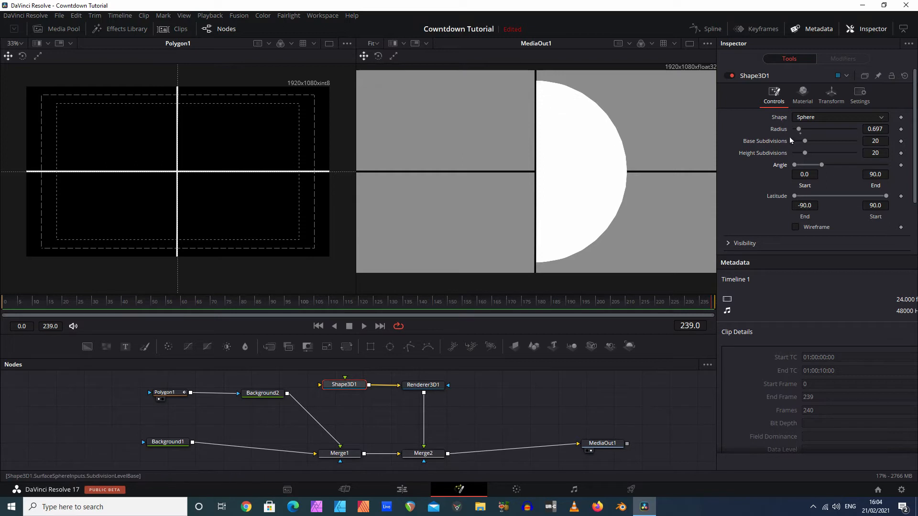
Step: Set the sphere's Rotation X and Rotation Z to 90 in the Transform settings
{"action": "left_click", "coordinate": [831, 94]}
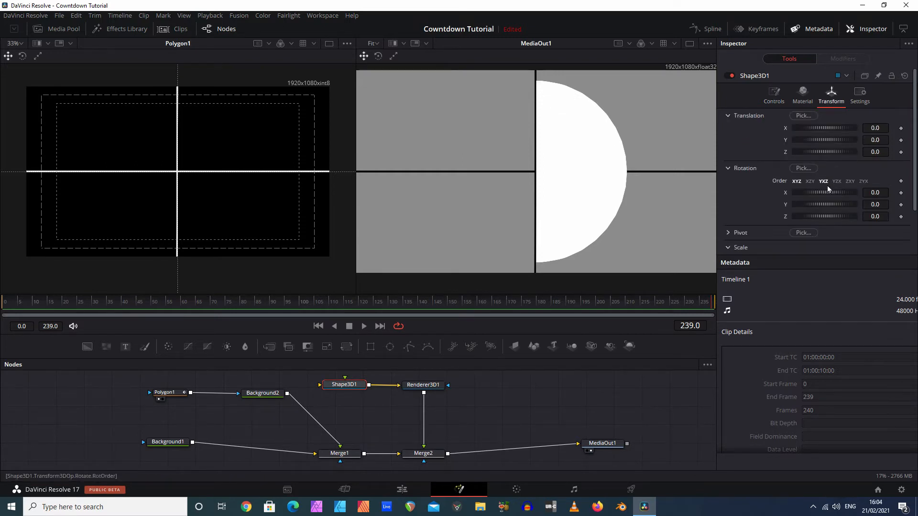
{"action": "left_click", "coordinate": [874, 192]}
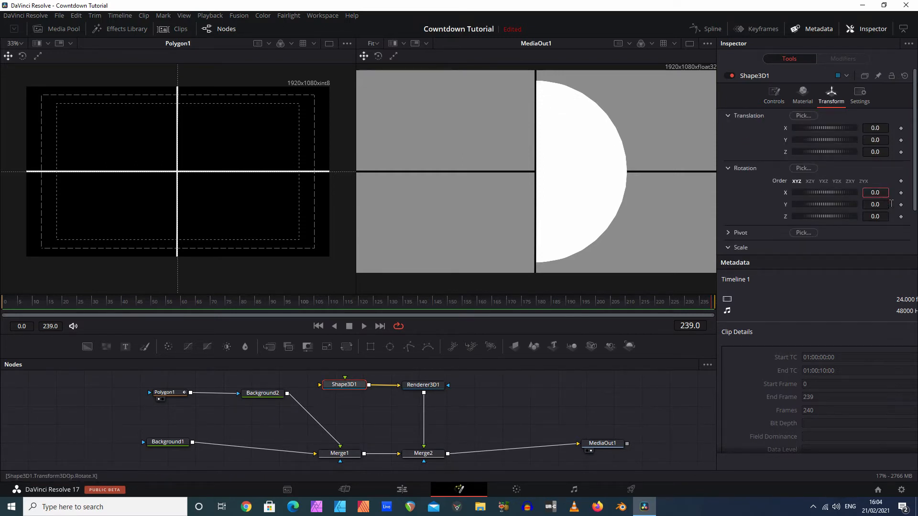
{"action": "type", "text": "9"}
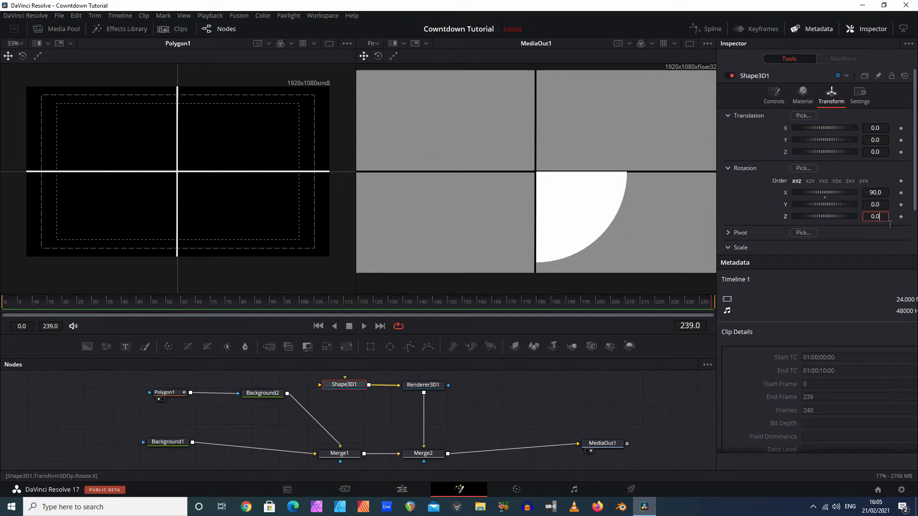
{"action": "type", "text": "90"}
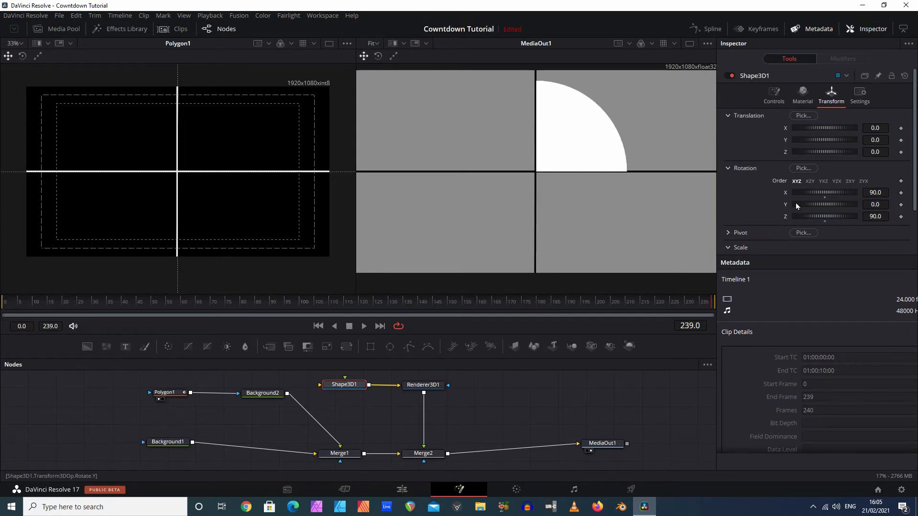
{"action": "left_click", "coordinate": [773, 94]}
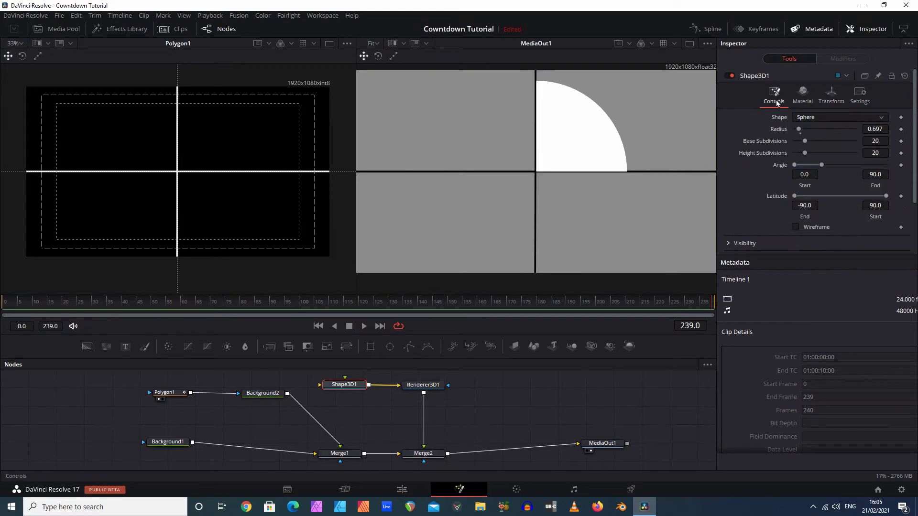
Step: Drag the Shape3D Angle End back and forth, finally settling on a 46° wedge from twelve o'clock
{"action": "left_click_drag", "start_coordinate": [863, 174], "coordinate": [801, 174]}
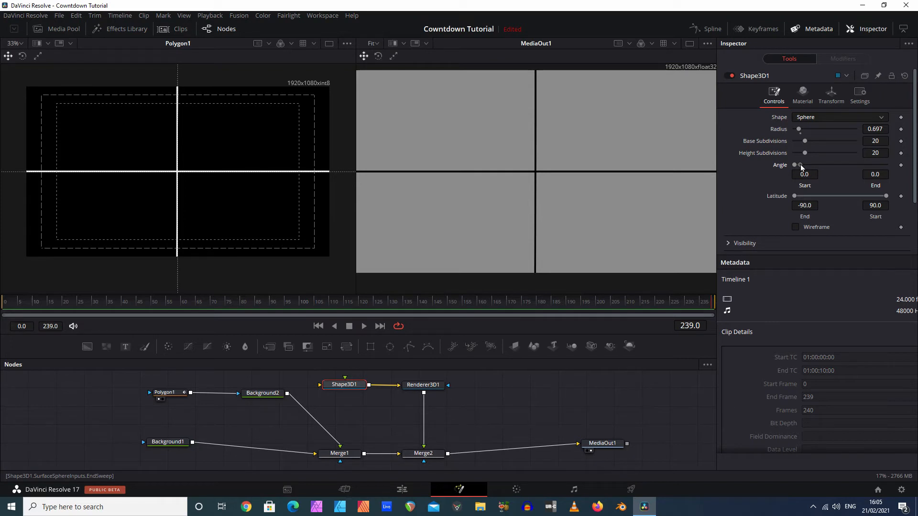
{"action": "left_click_drag", "start_coordinate": [795, 166], "coordinate": [836, 165]}
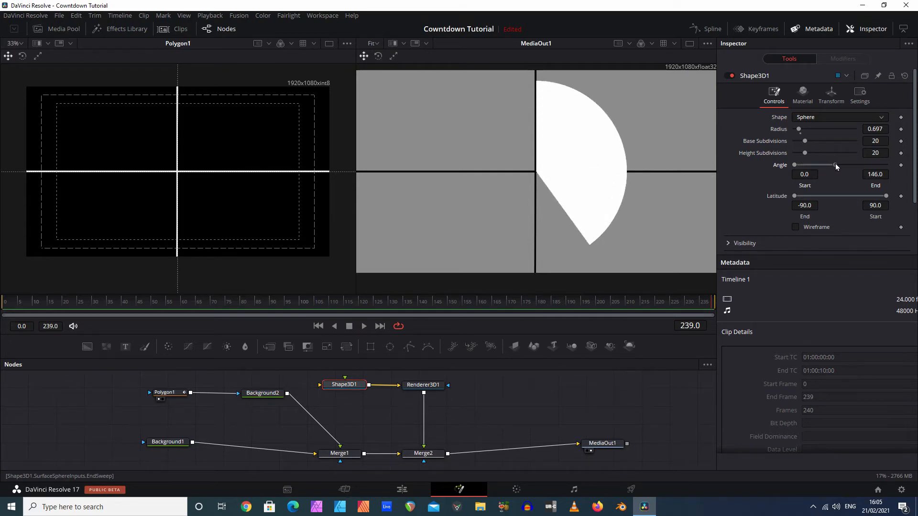
{"action": "left_click_drag", "start_coordinate": [835, 164], "coordinate": [861, 164]}
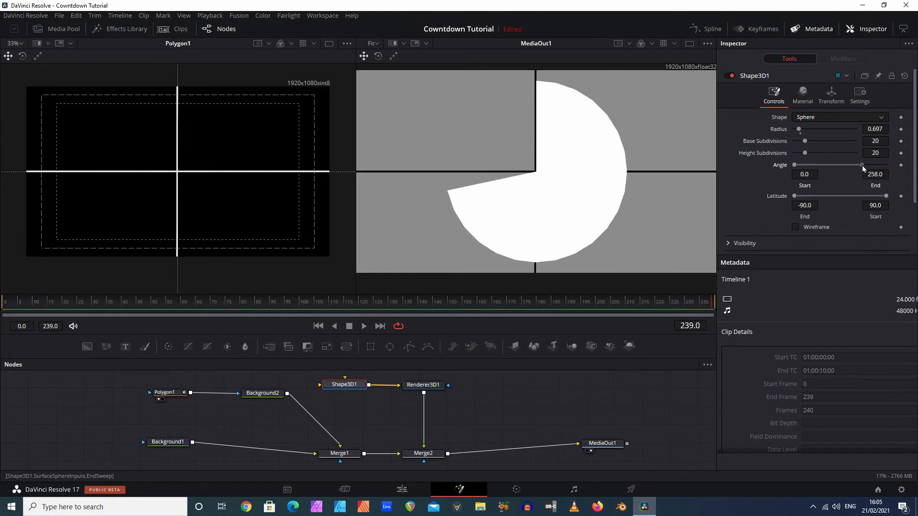
{"action": "left_click_drag", "start_coordinate": [861, 165], "coordinate": [883, 165]}
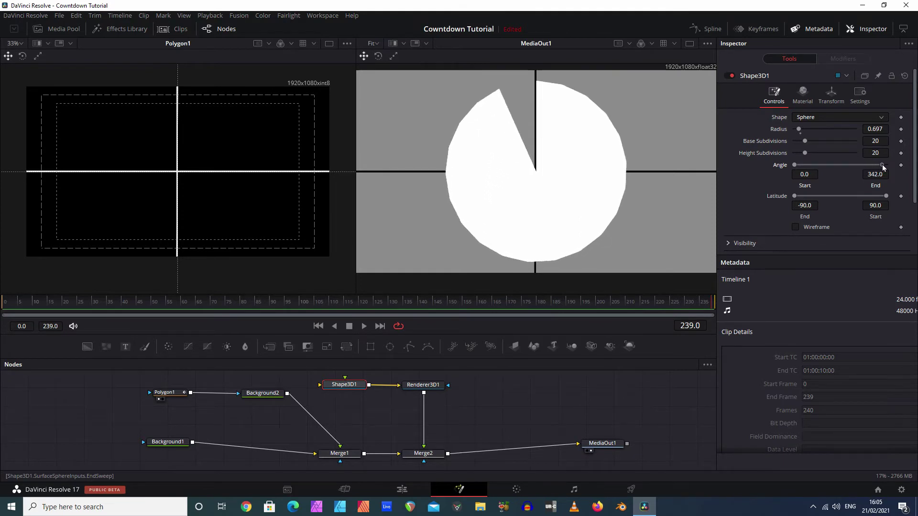
{"action": "left_click_drag", "start_coordinate": [880, 164], "coordinate": [799, 165]}
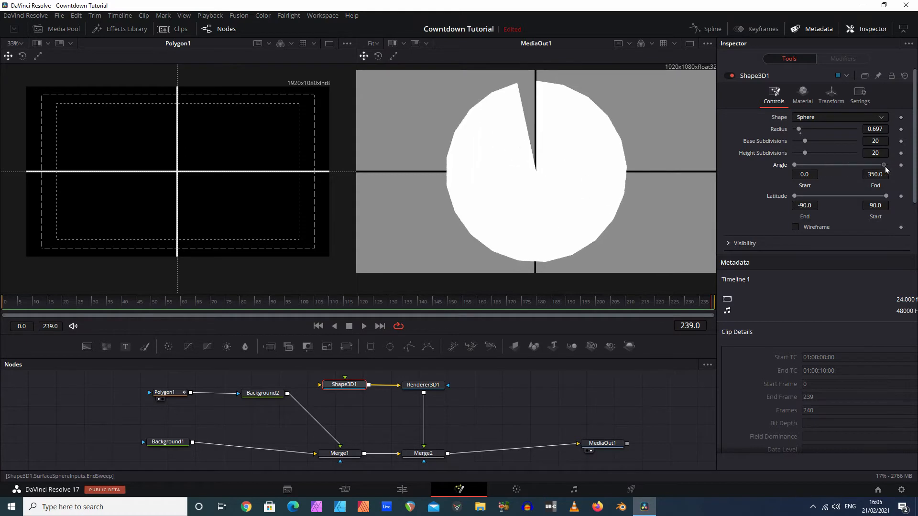
{"action": "left_click_drag", "start_coordinate": [883, 164], "coordinate": [837, 164]}
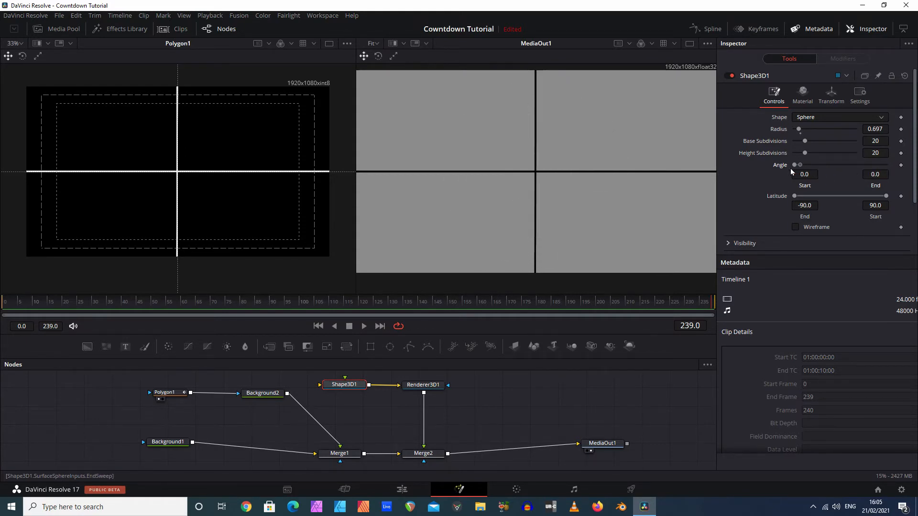
{"action": "left_click_drag", "start_coordinate": [798, 164], "coordinate": [884, 164]}
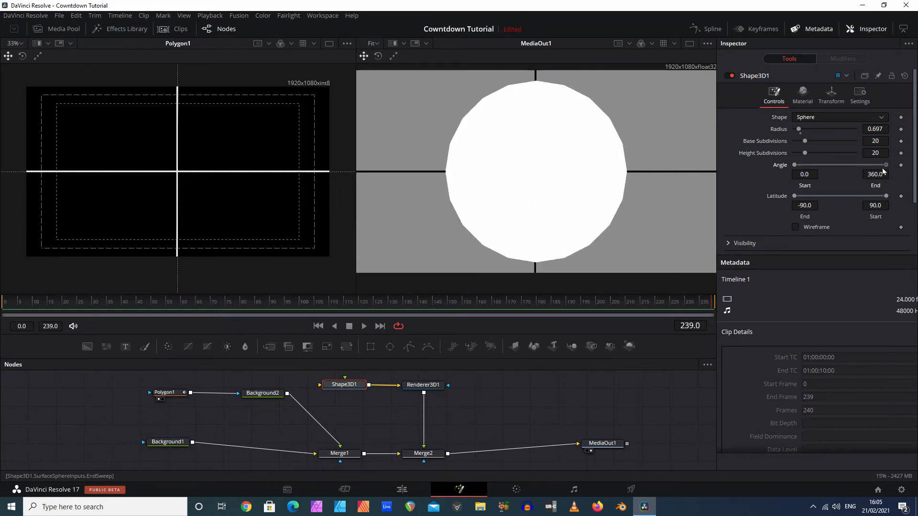
{"action": "left_click_drag", "start_coordinate": [883, 164], "coordinate": [877, 165]}
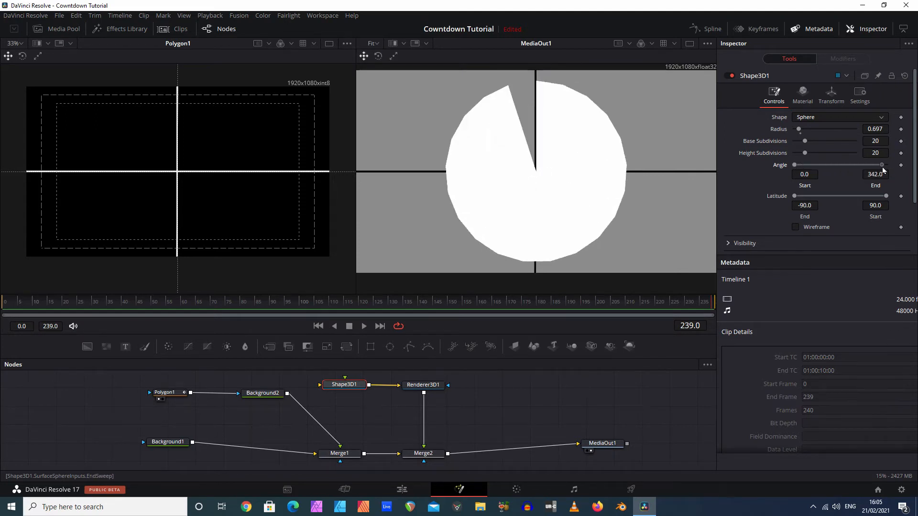
{"action": "left_click_drag", "start_coordinate": [880, 165], "coordinate": [795, 164]}
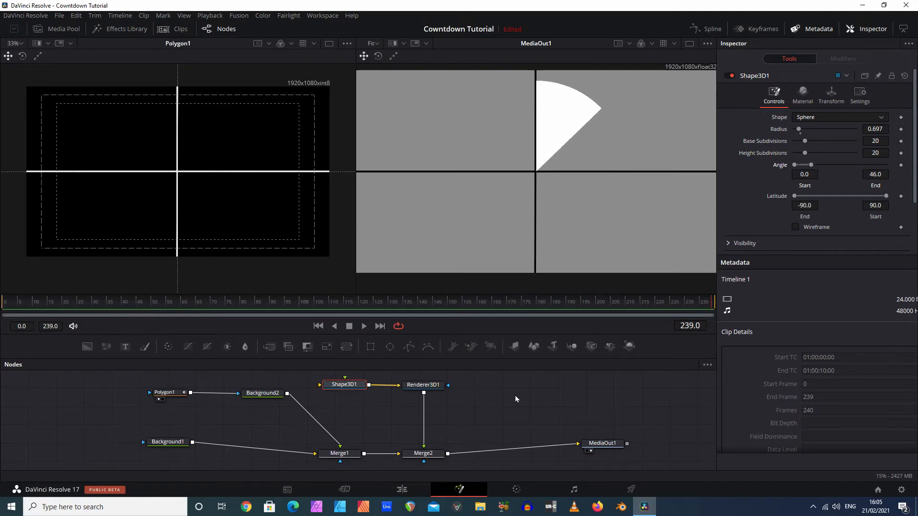
{"action": "mouse_move", "coordinate": [390, 347]}
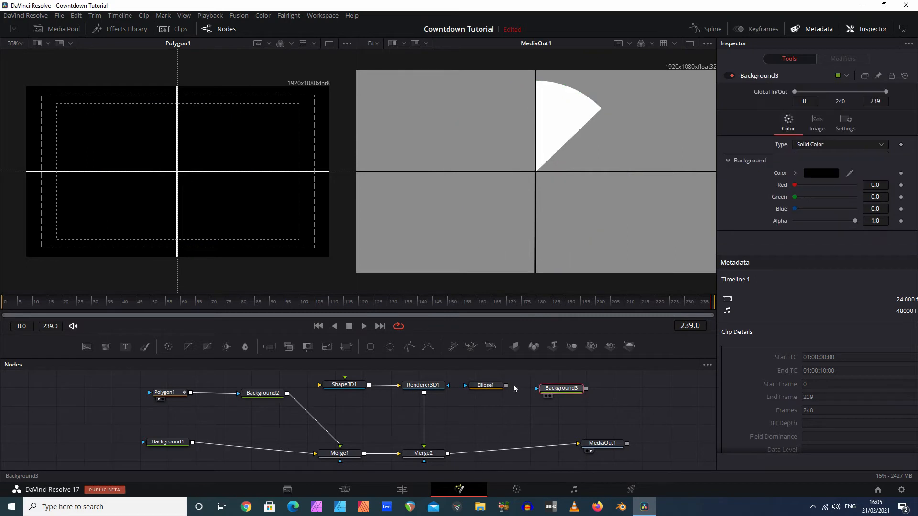
Step: Review the new Ellipse mask and Background3 node settings for the ring
{"action": "left_click", "coordinate": [486, 384]}
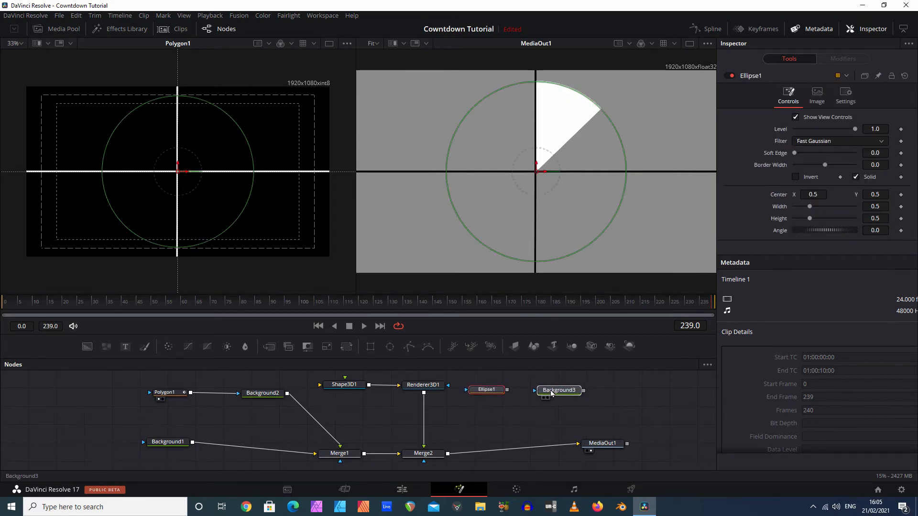
{"action": "left_click", "coordinate": [556, 390]}
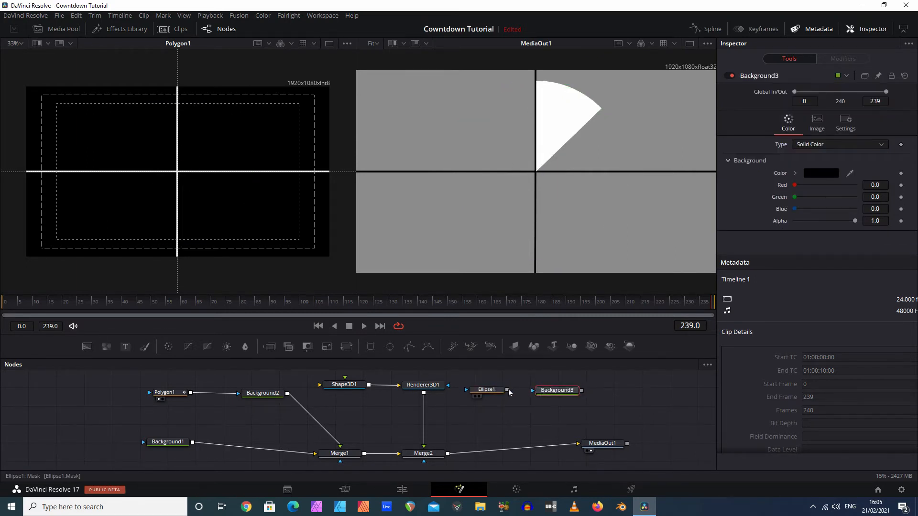
{"action": "mouse_move", "coordinate": [509, 392]}
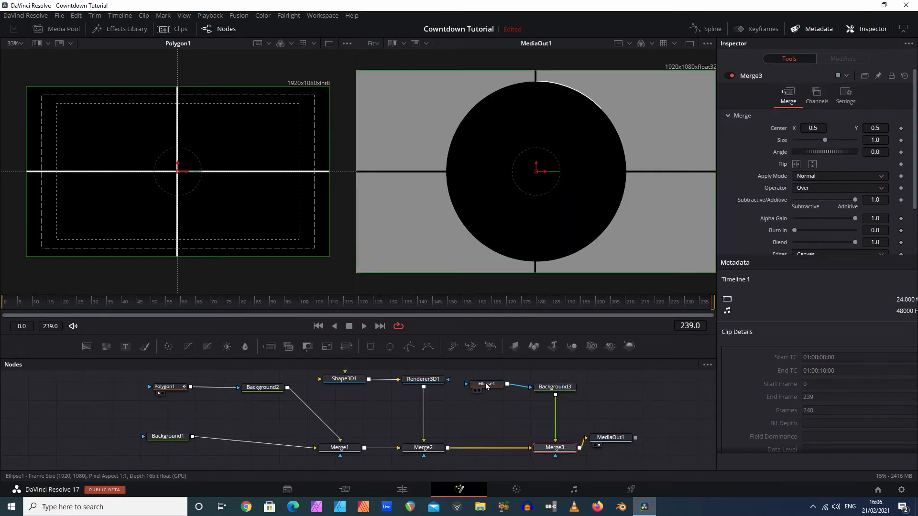
{"action": "left_click", "coordinate": [485, 386]}
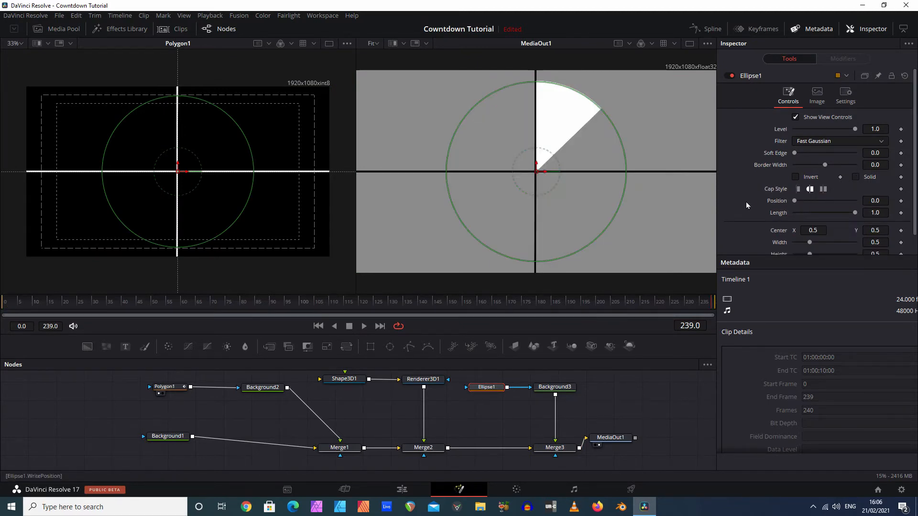
{"action": "mouse_move", "coordinate": [629, 213]}
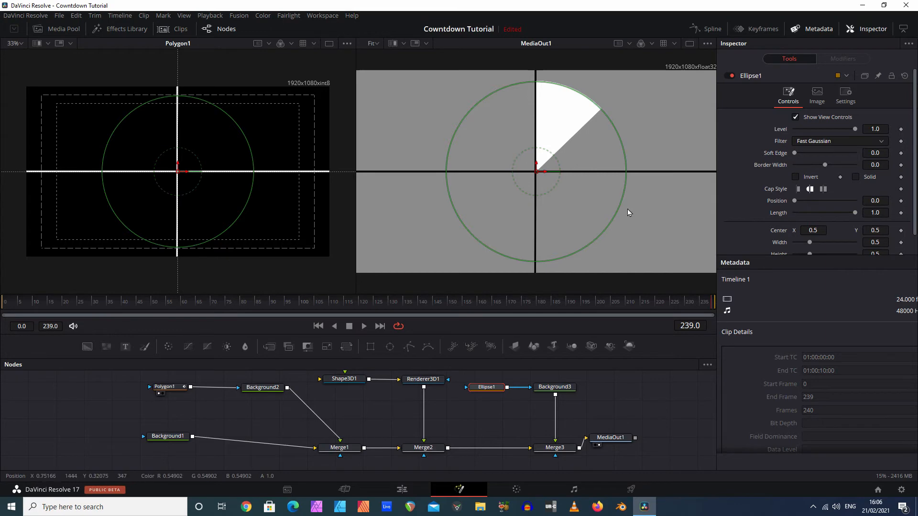
{"action": "mouse_move", "coordinate": [528, 273]}
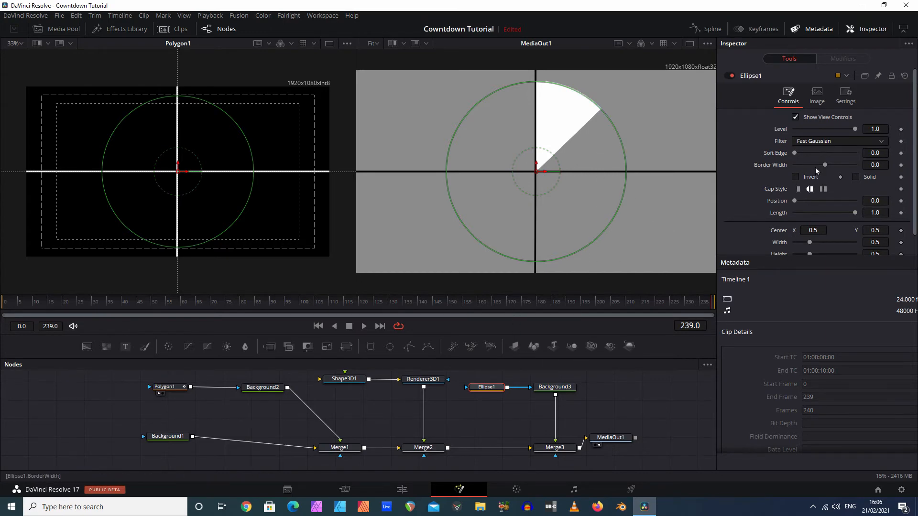
Step: Set the ellipse's Border Width to about 0.013, giving a thin ring outline
{"action": "left_click_drag", "start_coordinate": [826, 165], "coordinate": [823, 166]}
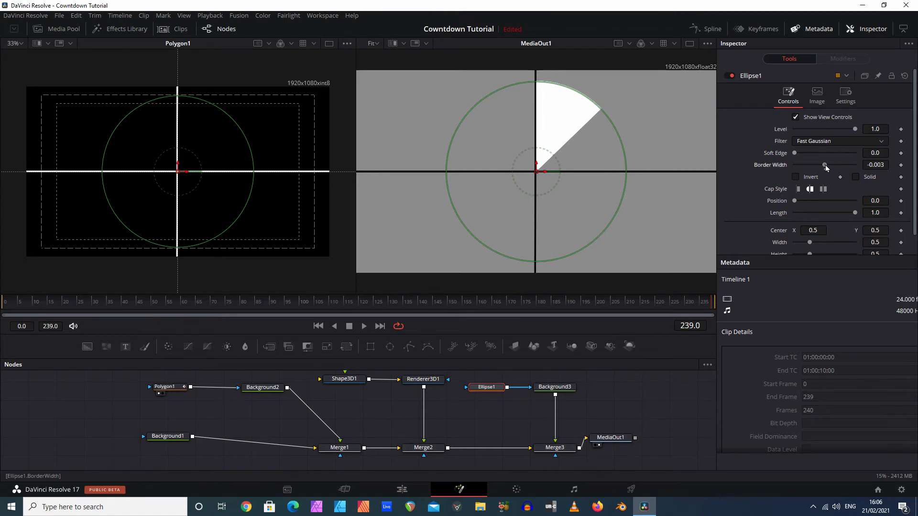
{"action": "left_click_drag", "start_coordinate": [824, 165], "coordinate": [828, 166]}
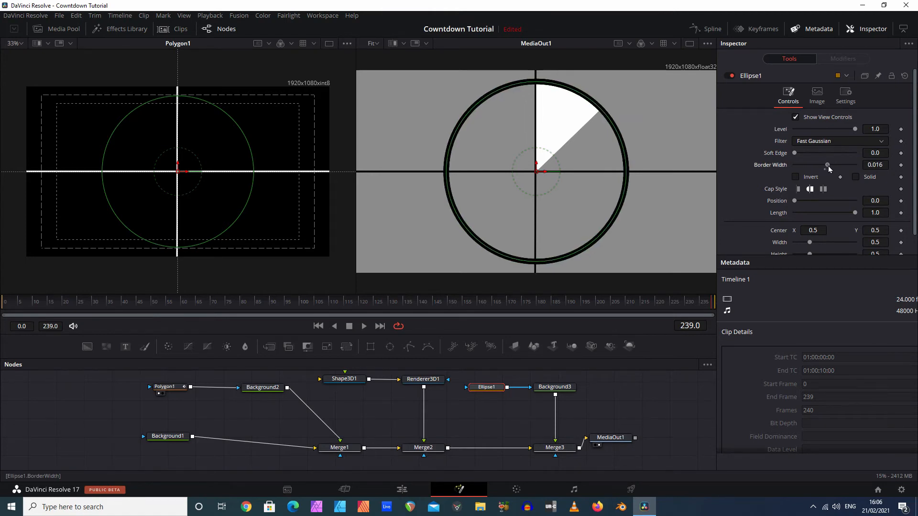
{"action": "left_click_drag", "start_coordinate": [827, 164], "coordinate": [826, 164]}
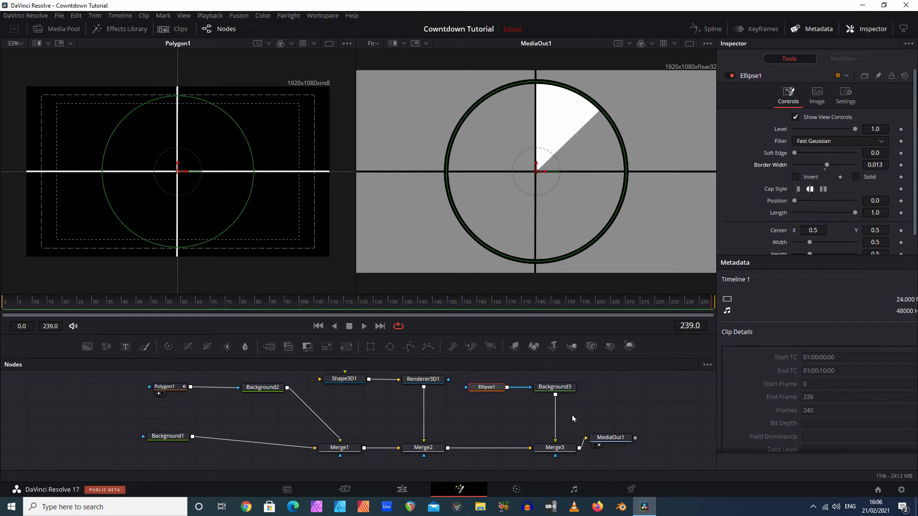
Step: Change Background3's colour to white in the Color dialog so the ring renders white
{"action": "left_click", "coordinate": [555, 386]}
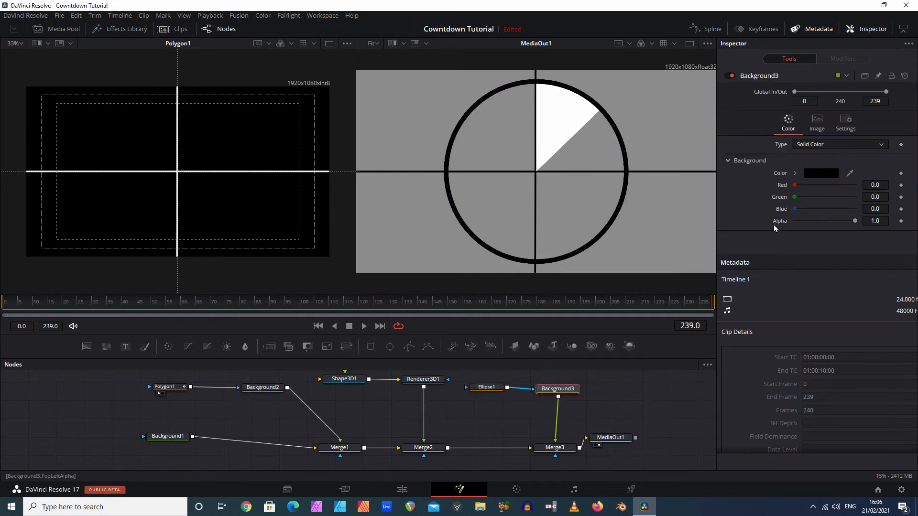
{"action": "left_click", "coordinate": [820, 173]}
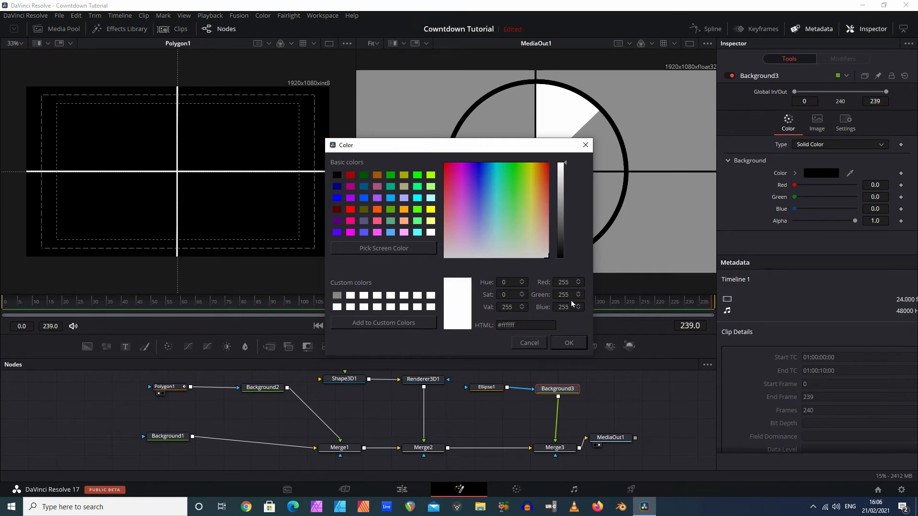
{"action": "left_click", "coordinate": [569, 342]}
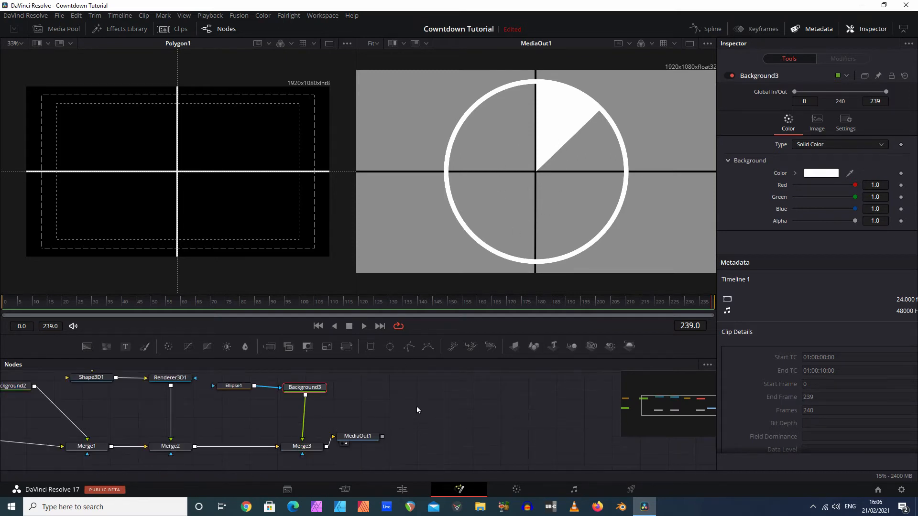
Step: Enter the number 8 as the new Text node's content, merged before MediaOut1
{"action": "left_click_drag", "start_coordinate": [417, 411], "coordinate": [450, 421]}
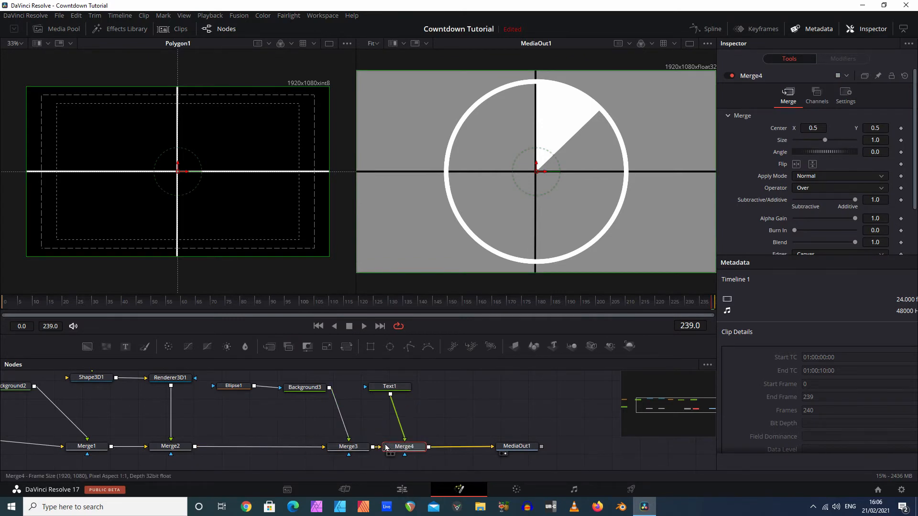
{"action": "left_click", "coordinate": [523, 445]}
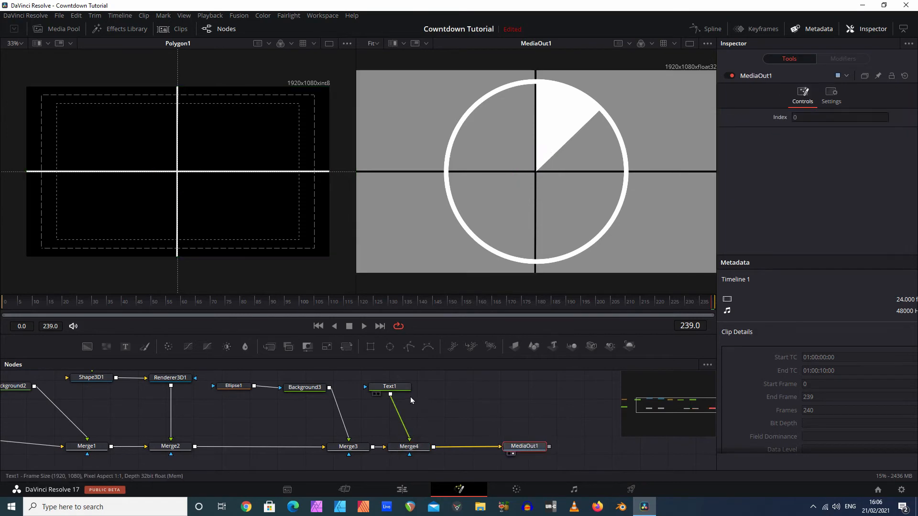
{"action": "left_click", "coordinate": [389, 386]}
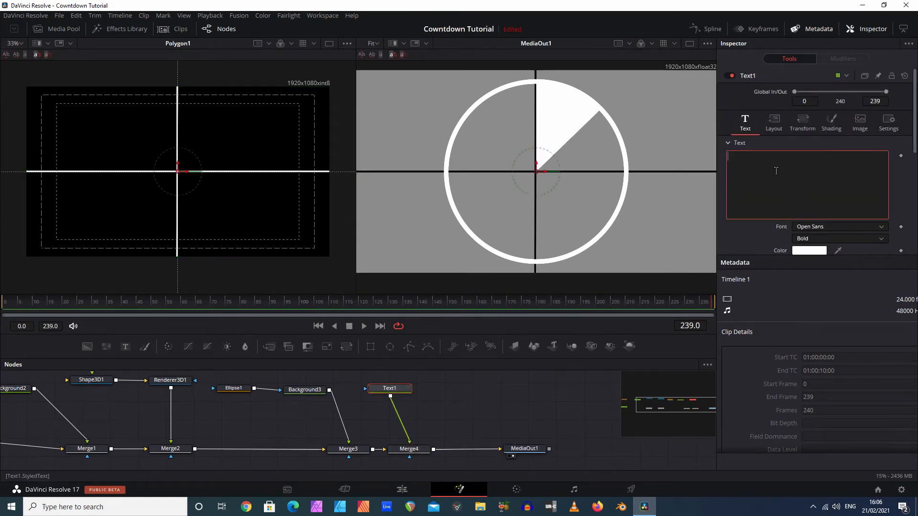
{"action": "type", "text": "Hello"}
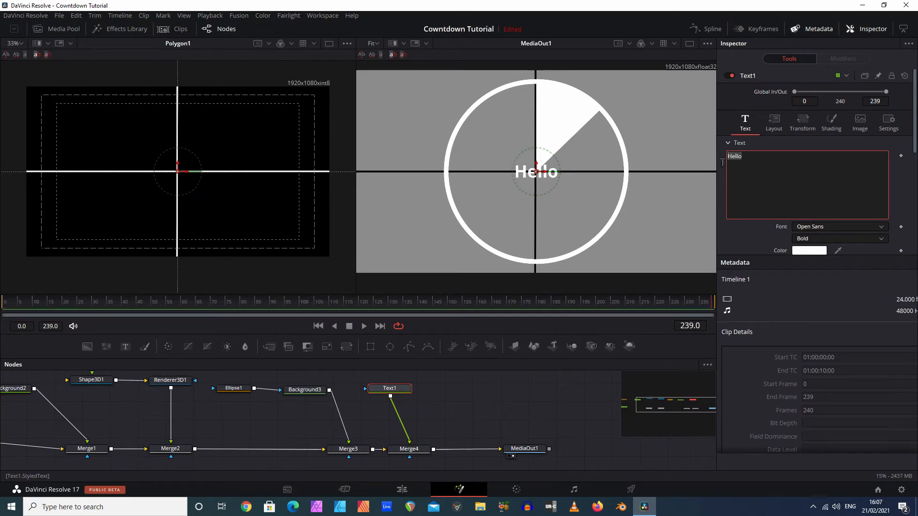
{"action": "type", "text": "8"}
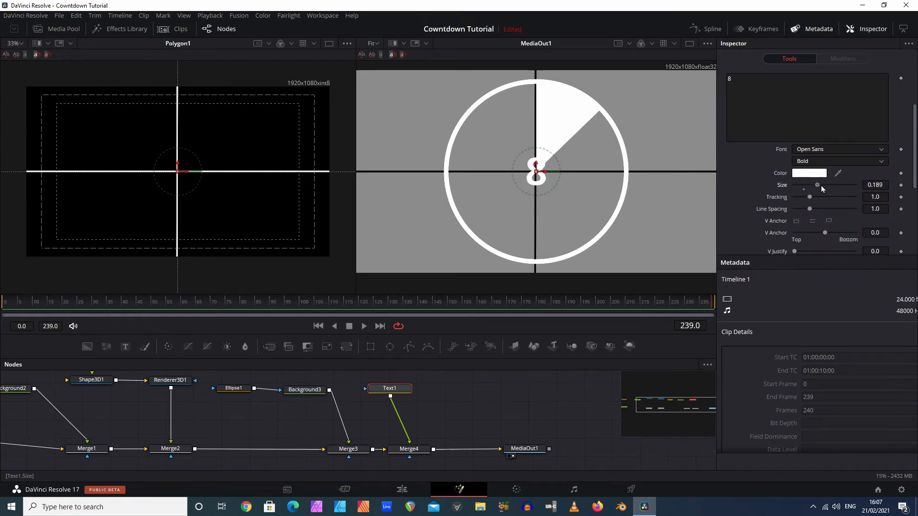
Step: Raise the text Size to 1.0 for a large white numeral over the ring
{"action": "left_click_drag", "start_coordinate": [818, 185], "coordinate": [851, 184]}
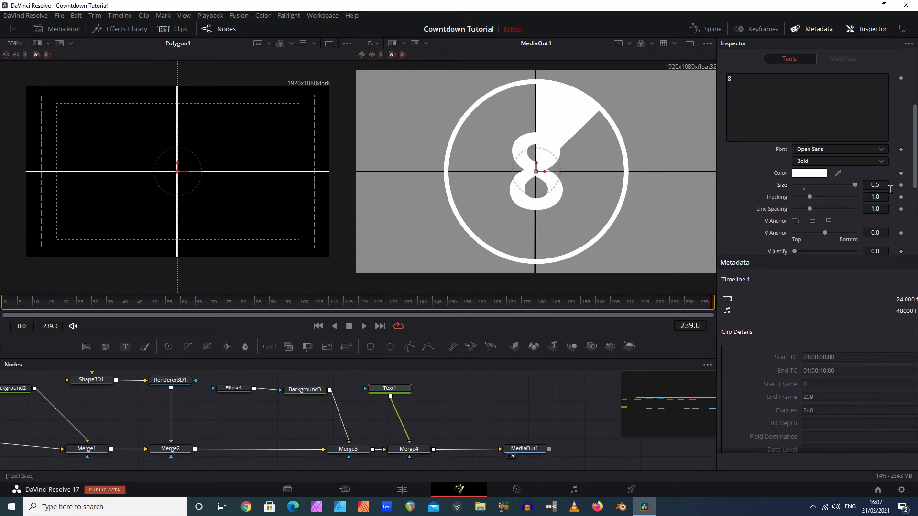
{"action": "left_click", "coordinate": [874, 184]}
{"action": "type", "text": "1"}
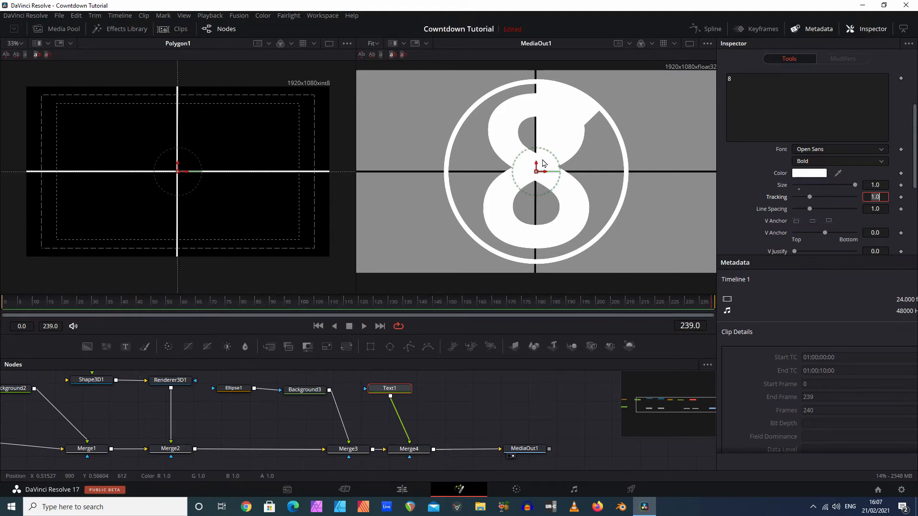
{"action": "mouse_move", "coordinate": [253, 305]}
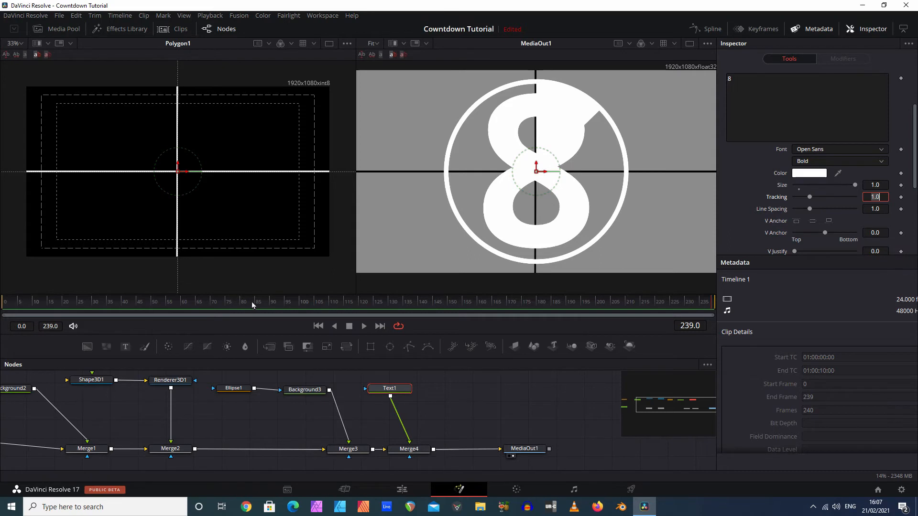
{"action": "mouse_move", "coordinate": [390, 408]}
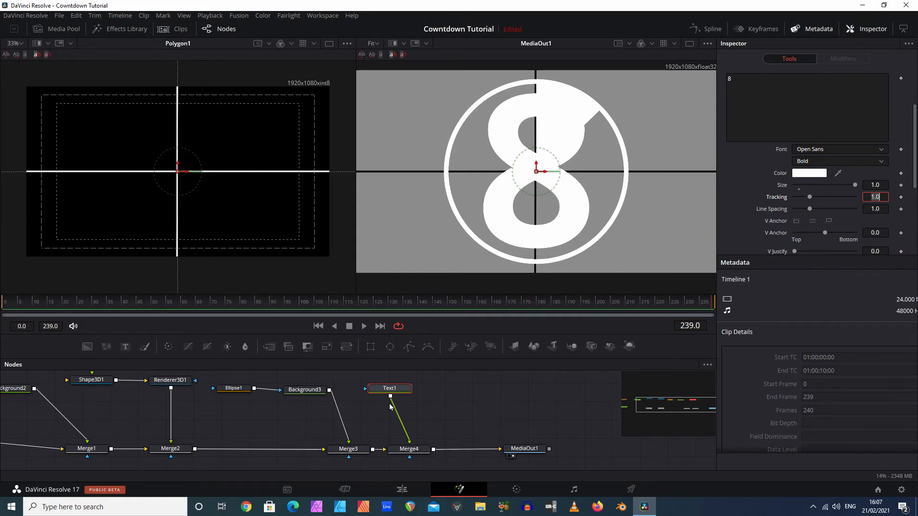
Step: Add a text expression field to Text1's content via its context menu
{"action": "left_click", "coordinate": [530, 449]}
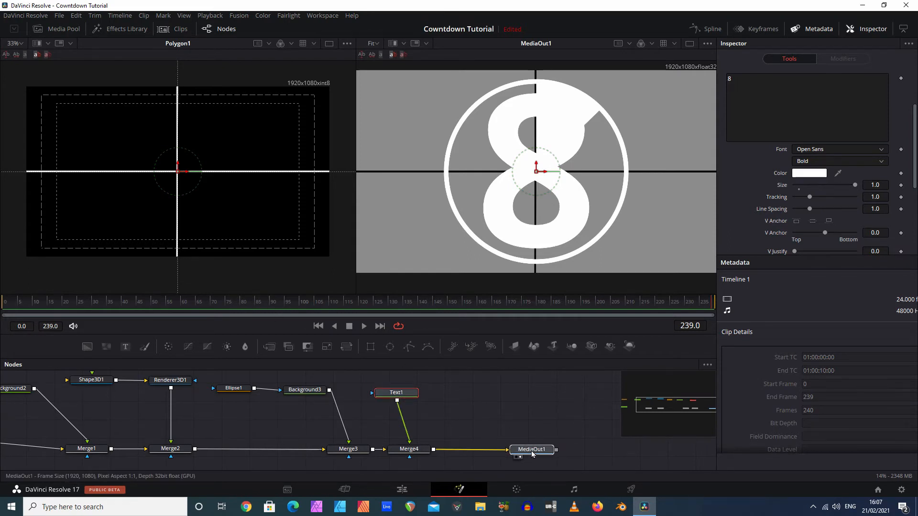
{"action": "left_click", "coordinate": [396, 392]}
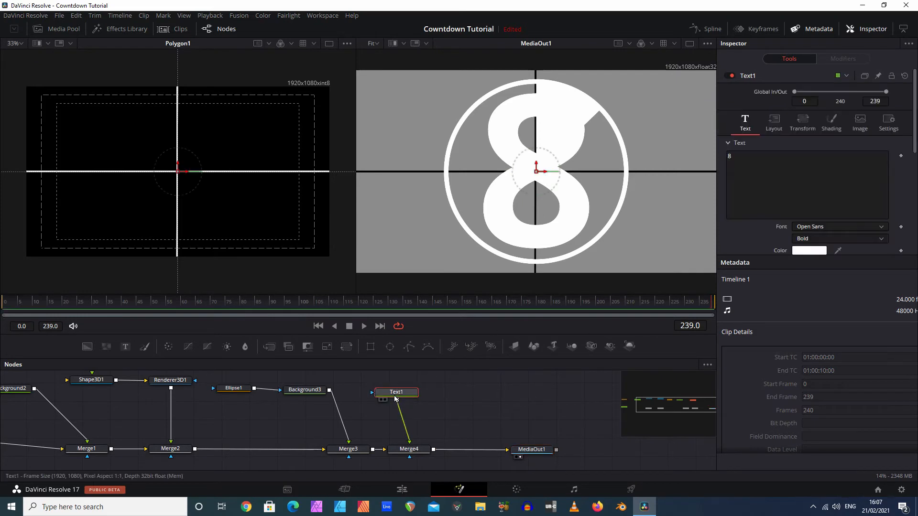
{"action": "left_click", "coordinate": [758, 202]}
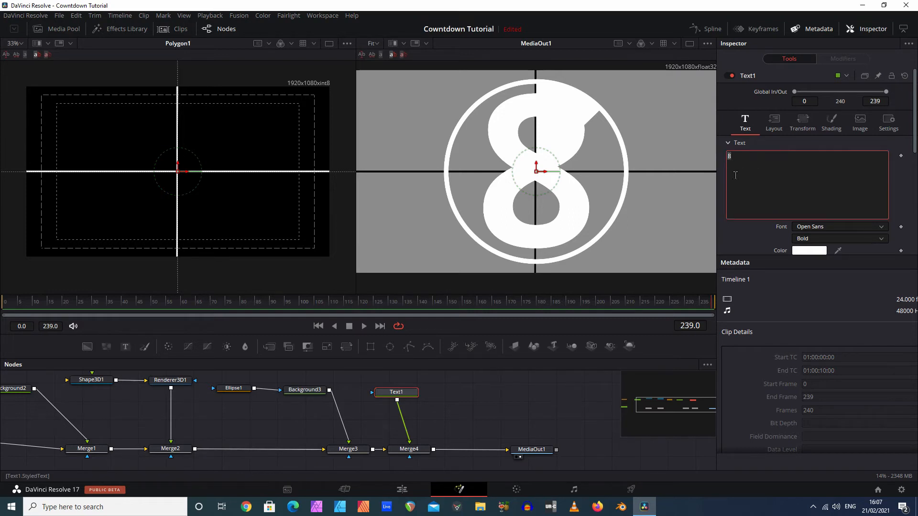
{"action": "right_click", "coordinate": [735, 176]}
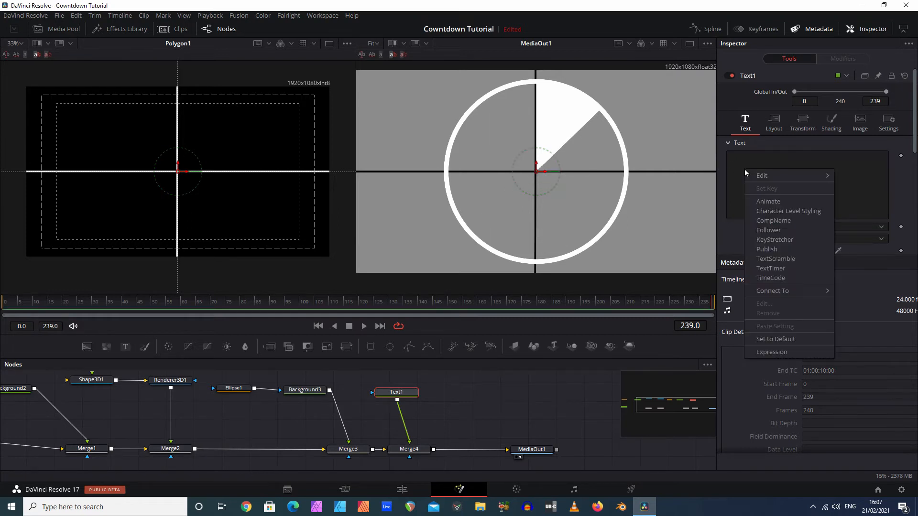
{"action": "mouse_move", "coordinate": [767, 358]}
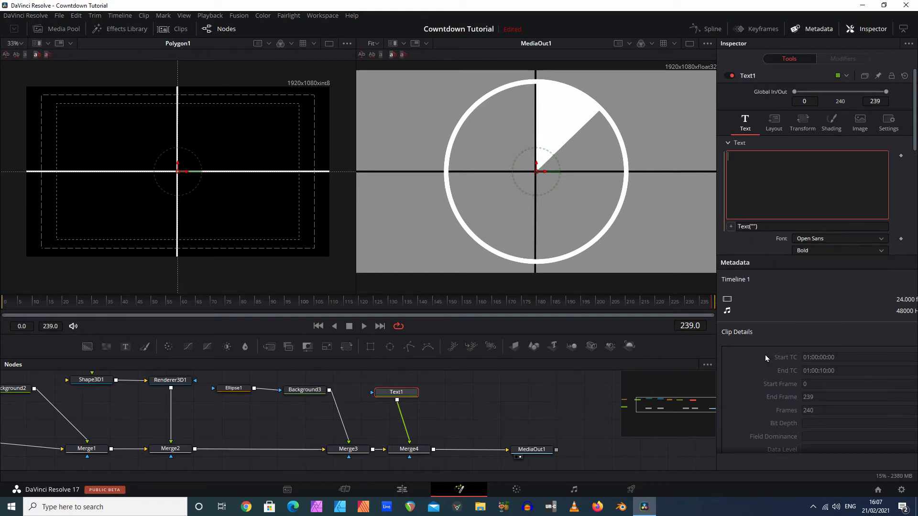
{"action": "left_click", "coordinate": [757, 180]}
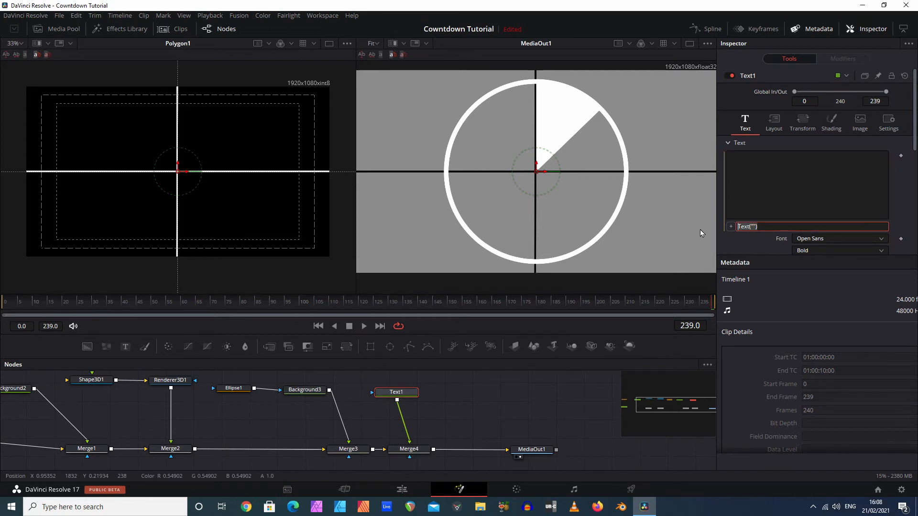
Step: Enter the countdown expression 10-floor(time/25)
{"action": "type", "text": "10-floor"}
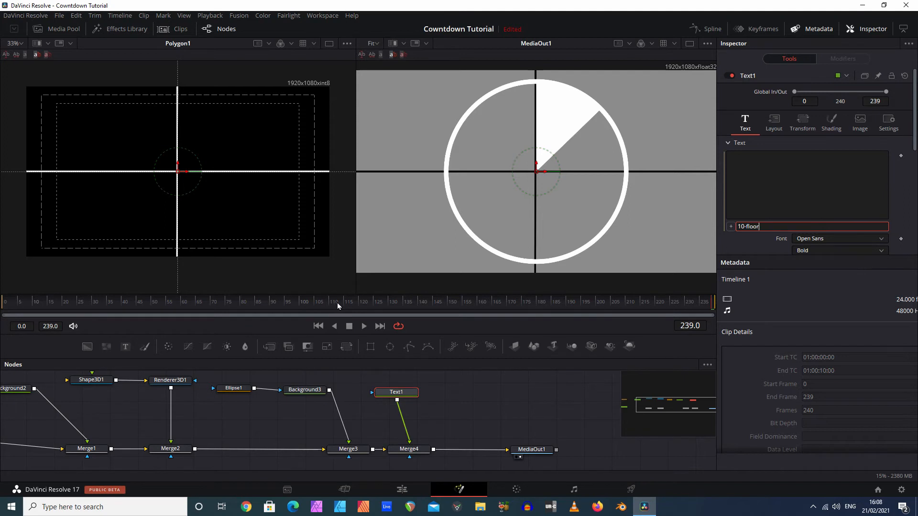
{"action": "mouse_move", "coordinate": [363, 310]}
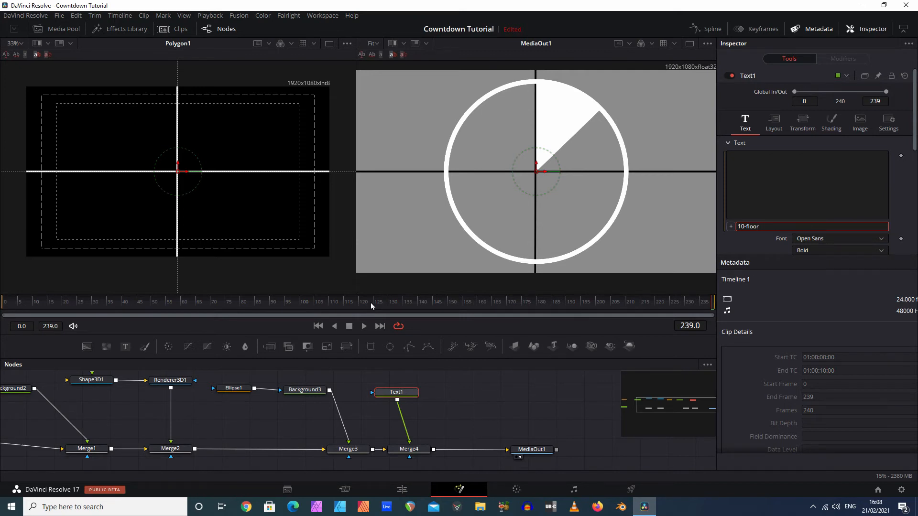
{"action": "type", "text": "f"}
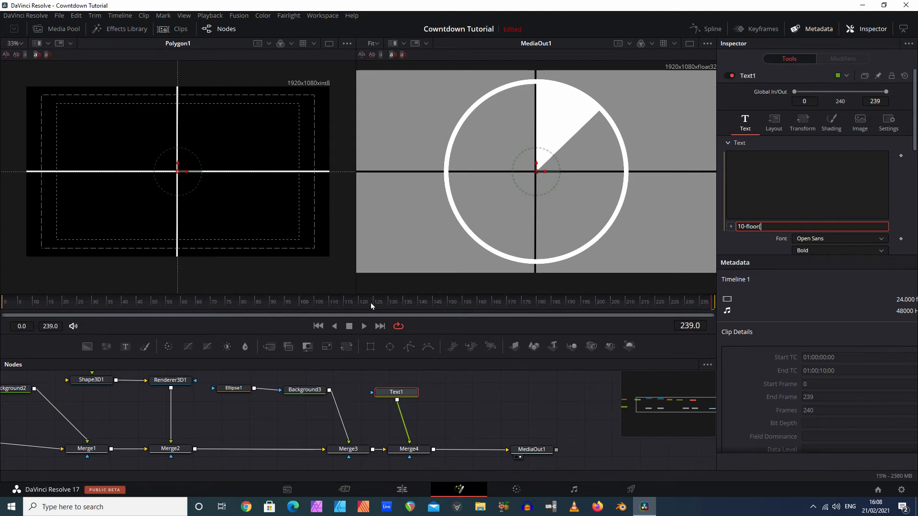
{"action": "type", "text": "time"}
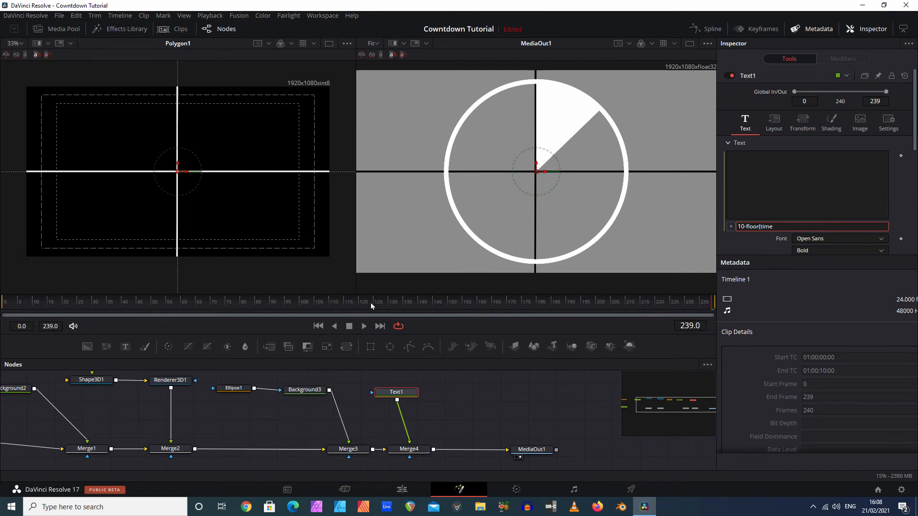
{"action": "type", "text": "/"}
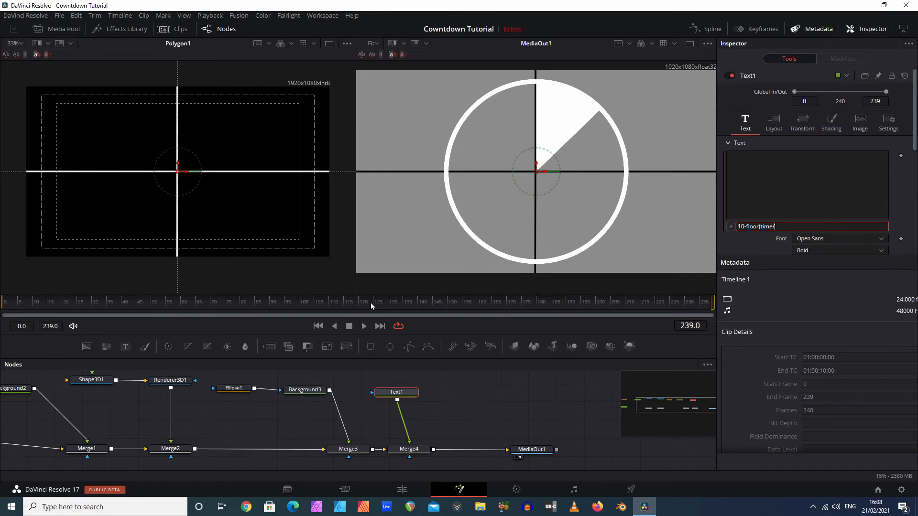
{"action": "type", "text": "25)"}
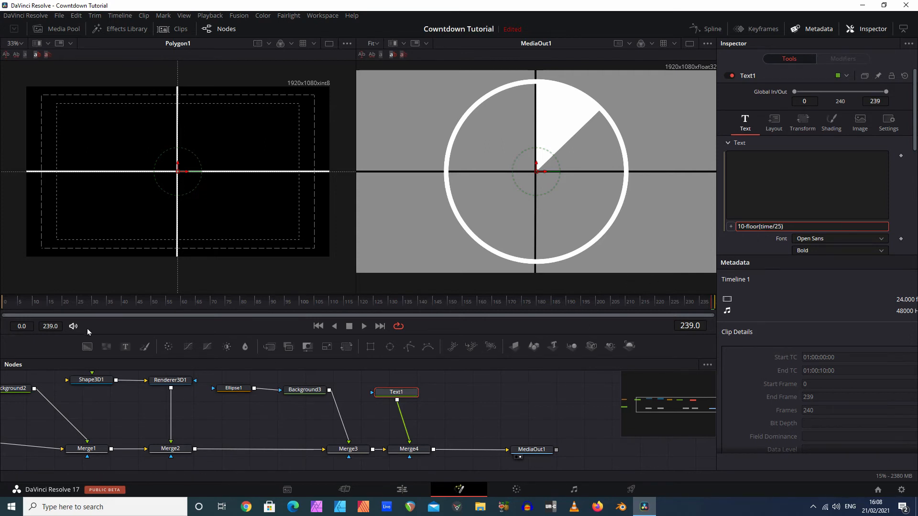
Step: Scrub the time ruler to mid-clip, the last frame and frame 0 to verify the countdown reads 10 to 1
{"action": "left_click", "coordinate": [21, 301]}
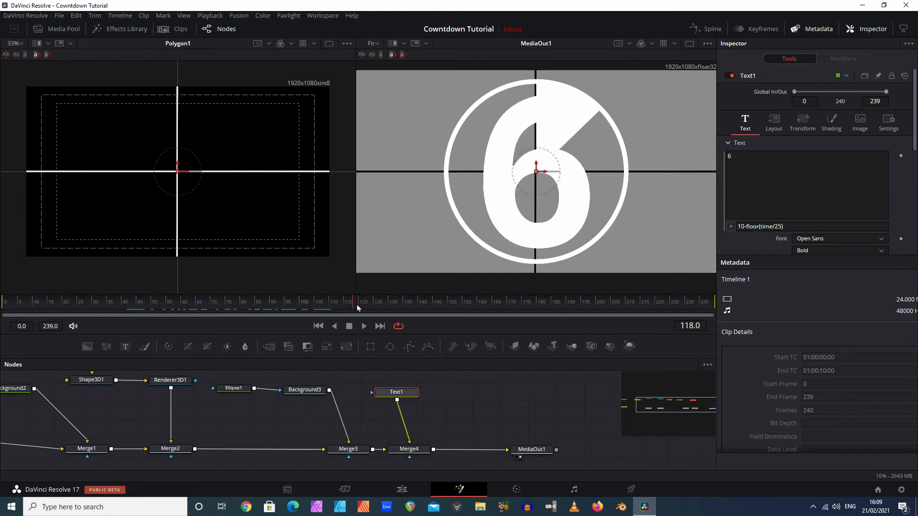
{"action": "left_click", "coordinate": [616, 302]}
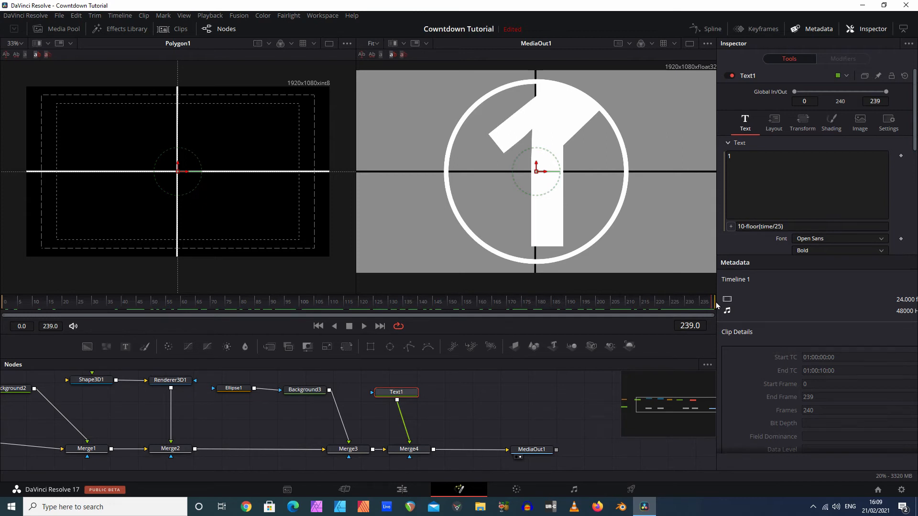
{"action": "mouse_move", "coordinate": [710, 304]}
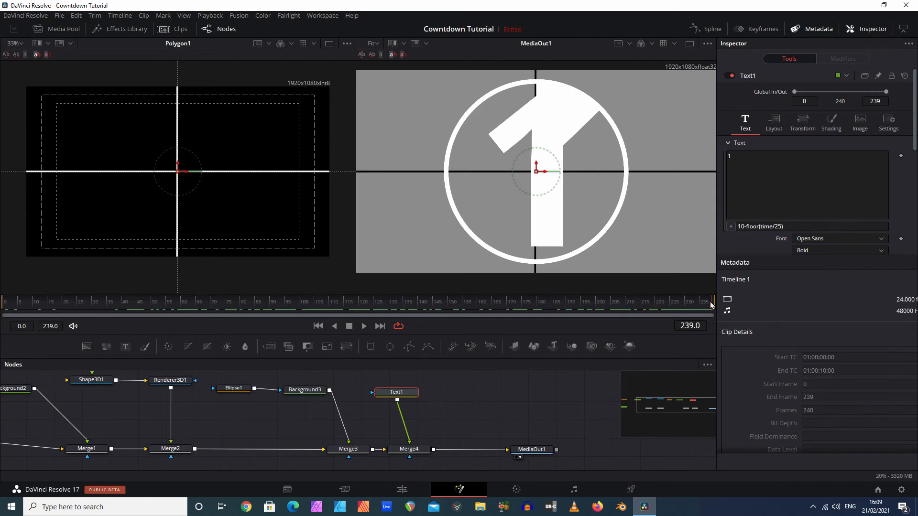
{"action": "left_click", "coordinate": [690, 301]}
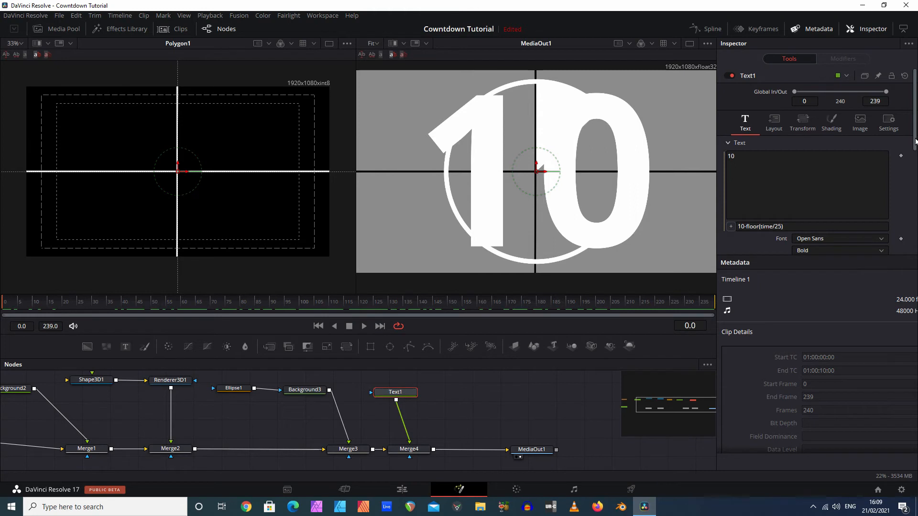
Step: Reduce Text1's Size to about 0.661 so the 10 fits inside the ring
{"action": "scroll", "scroll_direction": "down", "scroll_amount": 3}
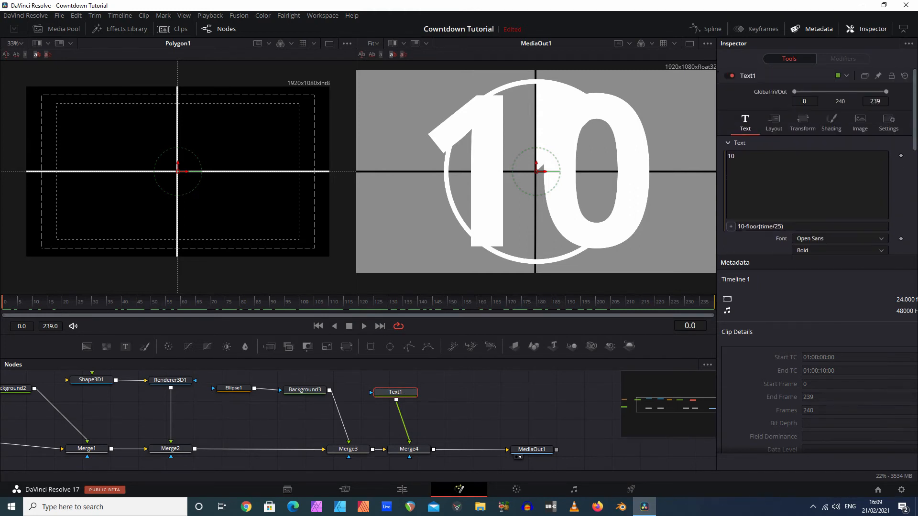
{"action": "scroll", "scroll_direction": "down", "scroll_amount": 3}
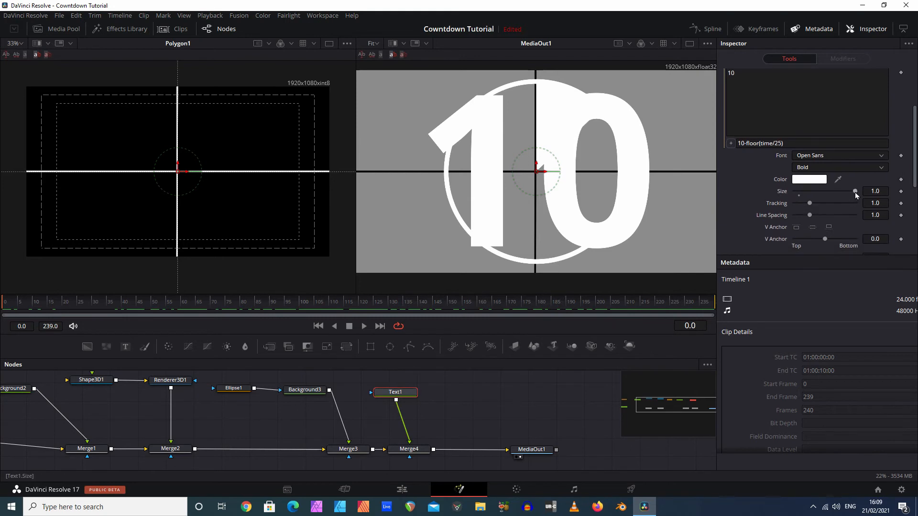
{"action": "left_click_drag", "start_coordinate": [854, 191], "coordinate": [834, 191]}
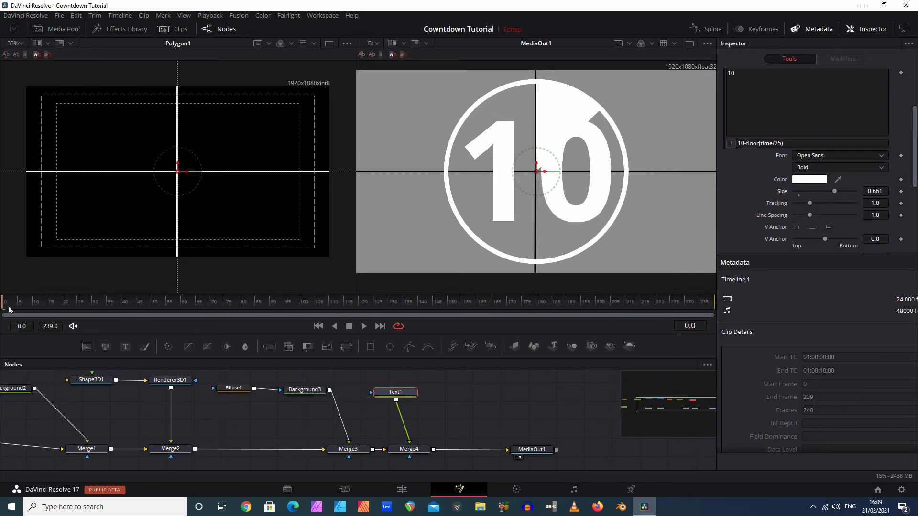
{"action": "left_click", "coordinate": [272, 302]}
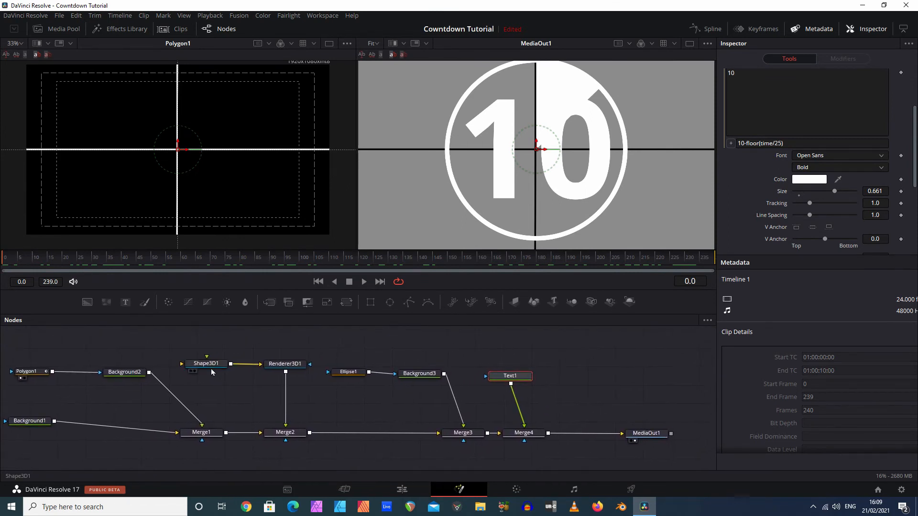
Step: Select the Shape3D1 node to load the sweep's controls in the Inspector
{"action": "left_click", "coordinate": [207, 363]}
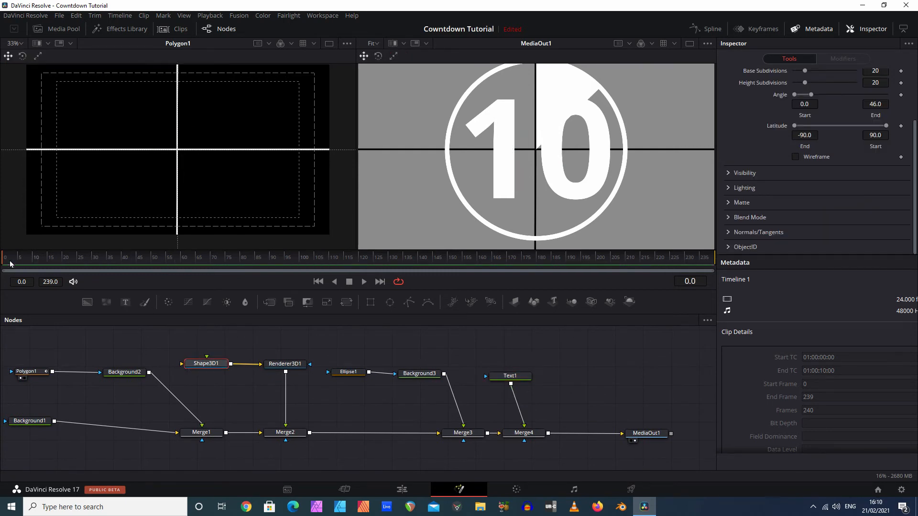
{"action": "mouse_move", "coordinate": [4, 258]}
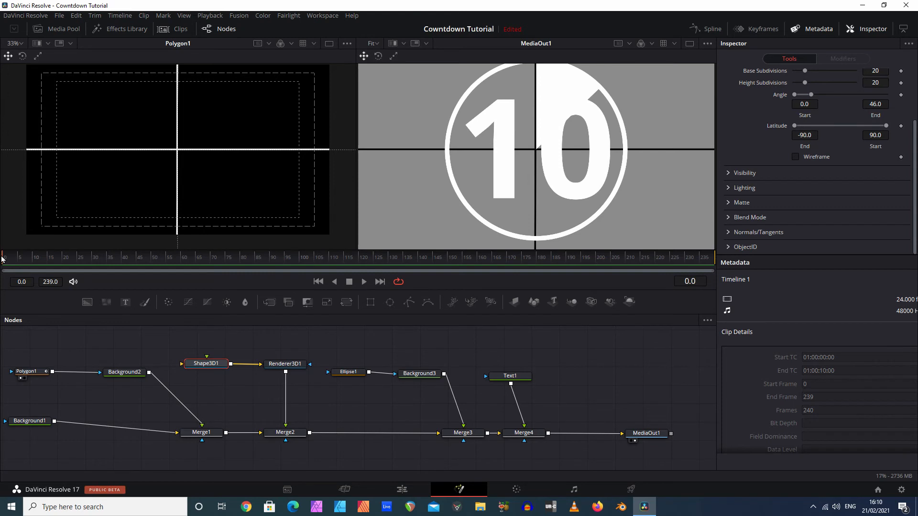
{"action": "mouse_move", "coordinate": [582, 211]}
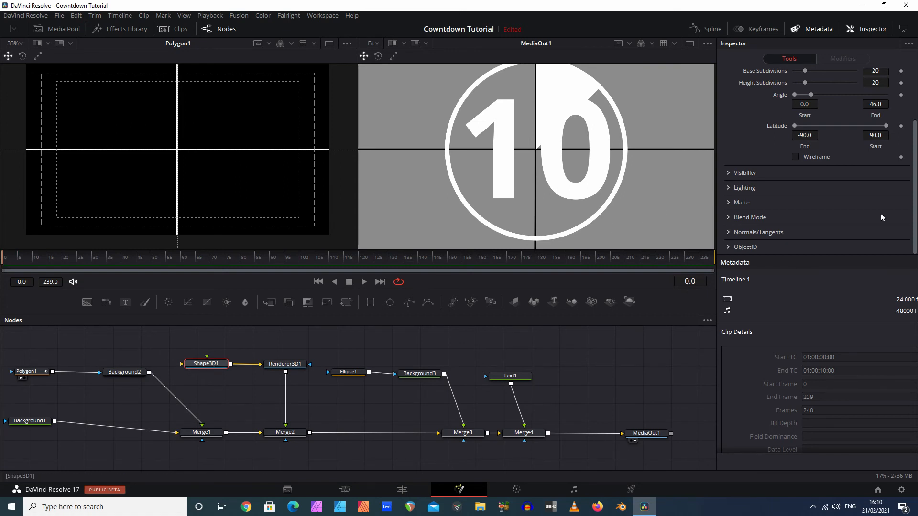
Step: Keyframe Angle End at 0 on frame 0, then 360 on frame 24
{"action": "left_click", "coordinate": [207, 364]}
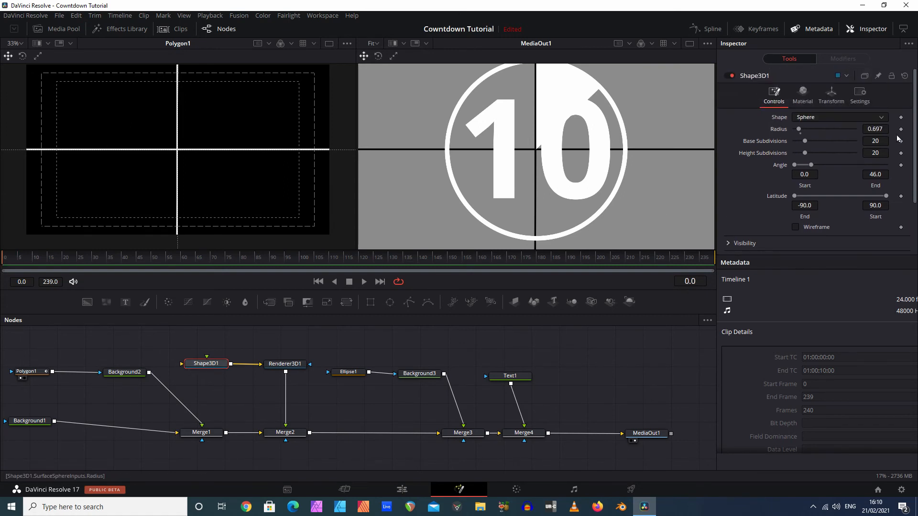
{"action": "left_click_drag", "start_coordinate": [814, 164], "coordinate": [806, 164]}
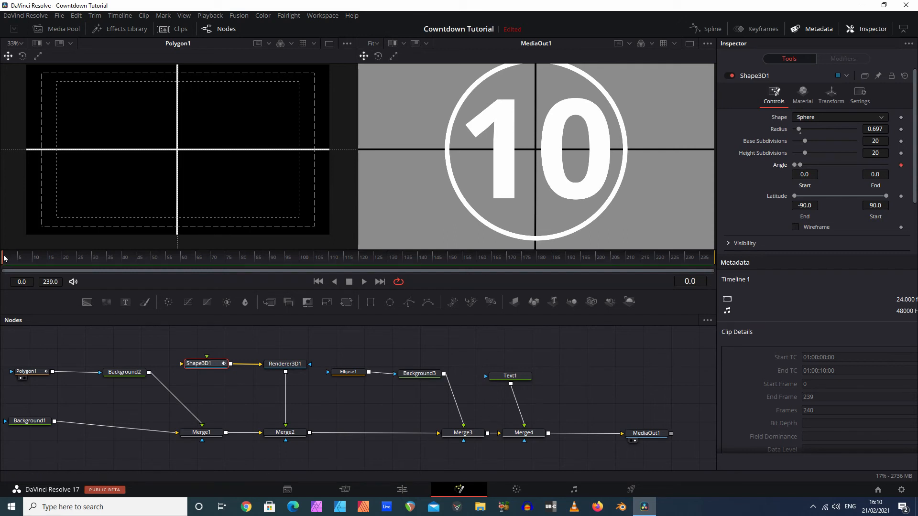
{"action": "left_click", "coordinate": [34, 257]}
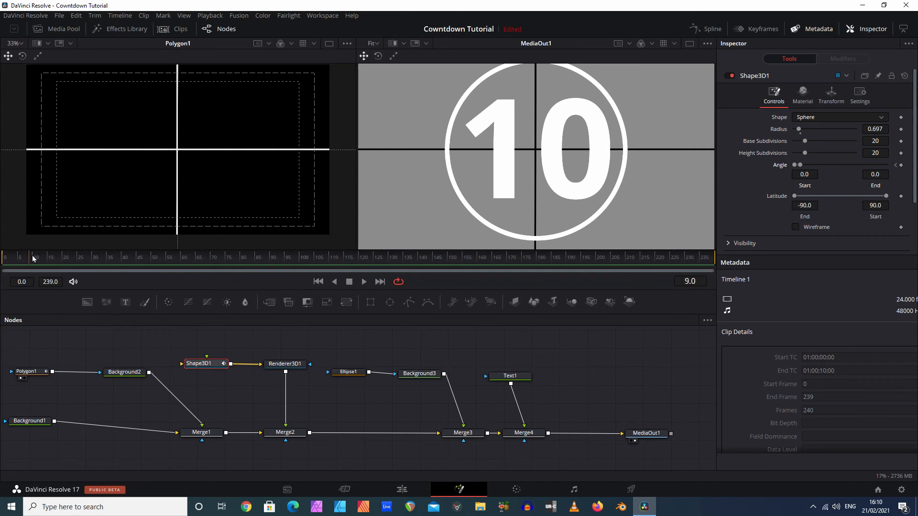
{"action": "left_click", "coordinate": [80, 257]}
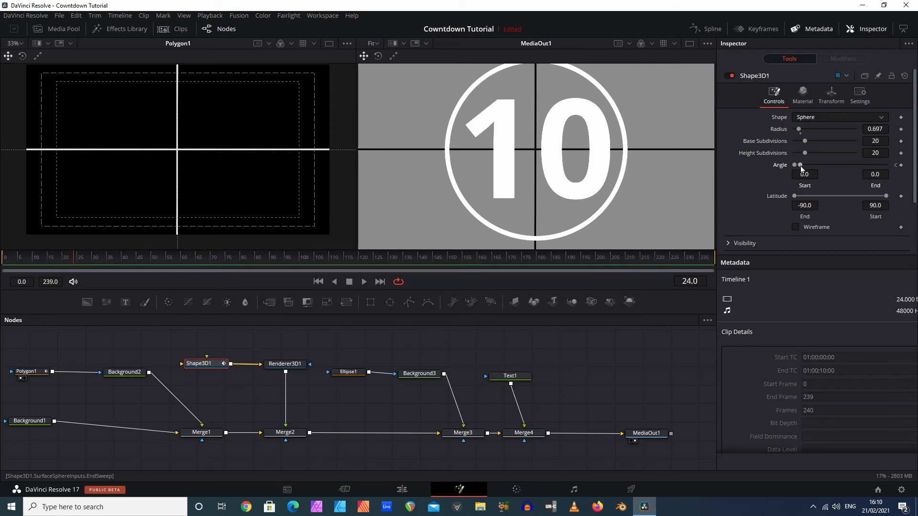
{"action": "left_click_drag", "start_coordinate": [800, 165], "coordinate": [827, 165]}
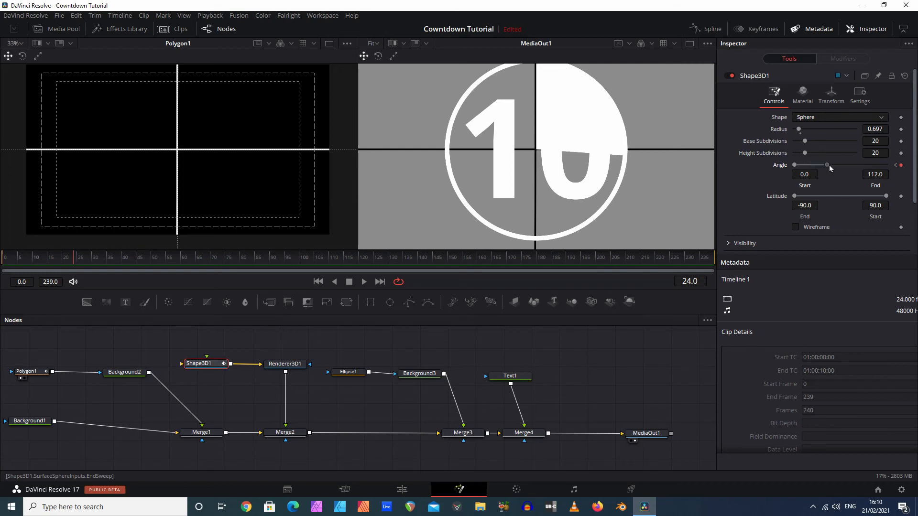
{"action": "left_click_drag", "start_coordinate": [826, 165], "coordinate": [887, 164]}
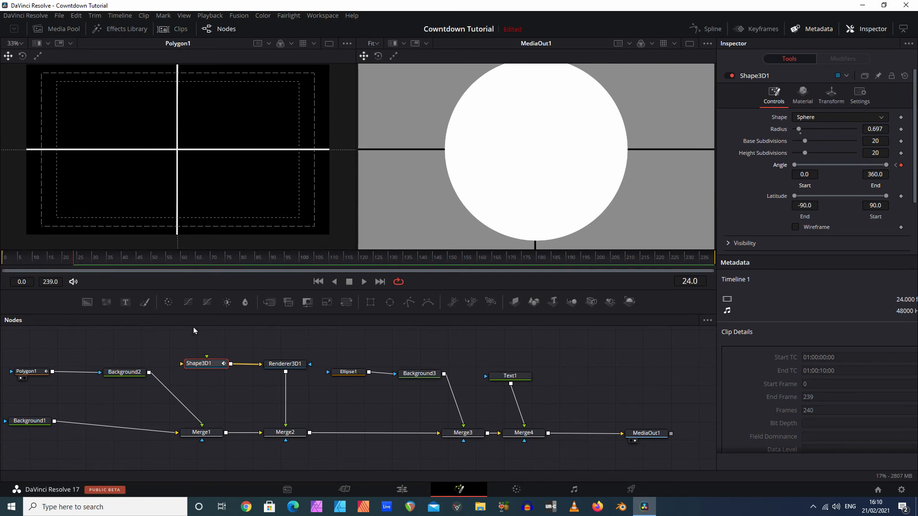
{"action": "mouse_move", "coordinate": [71, 264]}
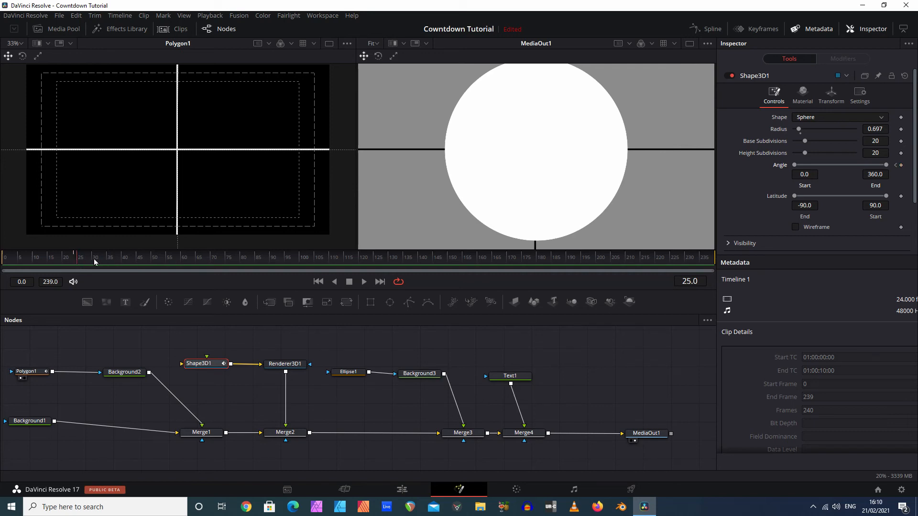
Step: Keyframe Angle End to 0 at frame 25 and 360 at frame 49, repeating each second to frame 239
{"action": "left_click_drag", "start_coordinate": [883, 164], "coordinate": [881, 164]}
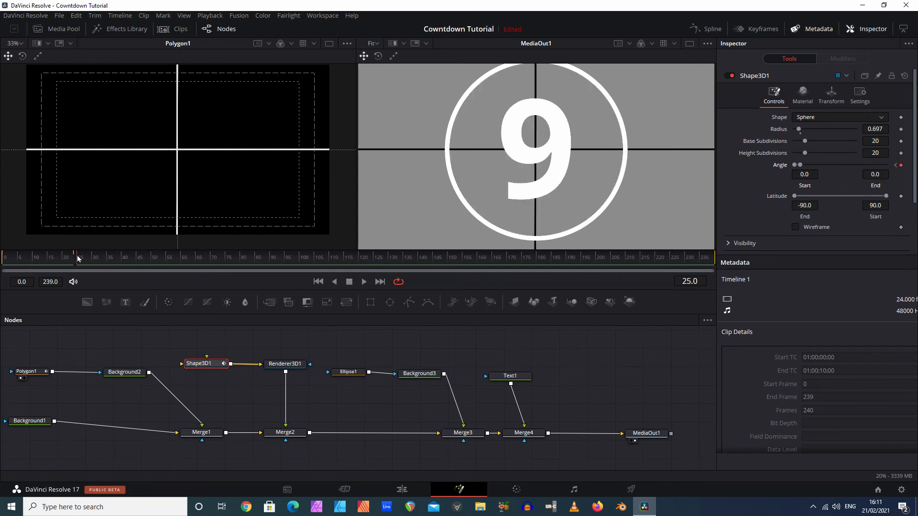
{"action": "left_click", "coordinate": [97, 257]}
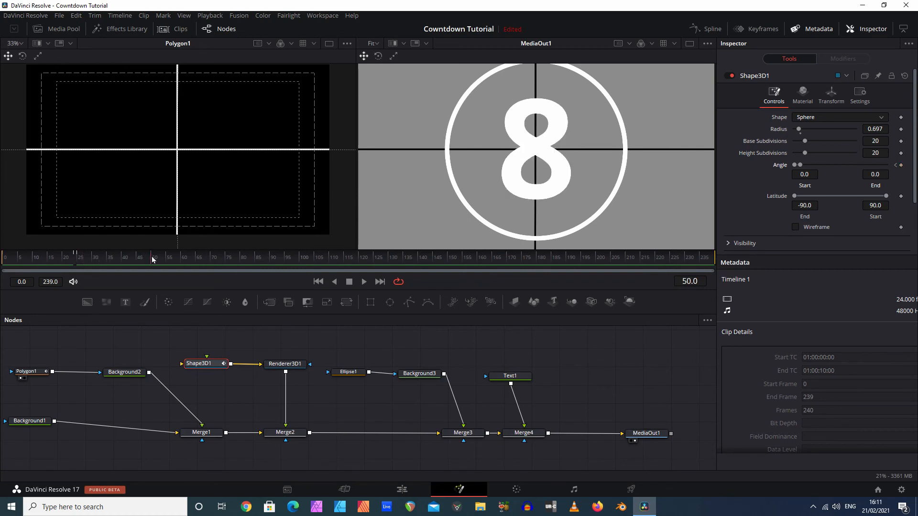
{"action": "mouse_move", "coordinate": [317, 256]}
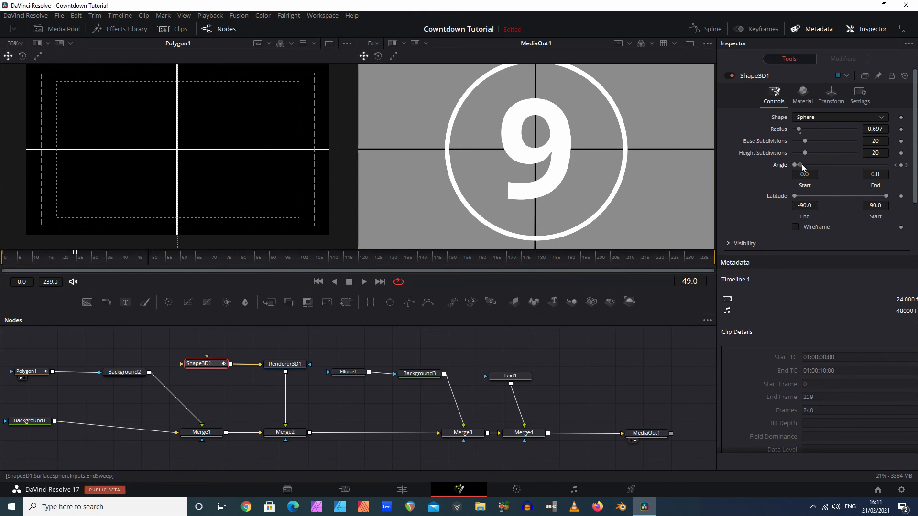
{"action": "left_click_drag", "start_coordinate": [794, 164], "coordinate": [885, 165]}
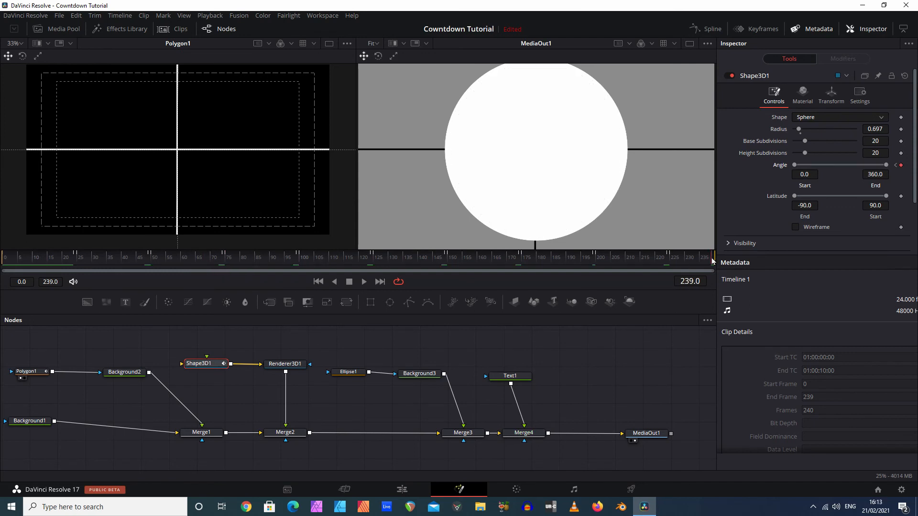
{"action": "mouse_move", "coordinate": [662, 316]}
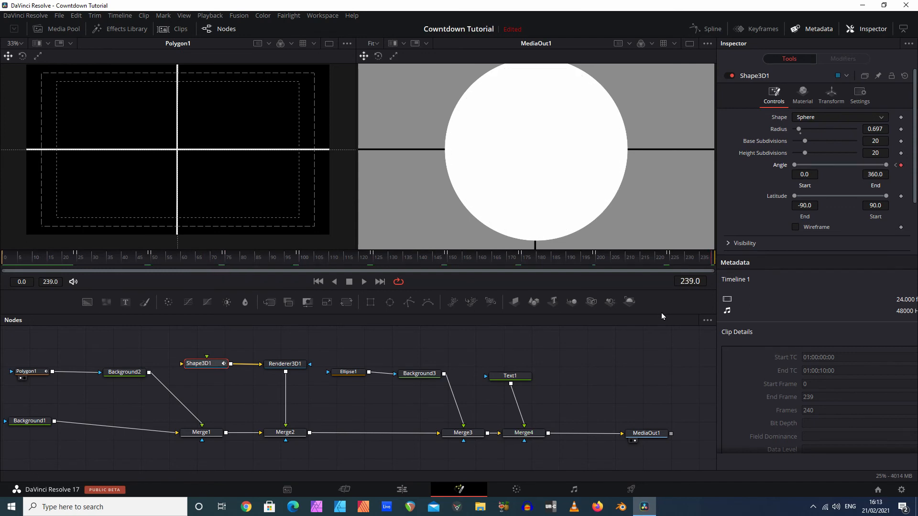
{"action": "mouse_move", "coordinate": [538, 151]}
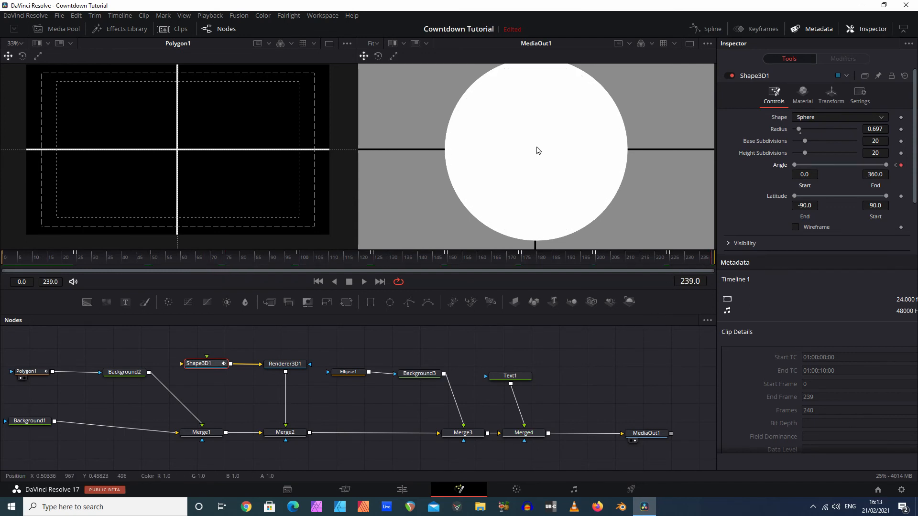
{"action": "mouse_move", "coordinate": [538, 145]}
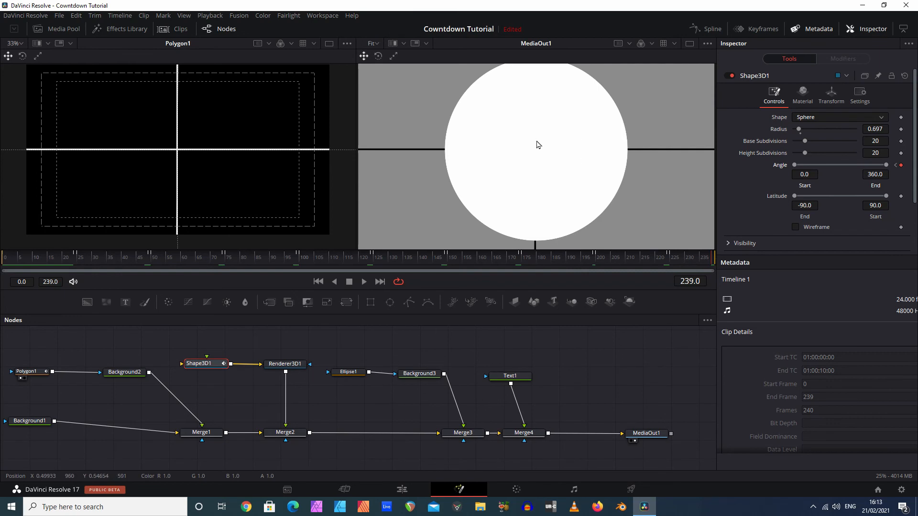
{"action": "mouse_move", "coordinate": [355, 354]}
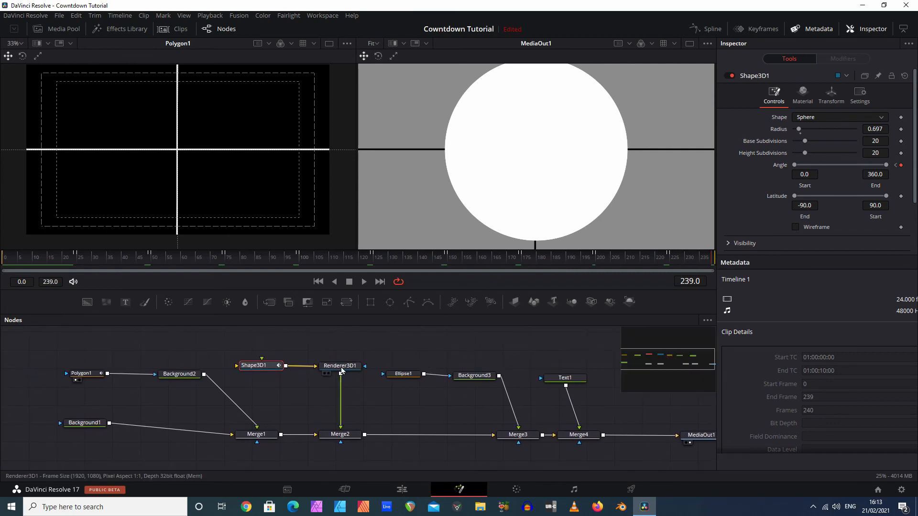
Step: Set Shape3D1's Material diffuse colour to a light 194 grey (about 0.76)
{"action": "left_click", "coordinate": [257, 365]}
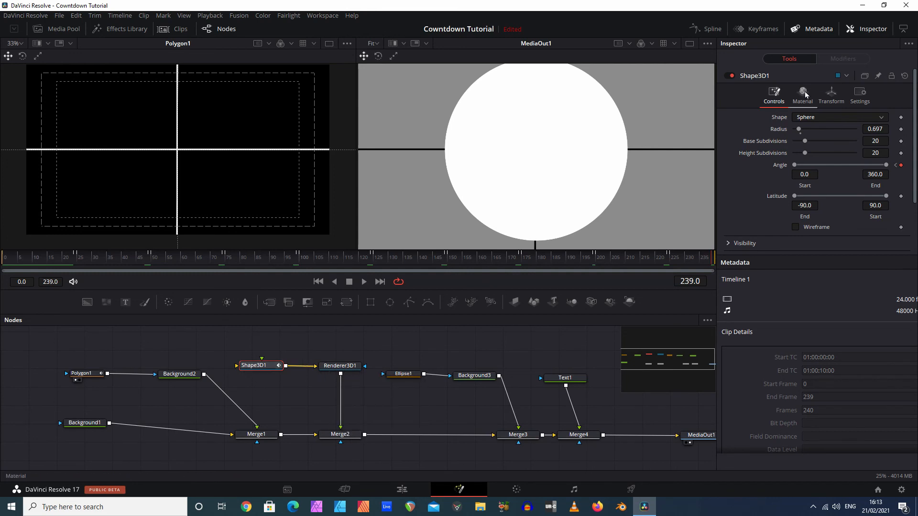
{"action": "left_click", "coordinate": [802, 91]}
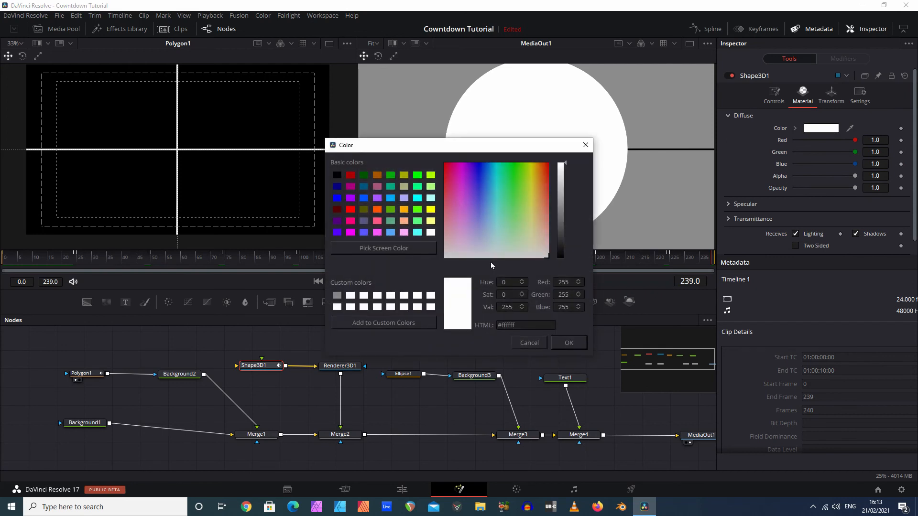
{"action": "left_click_drag", "start_coordinate": [561, 164], "coordinate": [562, 196]}
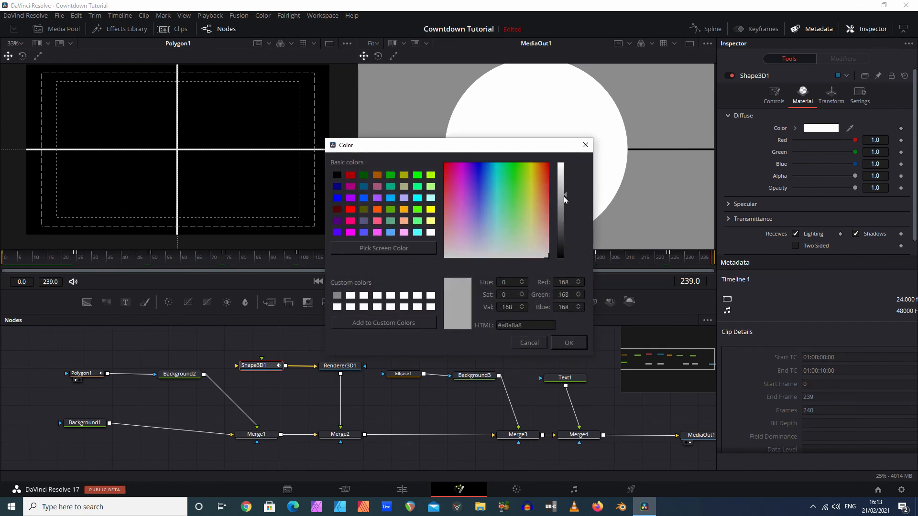
{"action": "left_click_drag", "start_coordinate": [564, 195], "coordinate": [564, 208]}
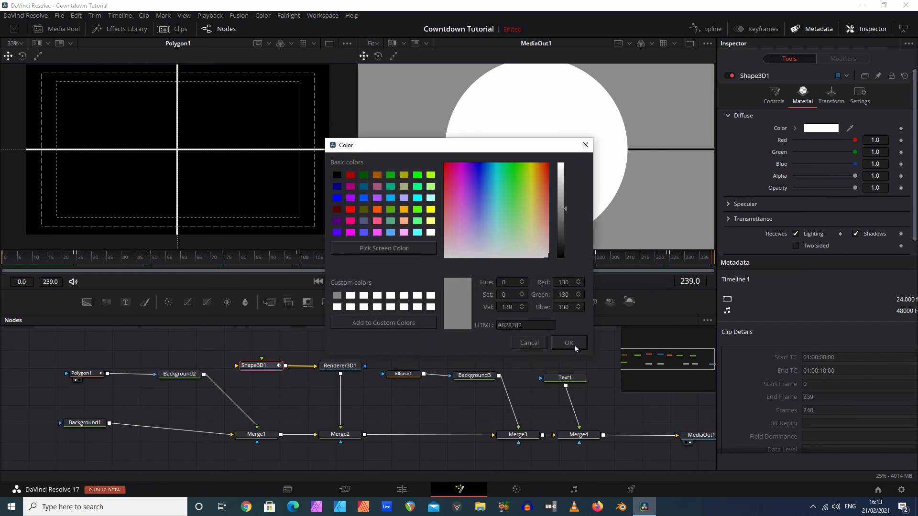
{"action": "left_click", "coordinate": [568, 342]}
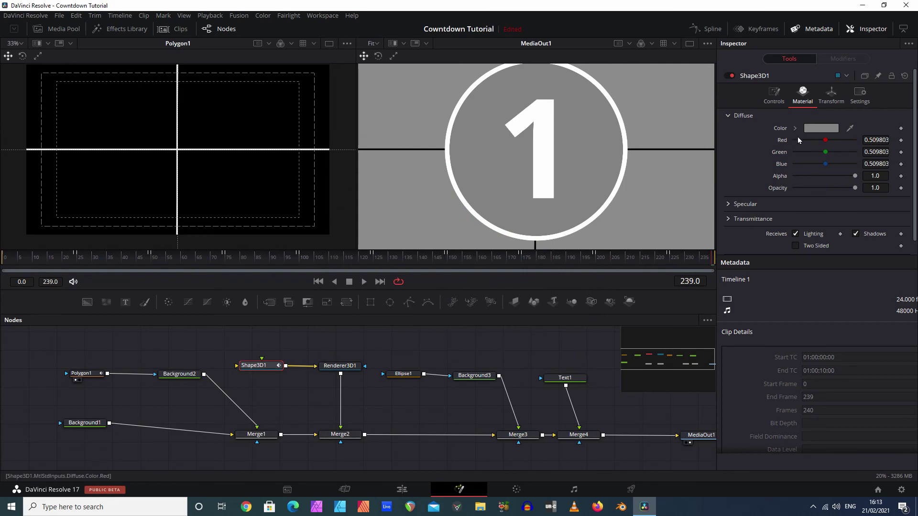
{"action": "left_click", "coordinate": [820, 128]}
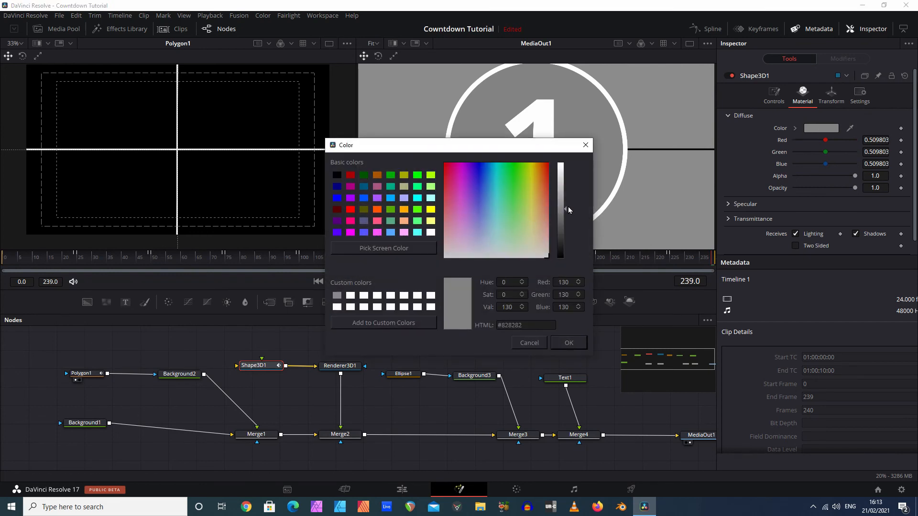
{"action": "left_click_drag", "start_coordinate": [565, 211], "coordinate": [565, 185]}
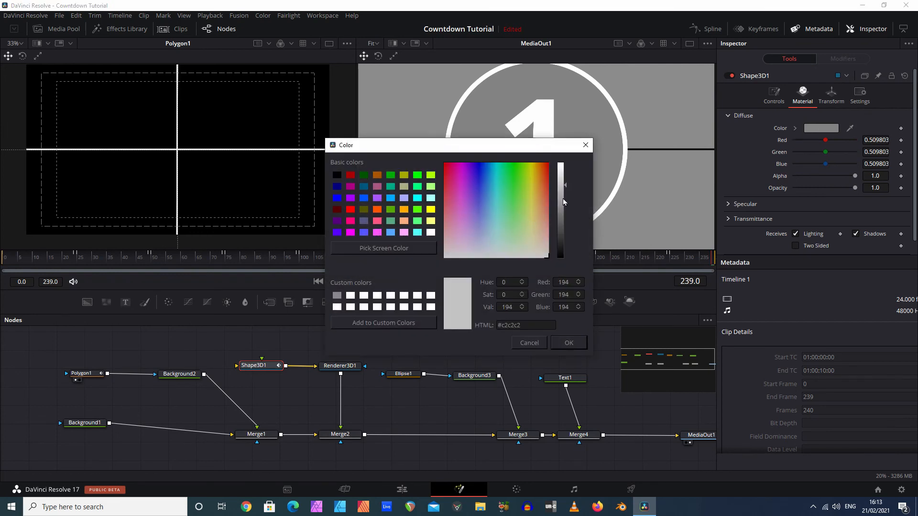
{"action": "left_click", "coordinate": [568, 342]}
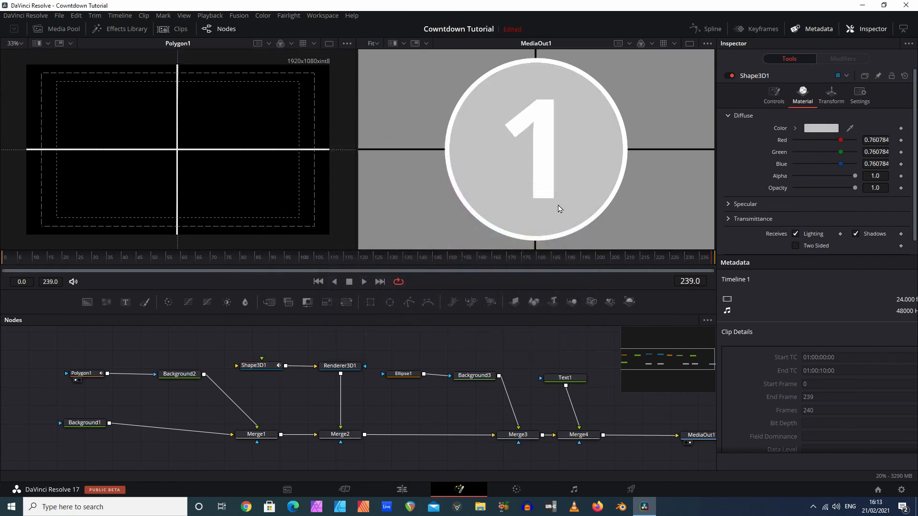
{"action": "mouse_move", "coordinate": [122, 283]}
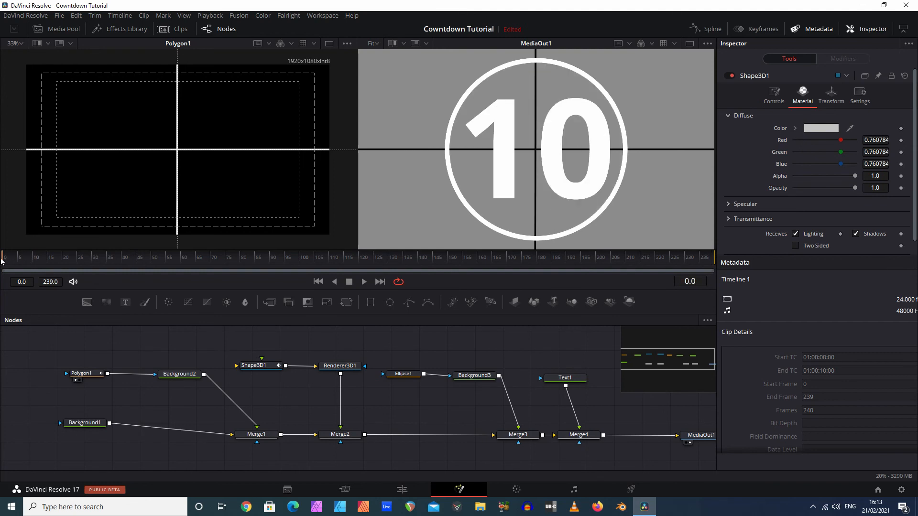
{"action": "left_click", "coordinate": [79, 257]}
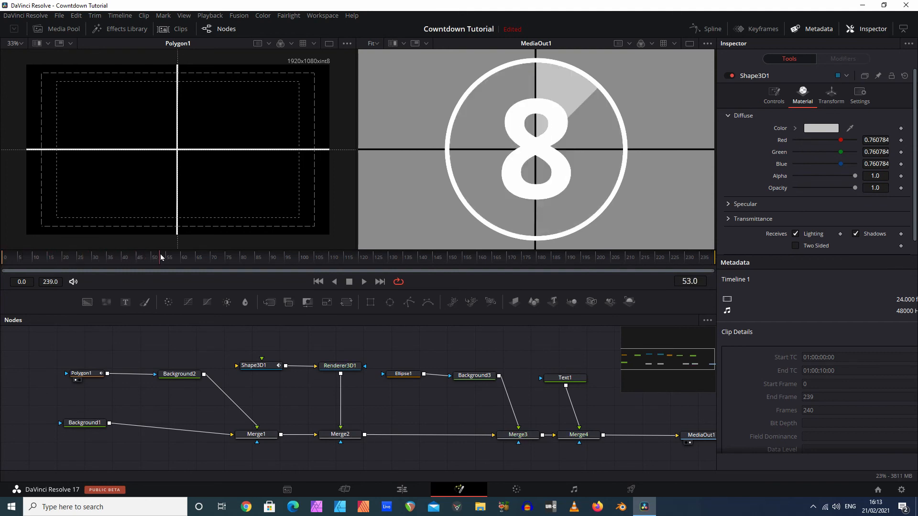
{"action": "left_click", "coordinate": [248, 258]}
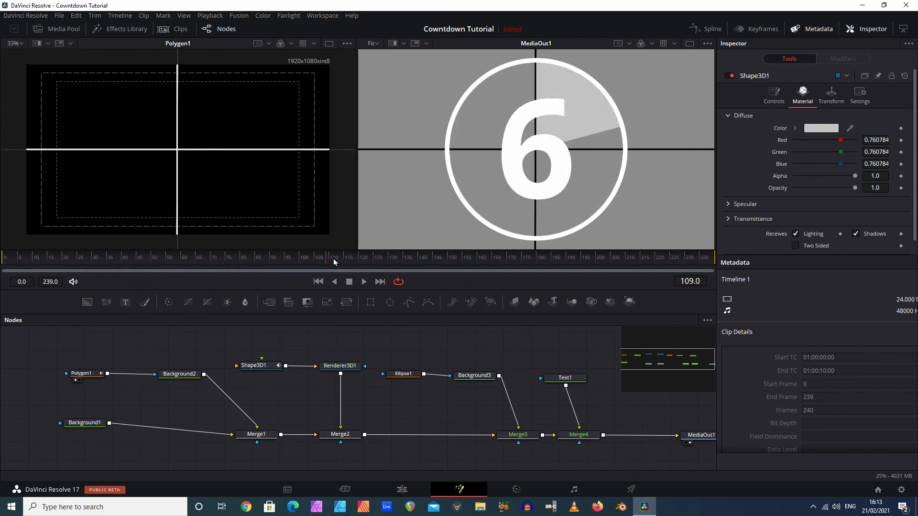
{"action": "left_click", "coordinate": [378, 261]}
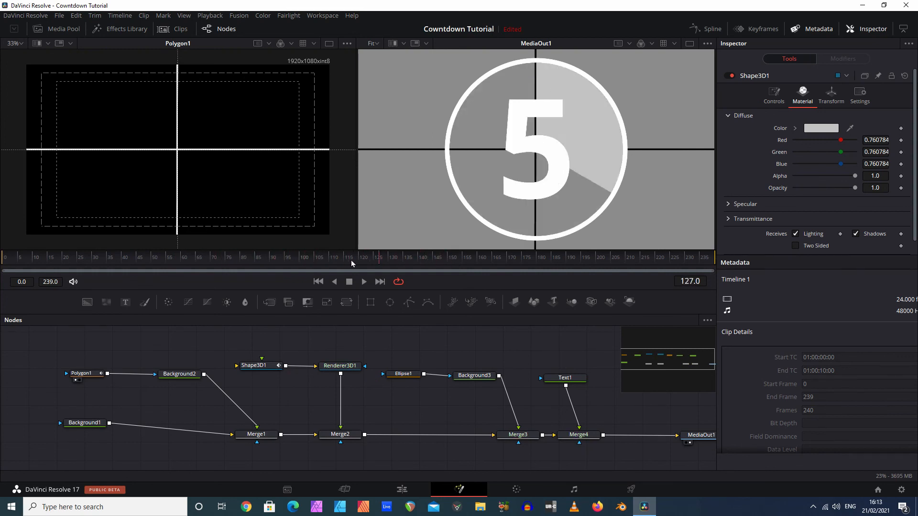
{"action": "left_click", "coordinate": [288, 256]}
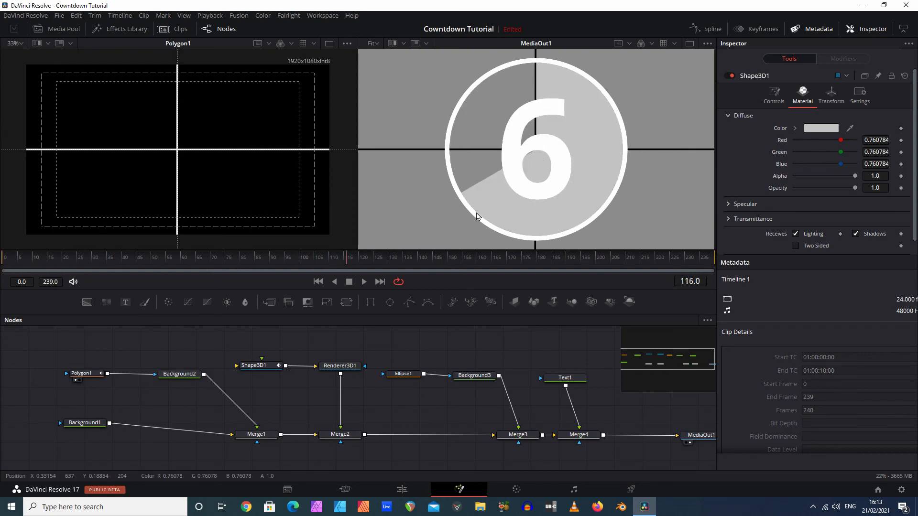
{"action": "mouse_move", "coordinate": [544, 149]}
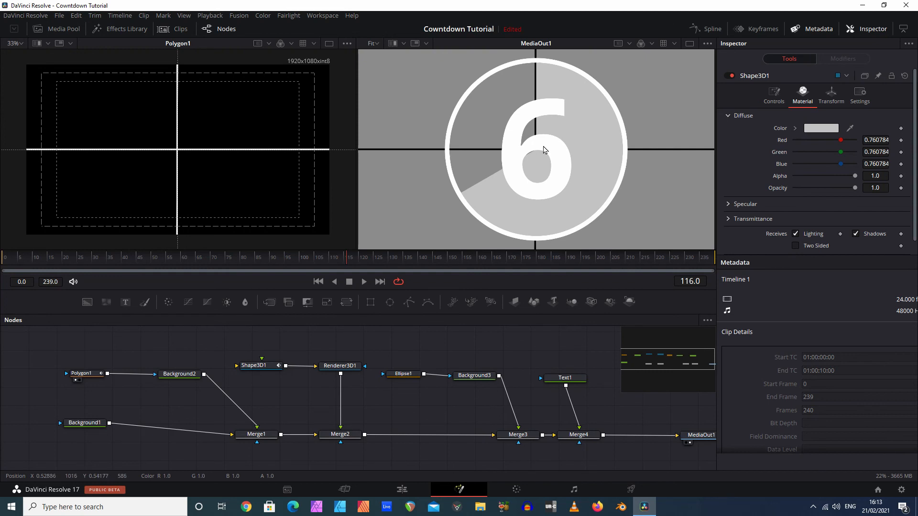
{"action": "mouse_move", "coordinate": [464, 307]}
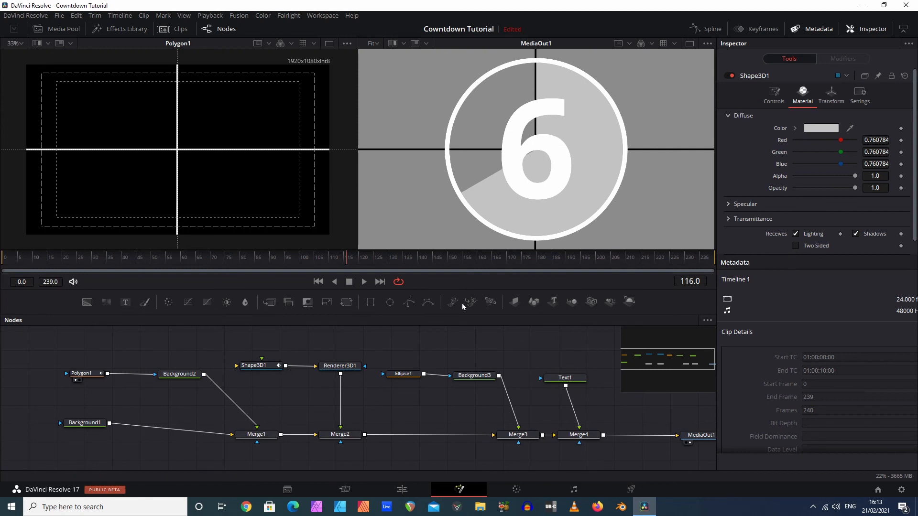
{"action": "left_click", "coordinate": [259, 365]}
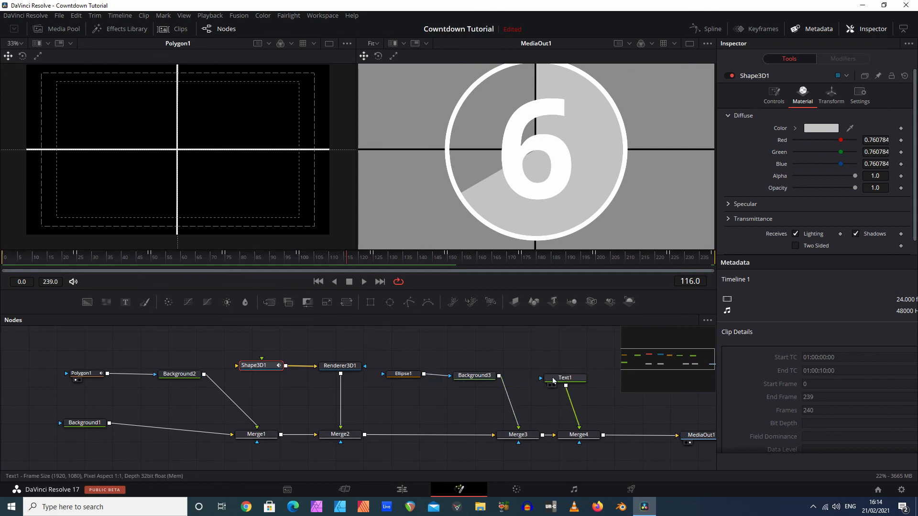
Step: Try the NSimSun and then Arial fonts on the Text1 countdown number
{"action": "left_click", "coordinate": [564, 377]}
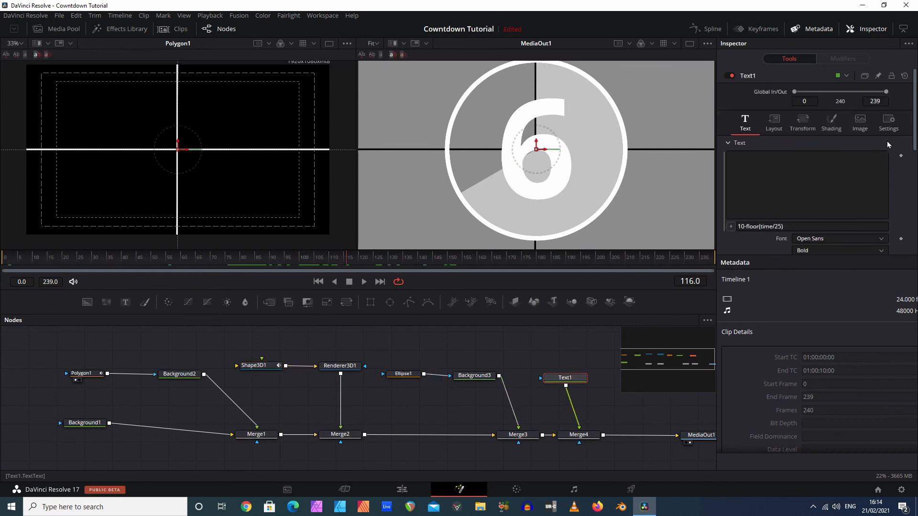
{"action": "scroll", "scroll_direction": "down", "scroll_amount": 3}
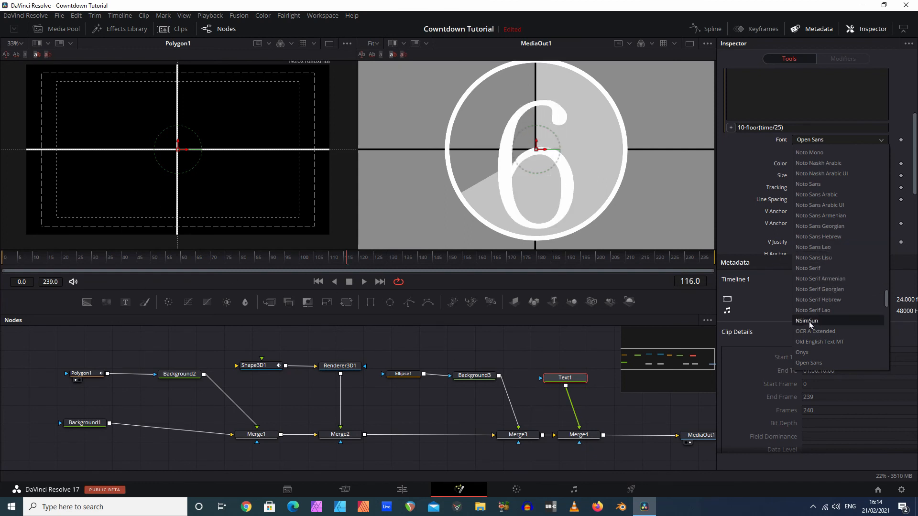
{"action": "left_click", "coordinate": [807, 321]}
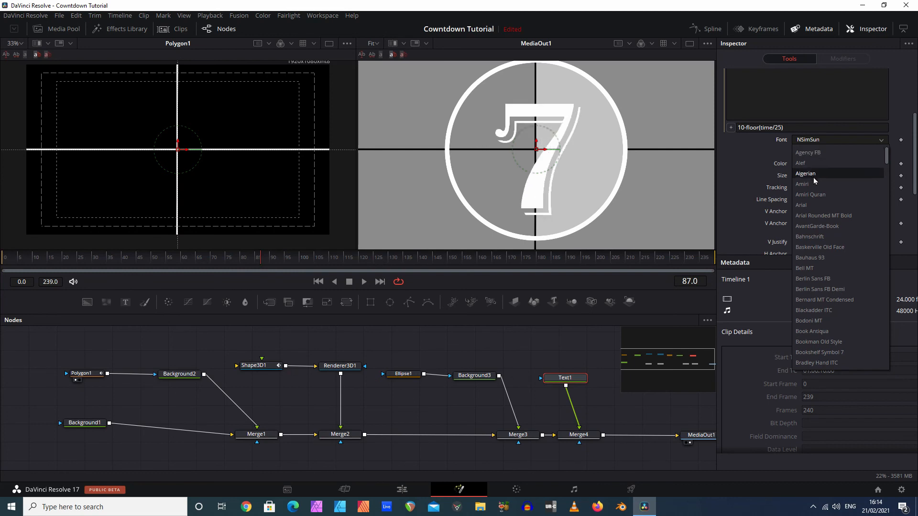
{"action": "left_click", "coordinate": [801, 205]}
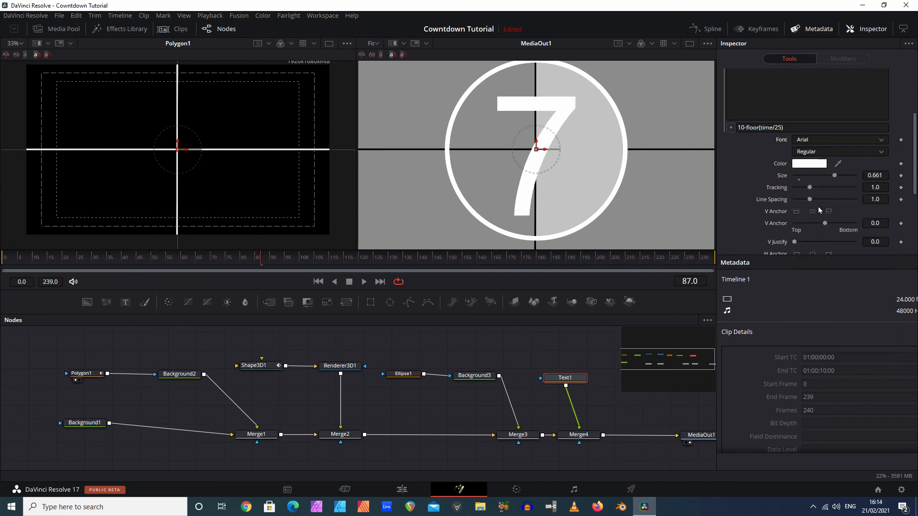
{"action": "mouse_move", "coordinate": [261, 258]}
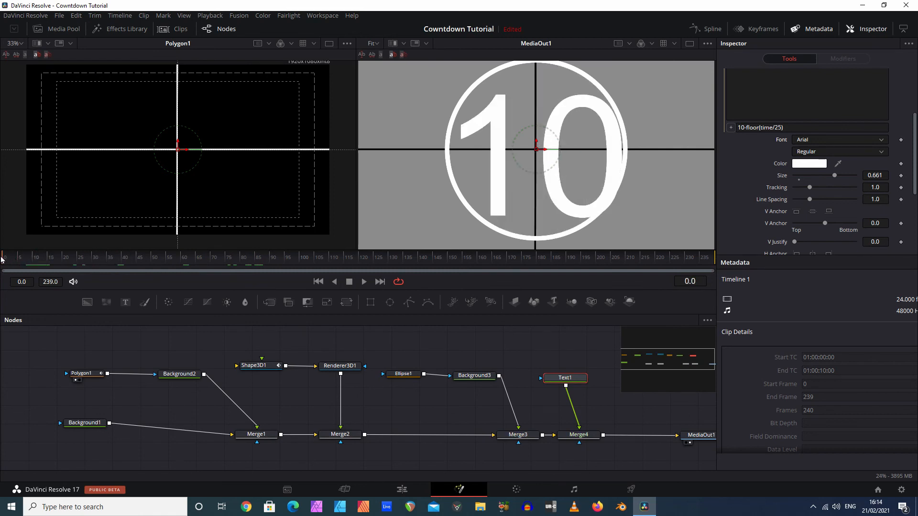
Step: Settle on Open Sans Regular for the number and check it at frame 0
{"action": "left_click", "coordinate": [66, 256]}
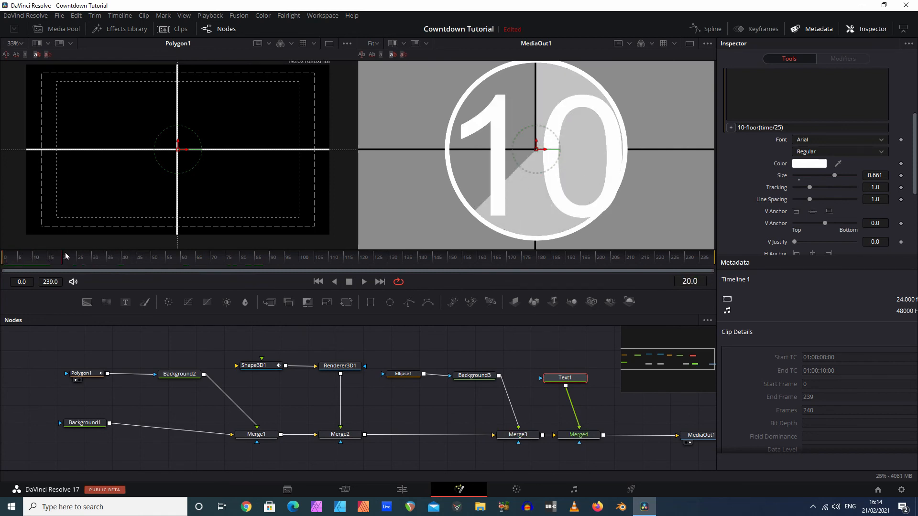
{"action": "left_click", "coordinate": [43, 264]}
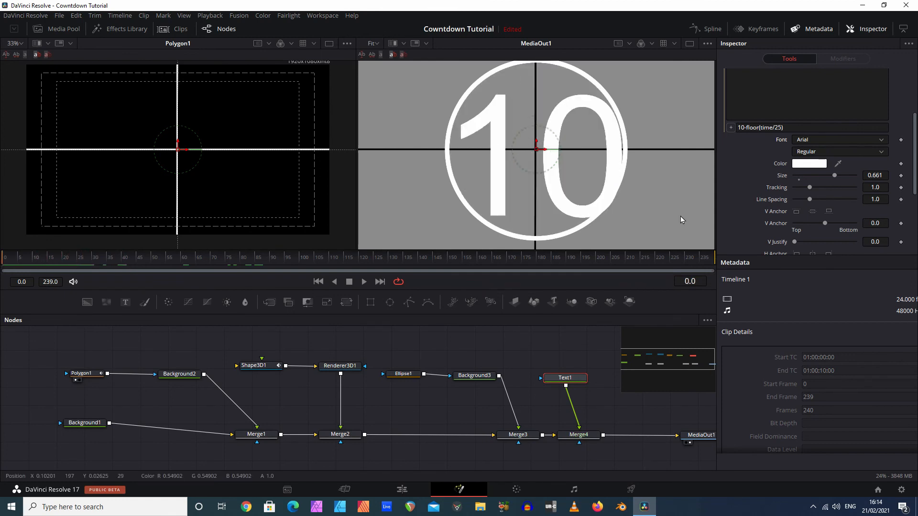
{"action": "left_click", "coordinate": [838, 139]}
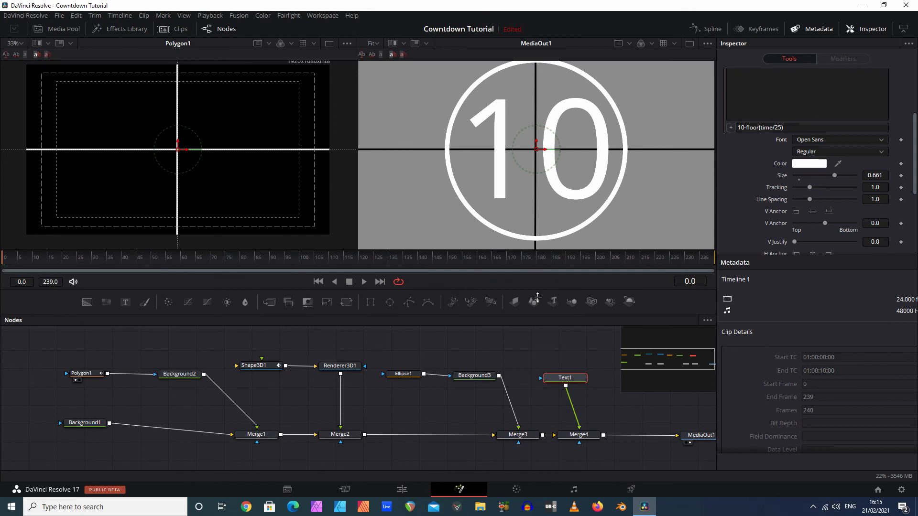
{"action": "mouse_move", "coordinate": [296, 281]}
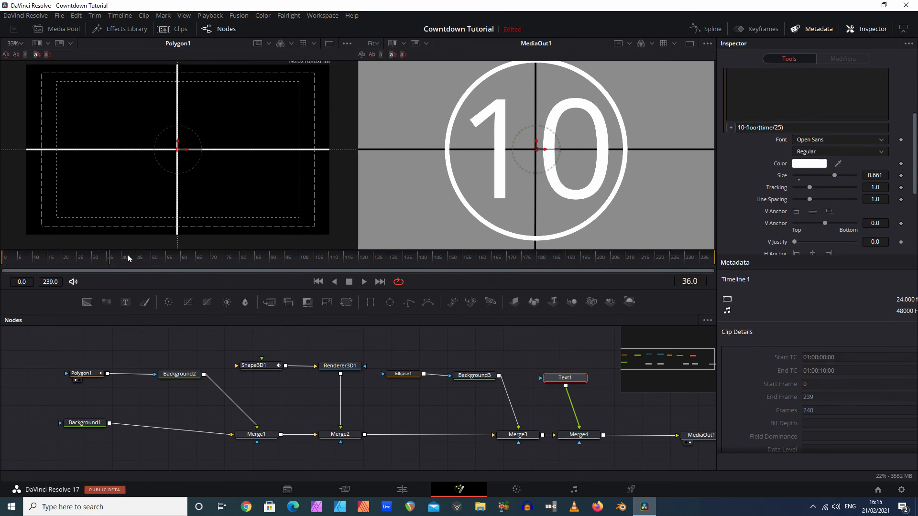
{"action": "left_click", "coordinate": [164, 257]}
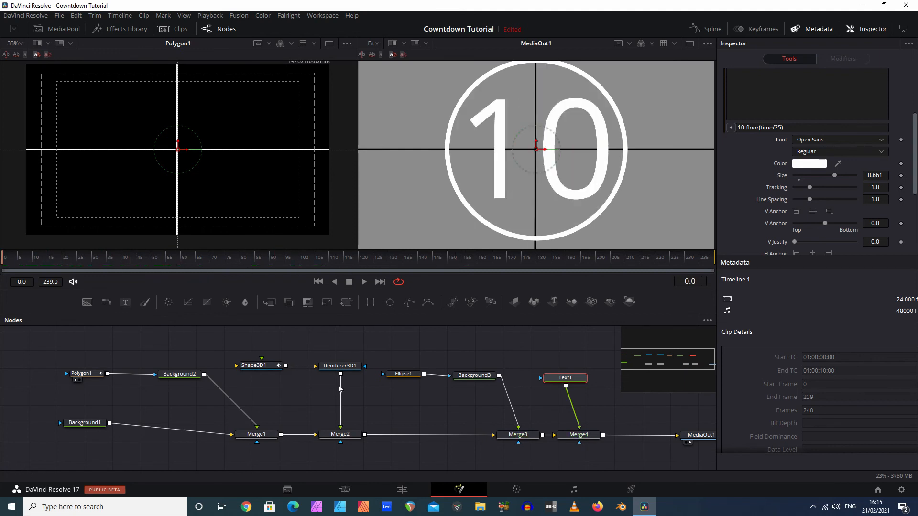
Step: Play the Fusion Composition countdown from 10 in the Edit page timeline viewer, then stop
{"action": "left_click", "coordinate": [401, 489]}
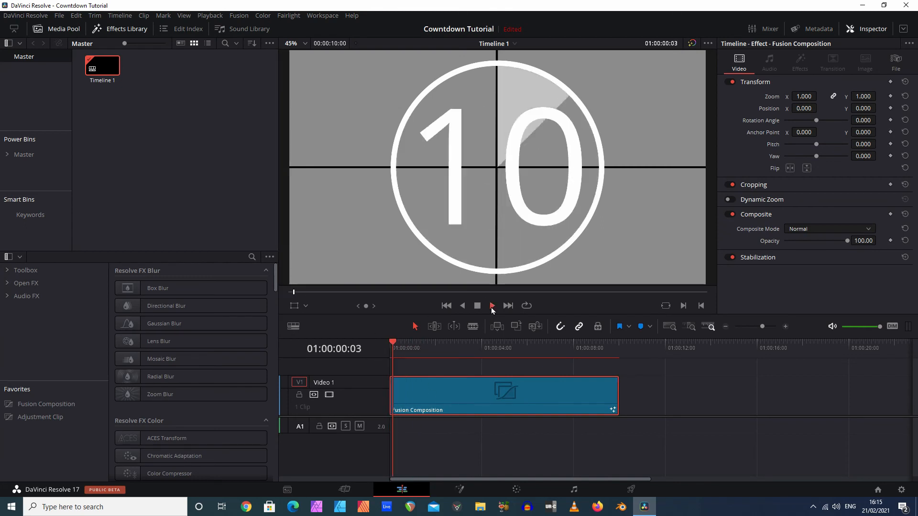
{"action": "left_click", "coordinate": [491, 306]}
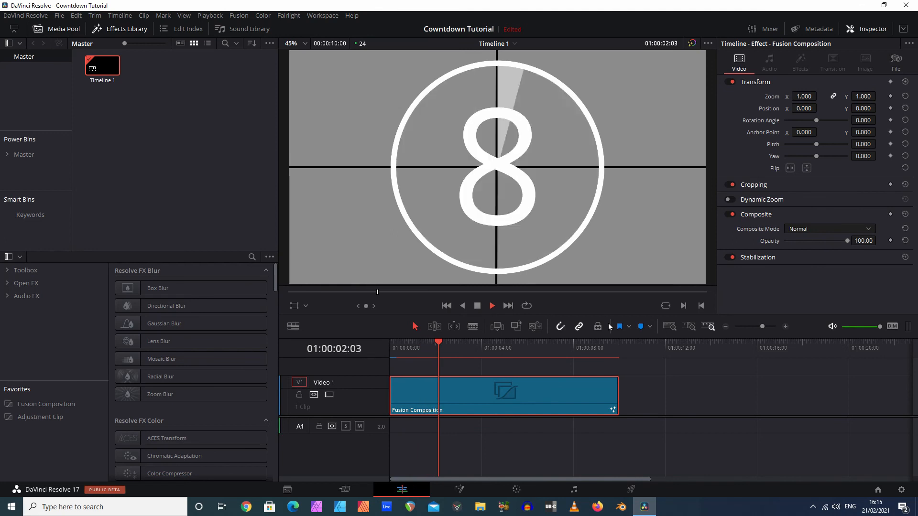
{"action": "left_click", "coordinate": [492, 306]}
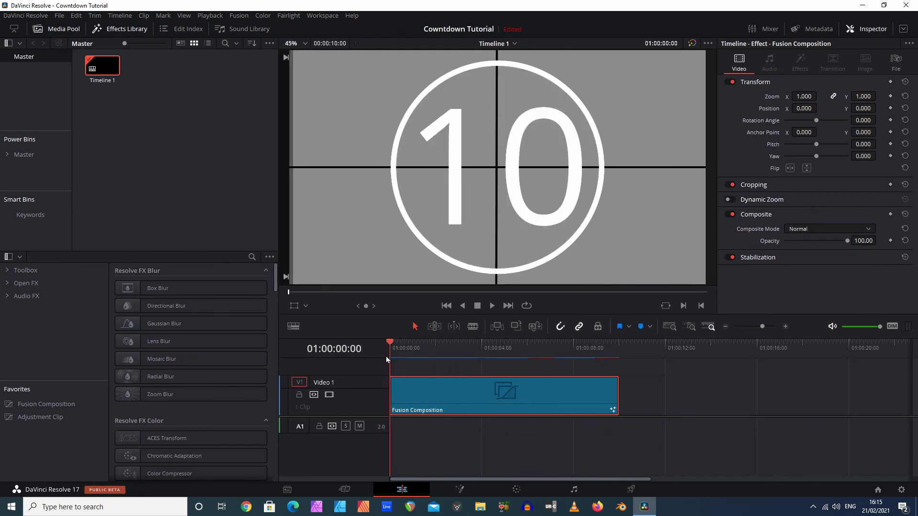
{"action": "mouse_move", "coordinate": [478, 307]}
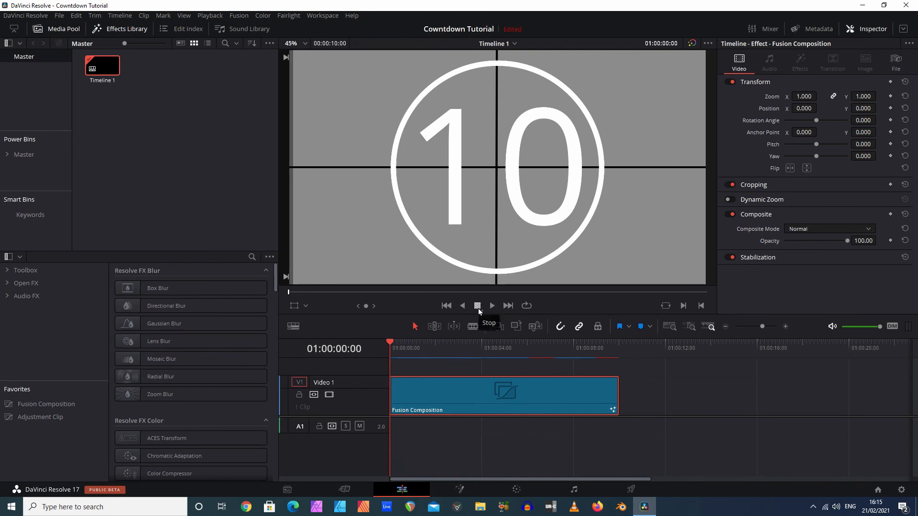